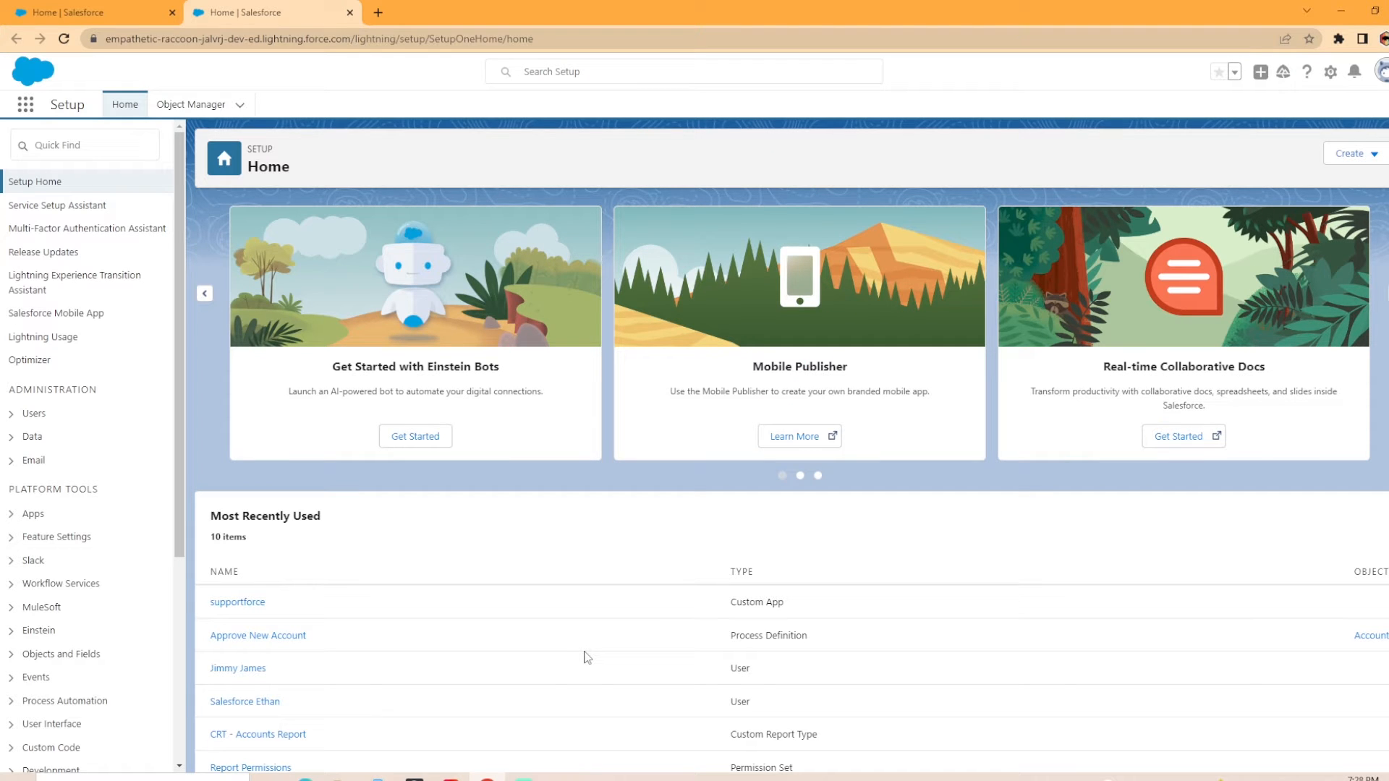
{"action": "mouse_move", "coordinate": [1353, 71]}
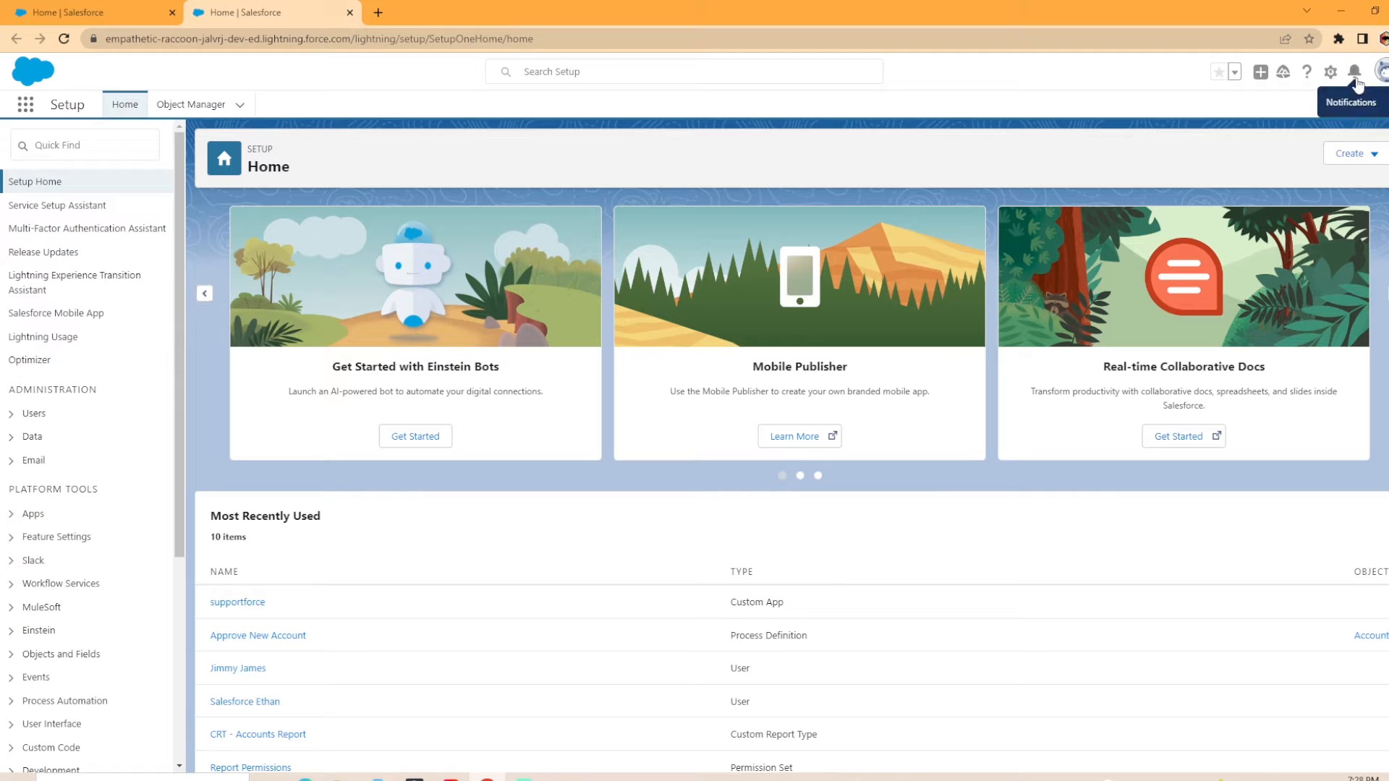
{"action": "mouse_move", "coordinate": [1093, 85]}
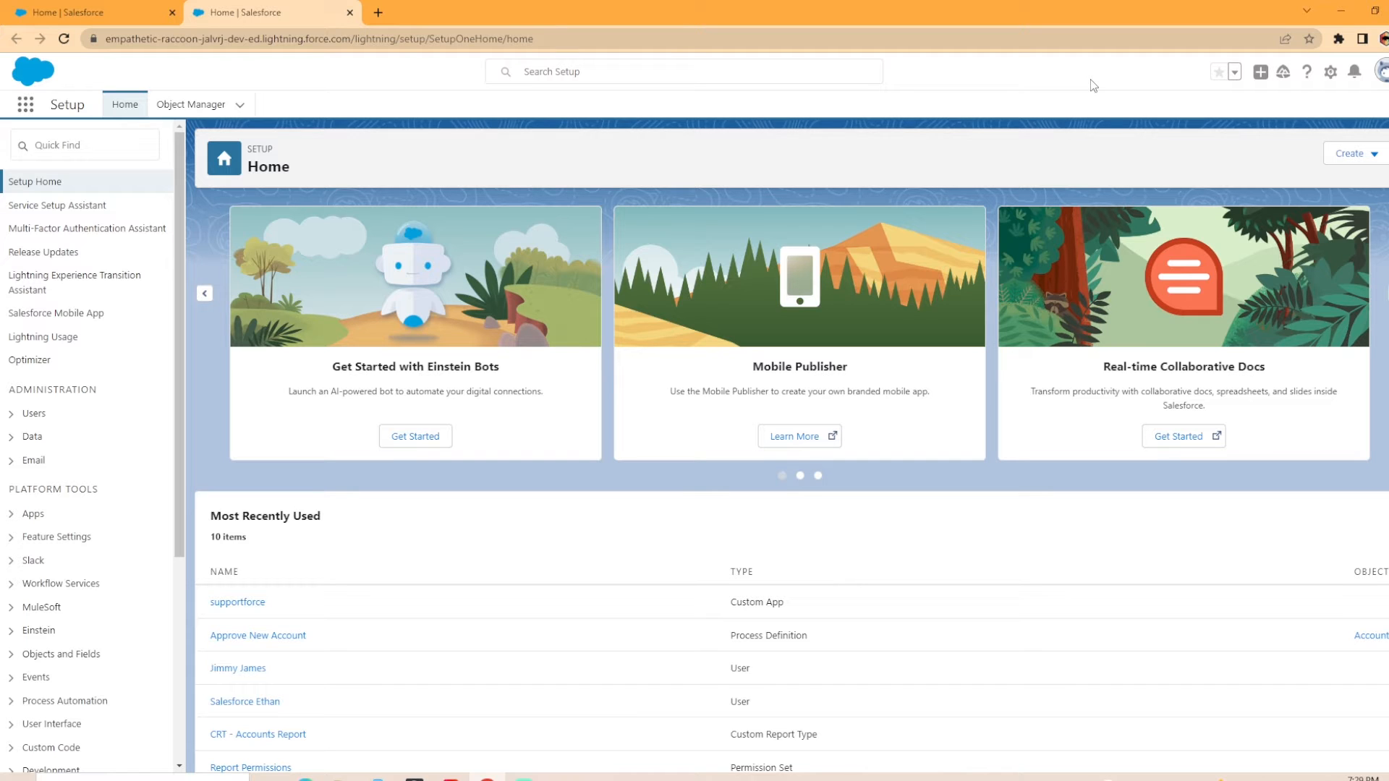
Search Quick Find for 'notif' and open the Custom Notifications setup page.
{"action": "left_click", "coordinate": [84, 145]}
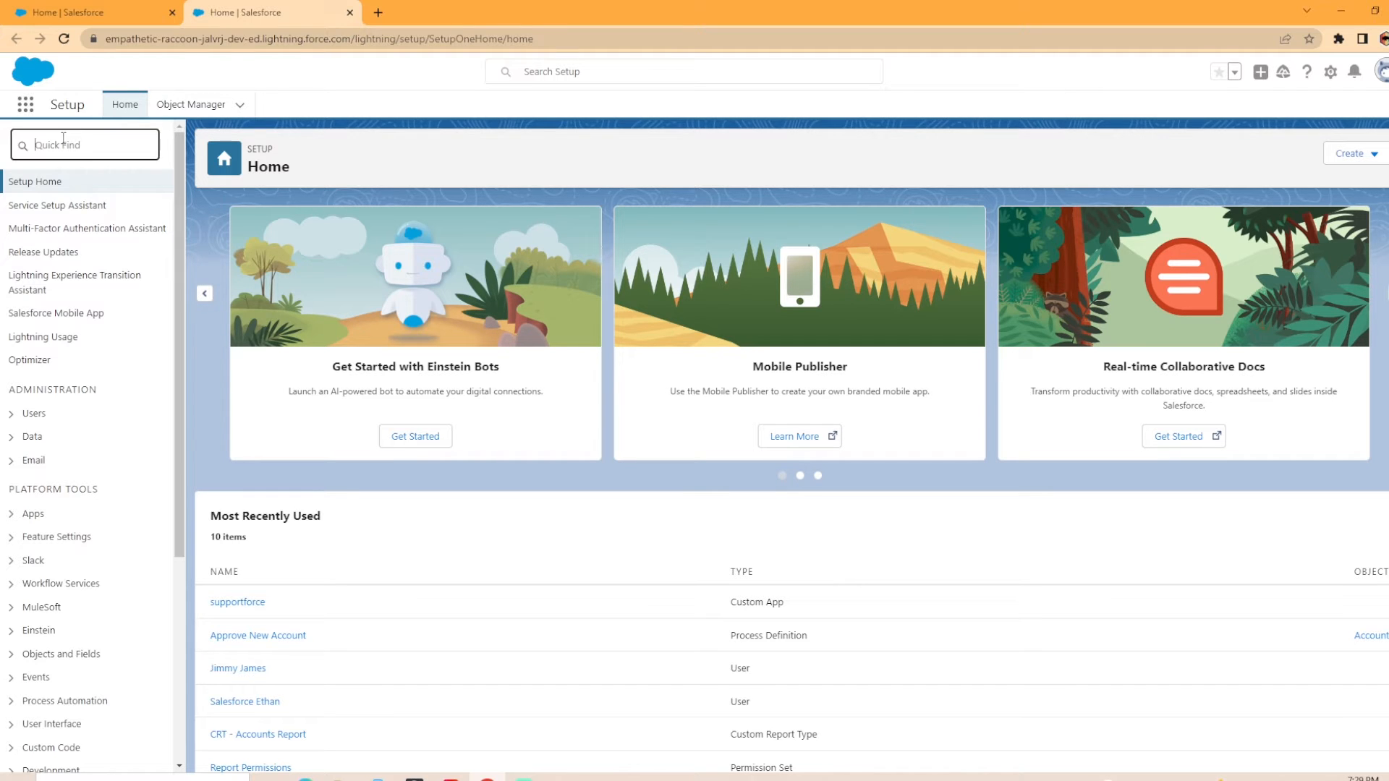
{"action": "type", "text": "notif"}
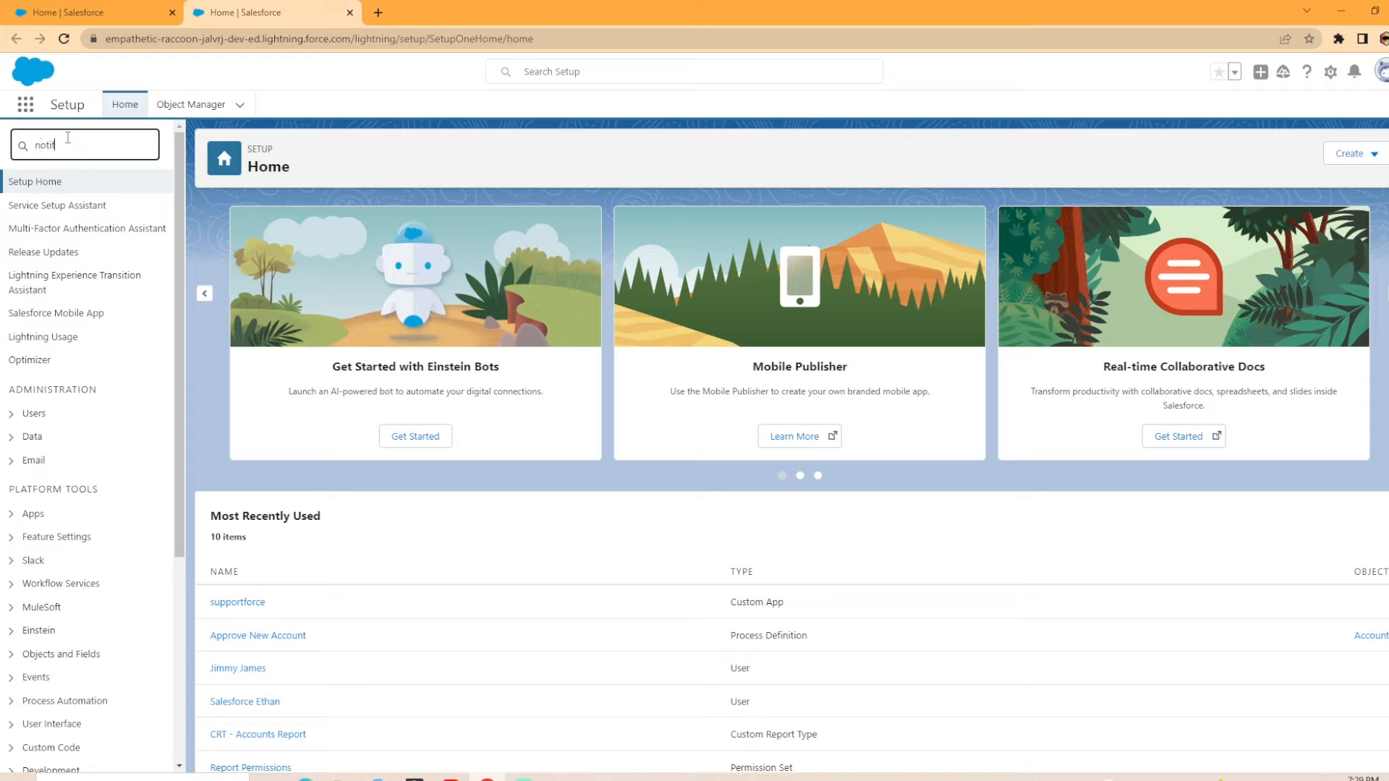
{"action": "type", "text": "notif"}
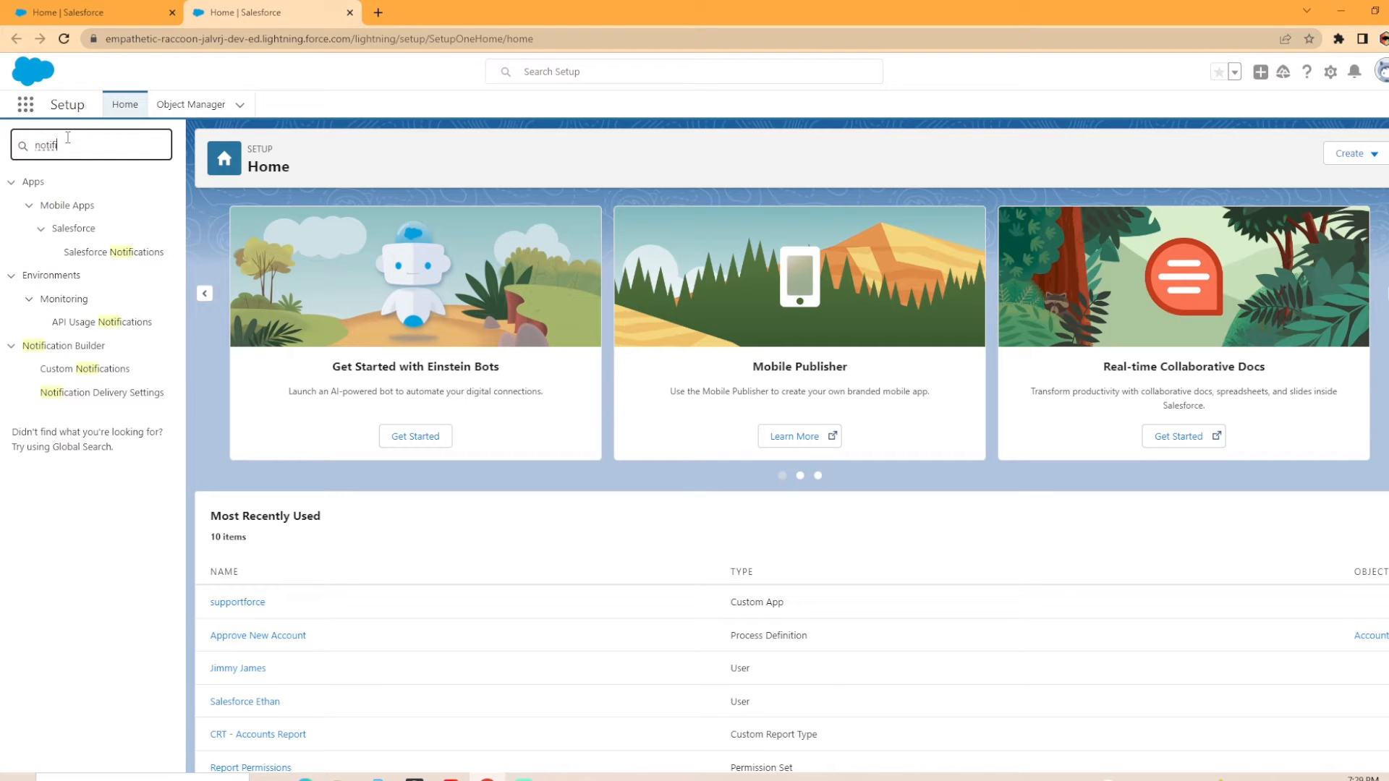
{"action": "mouse_move", "coordinate": [84, 368]}
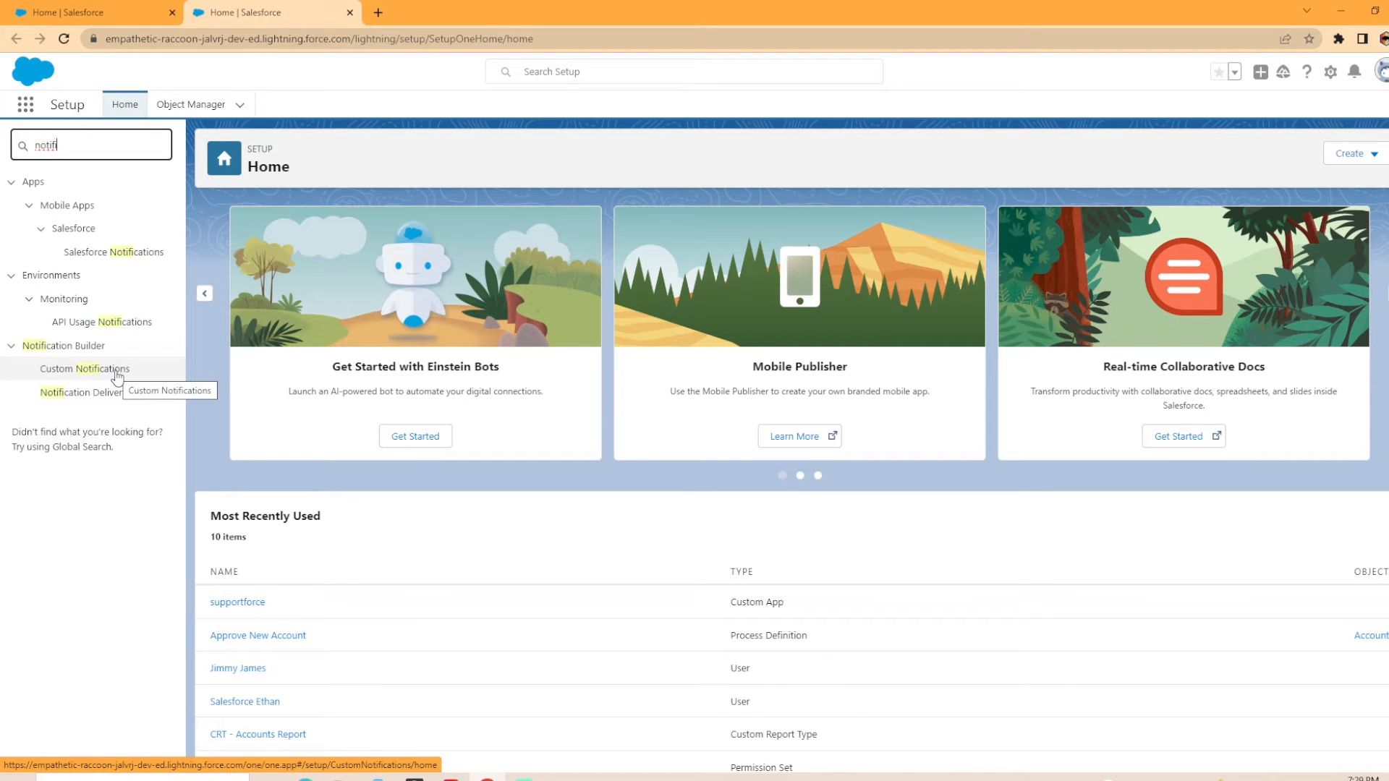
{"action": "left_click", "coordinate": [83, 368]}
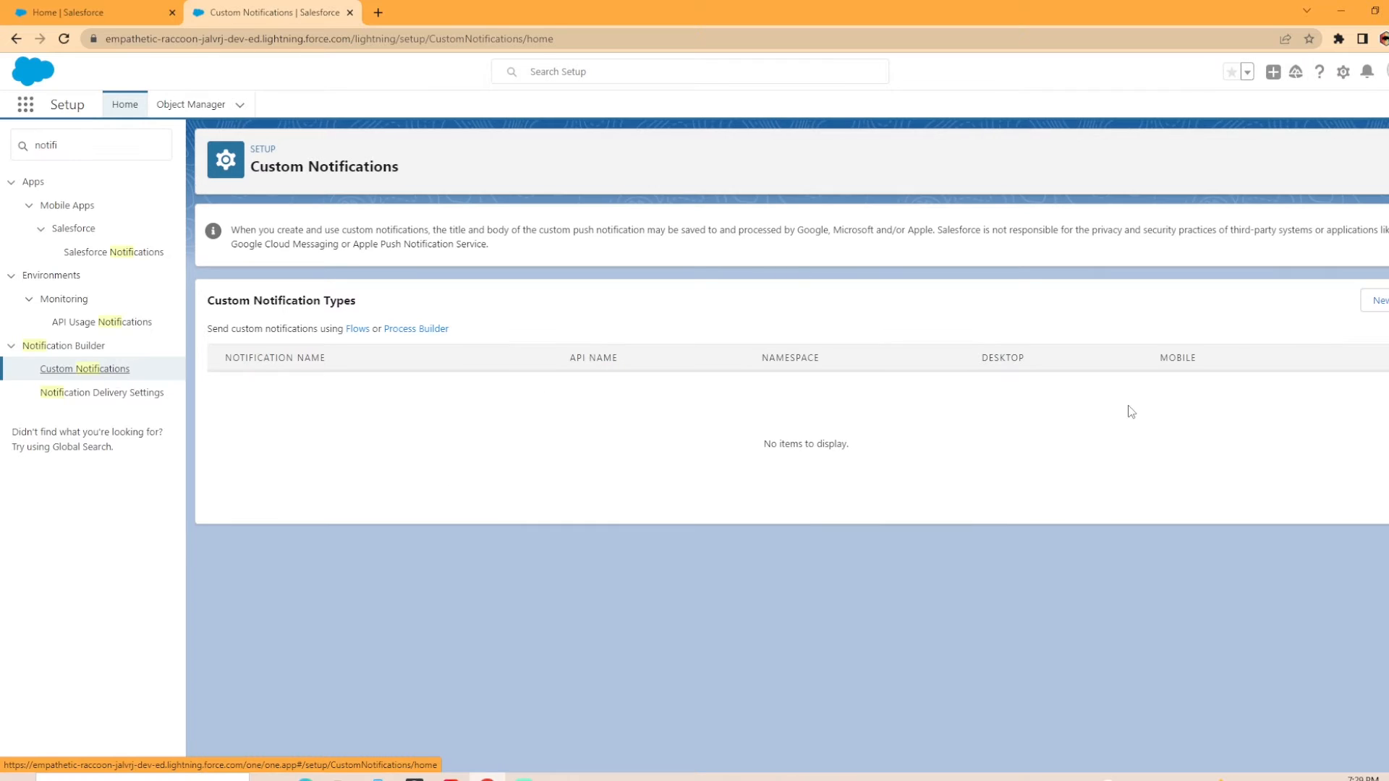
{"action": "mouse_move", "coordinate": [1361, 313]}
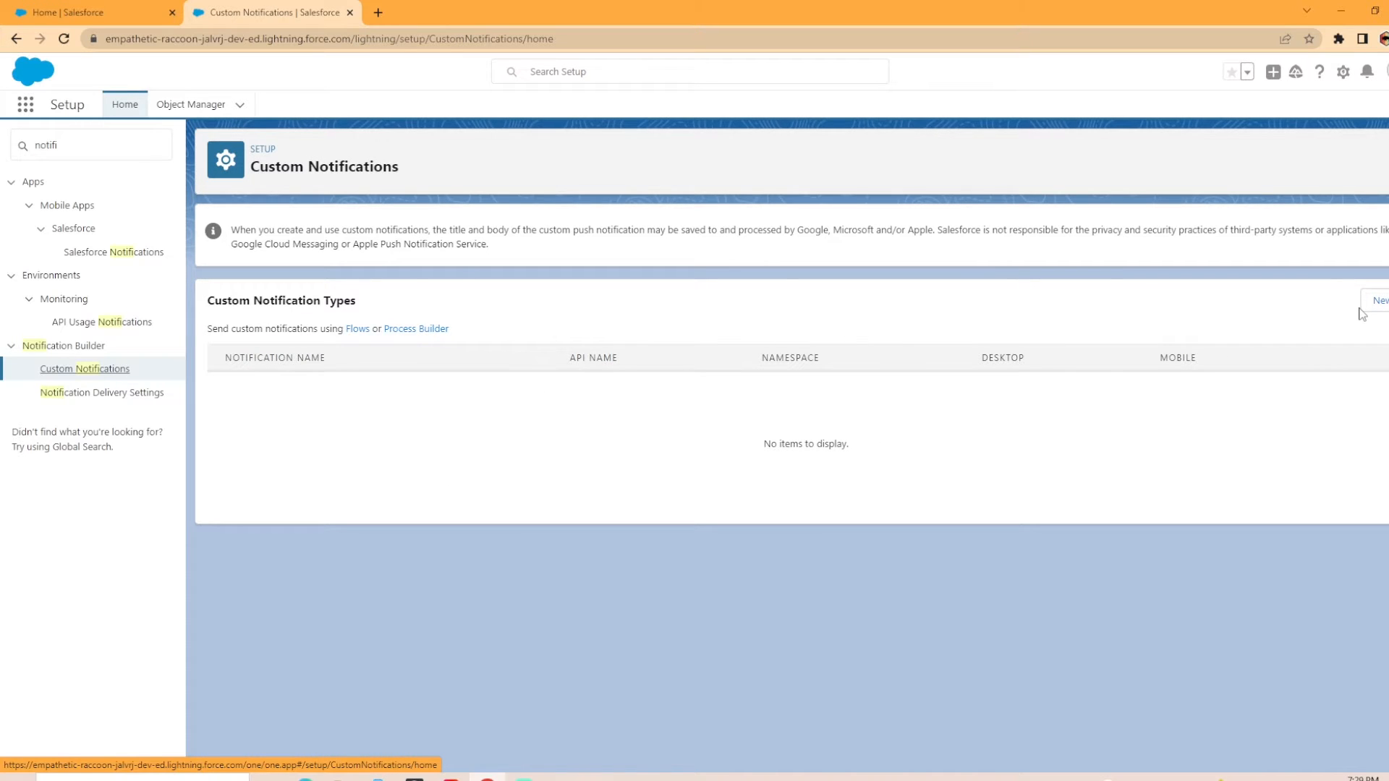
Create the 'Account Notification' custom notification type with the Desktop channel enabled.
{"action": "left_click", "coordinate": [1374, 300]}
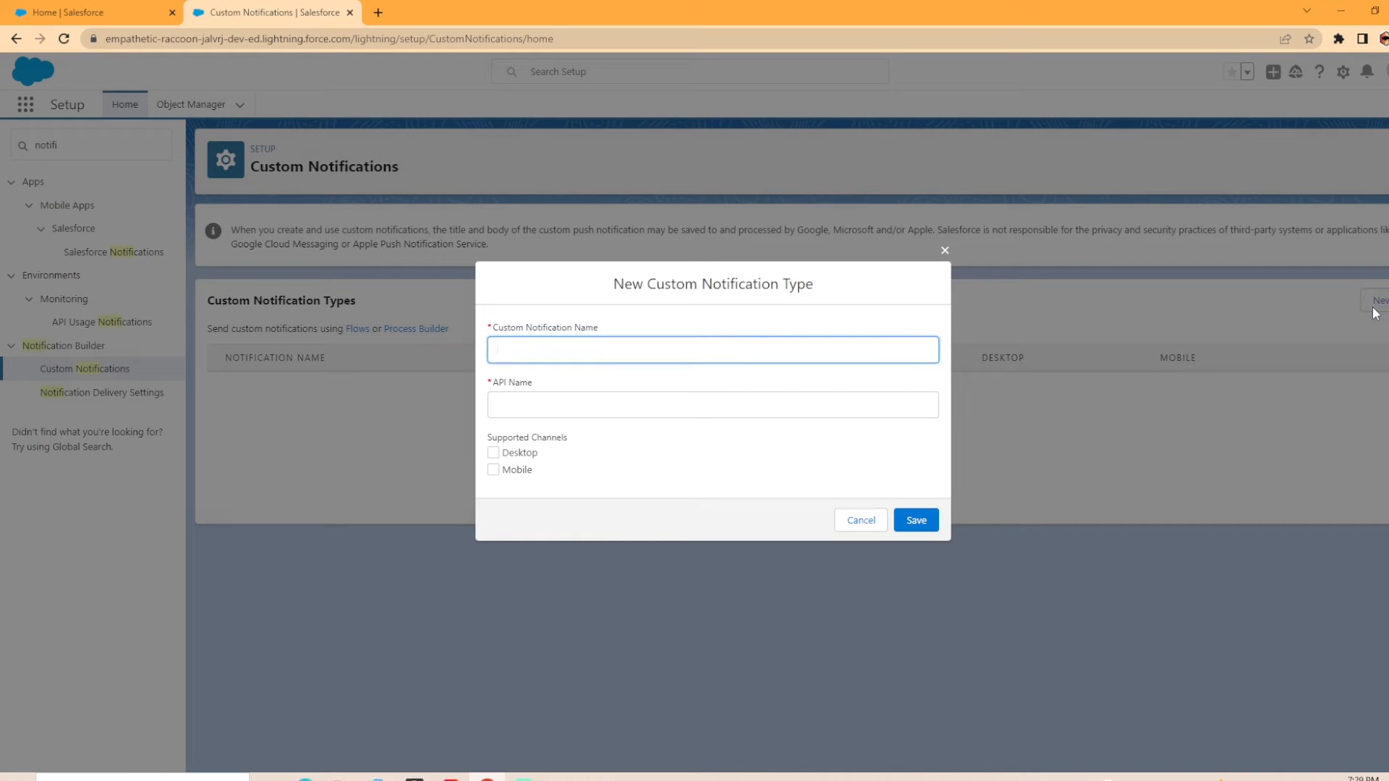
{"action": "type", "text": "Account Notification"}
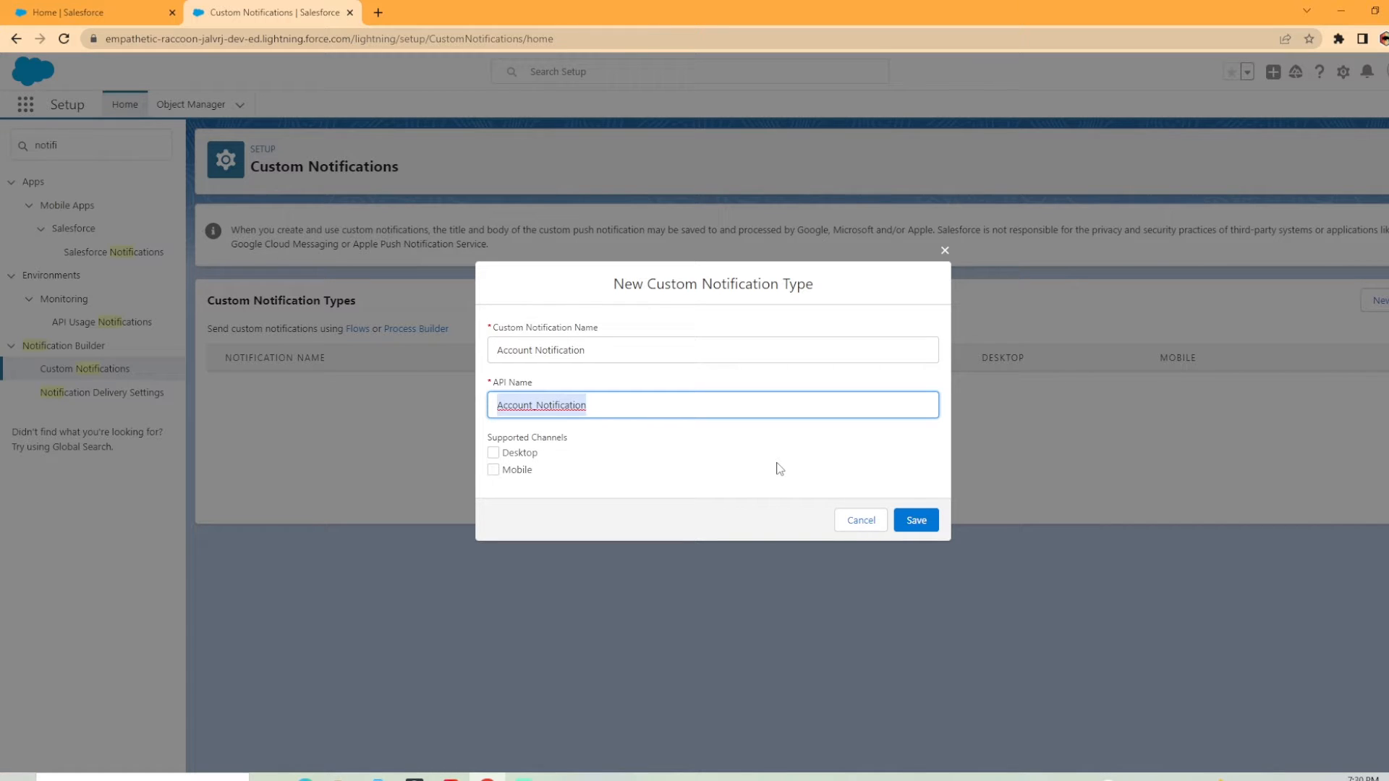
{"action": "mouse_move", "coordinate": [1242, 20]}
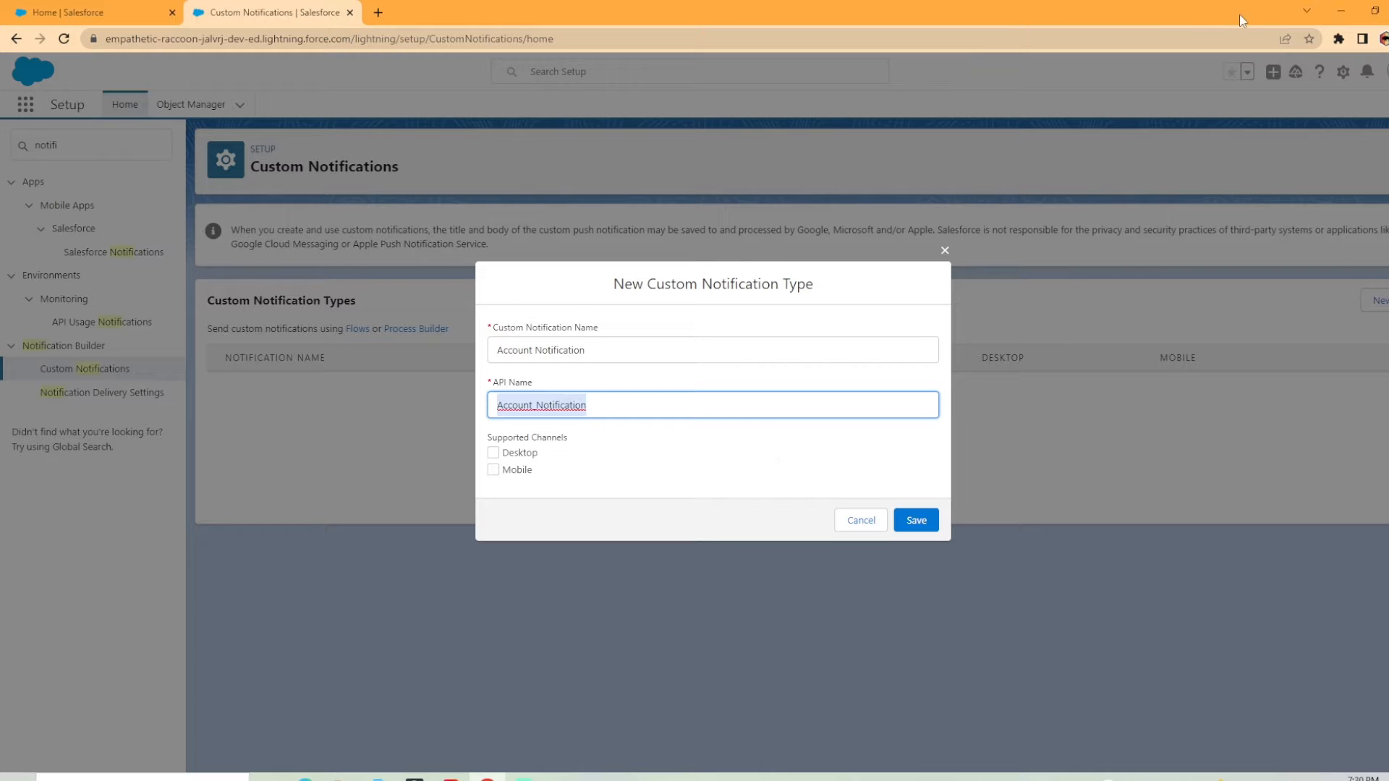
{"action": "mouse_move", "coordinate": [1366, 75]}
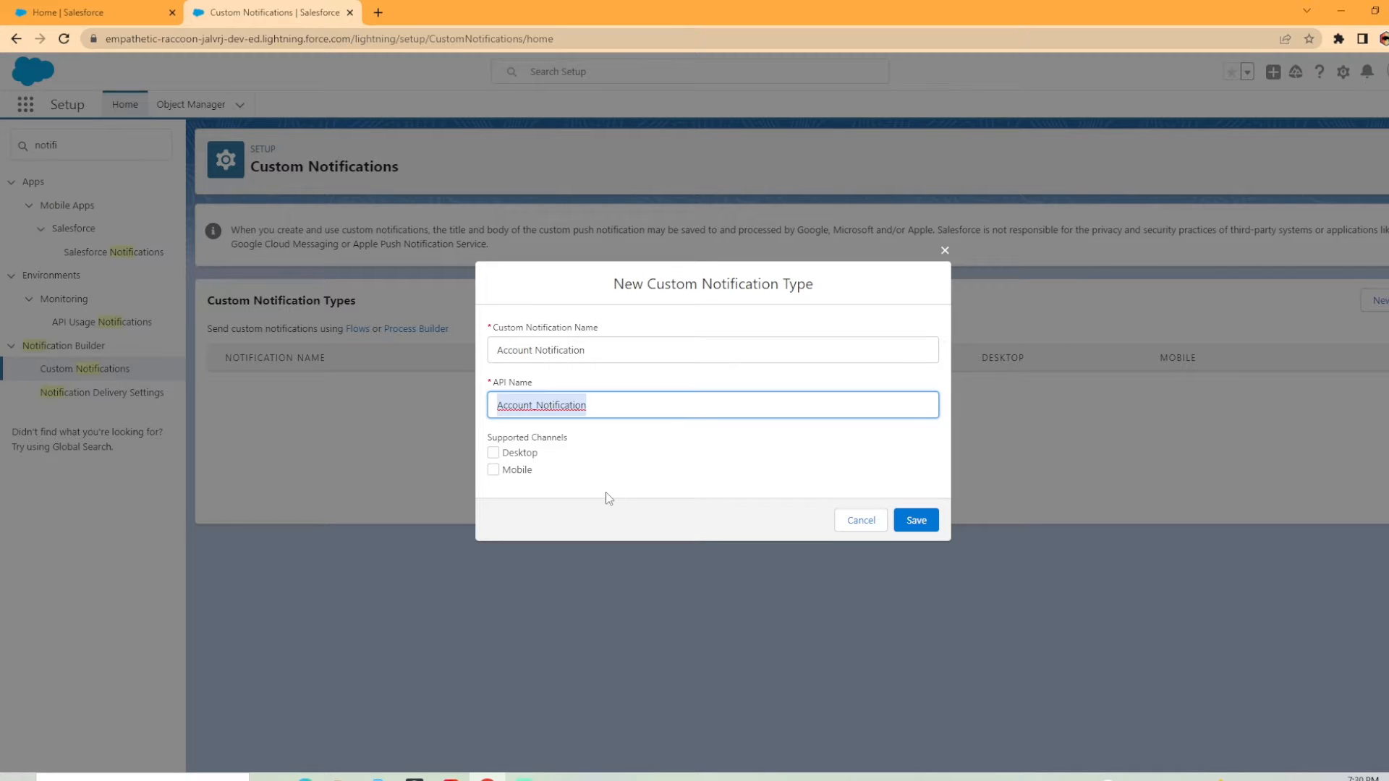
{"action": "left_click", "coordinate": [494, 453]}
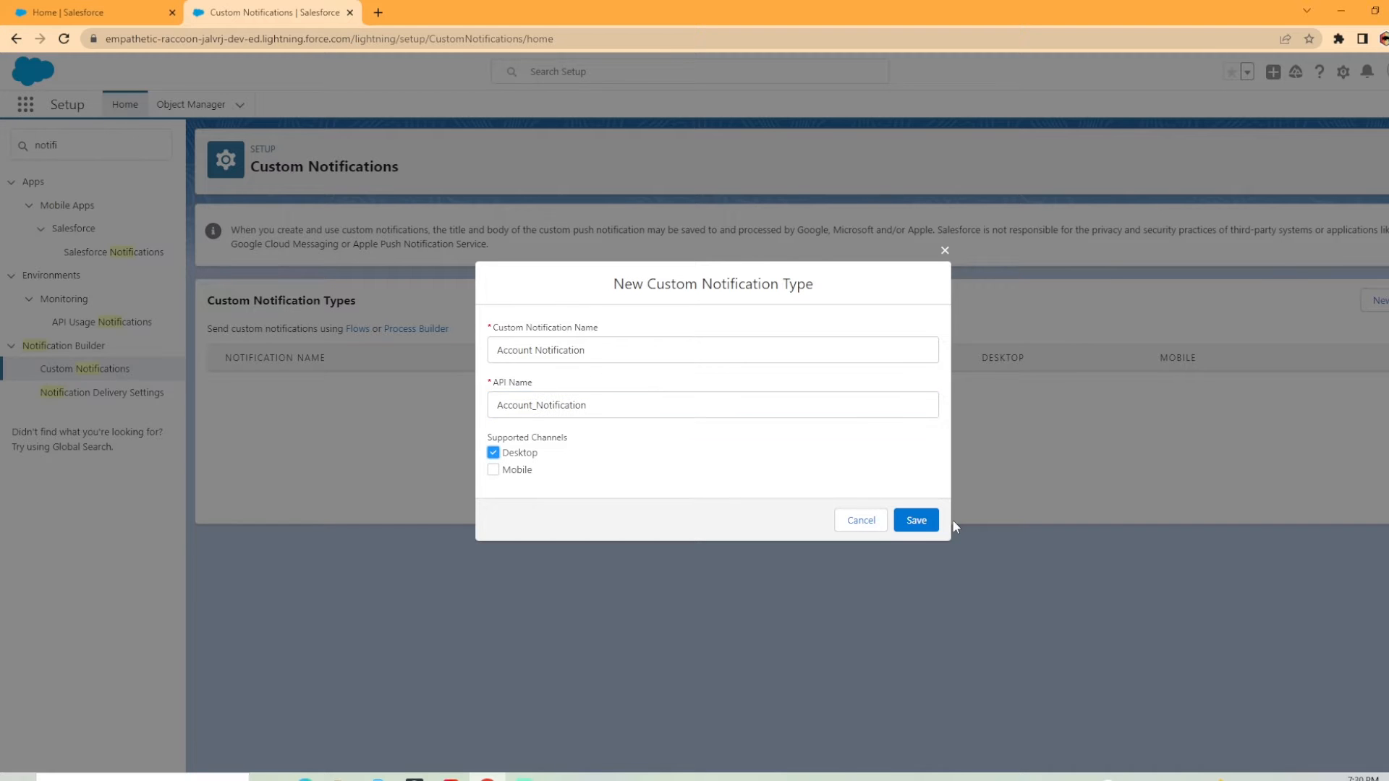
{"action": "left_click", "coordinate": [915, 520]}
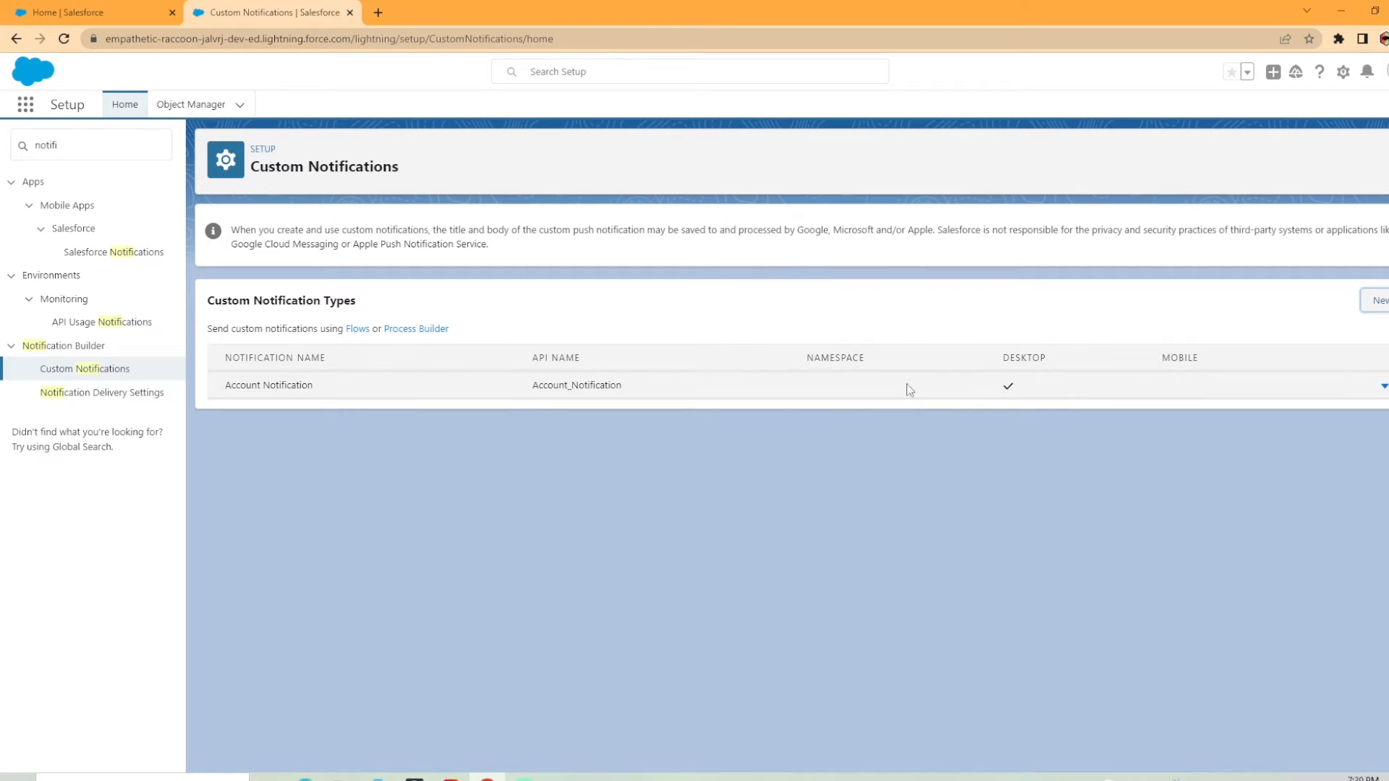
{"action": "mouse_move", "coordinate": [1025, 384]}
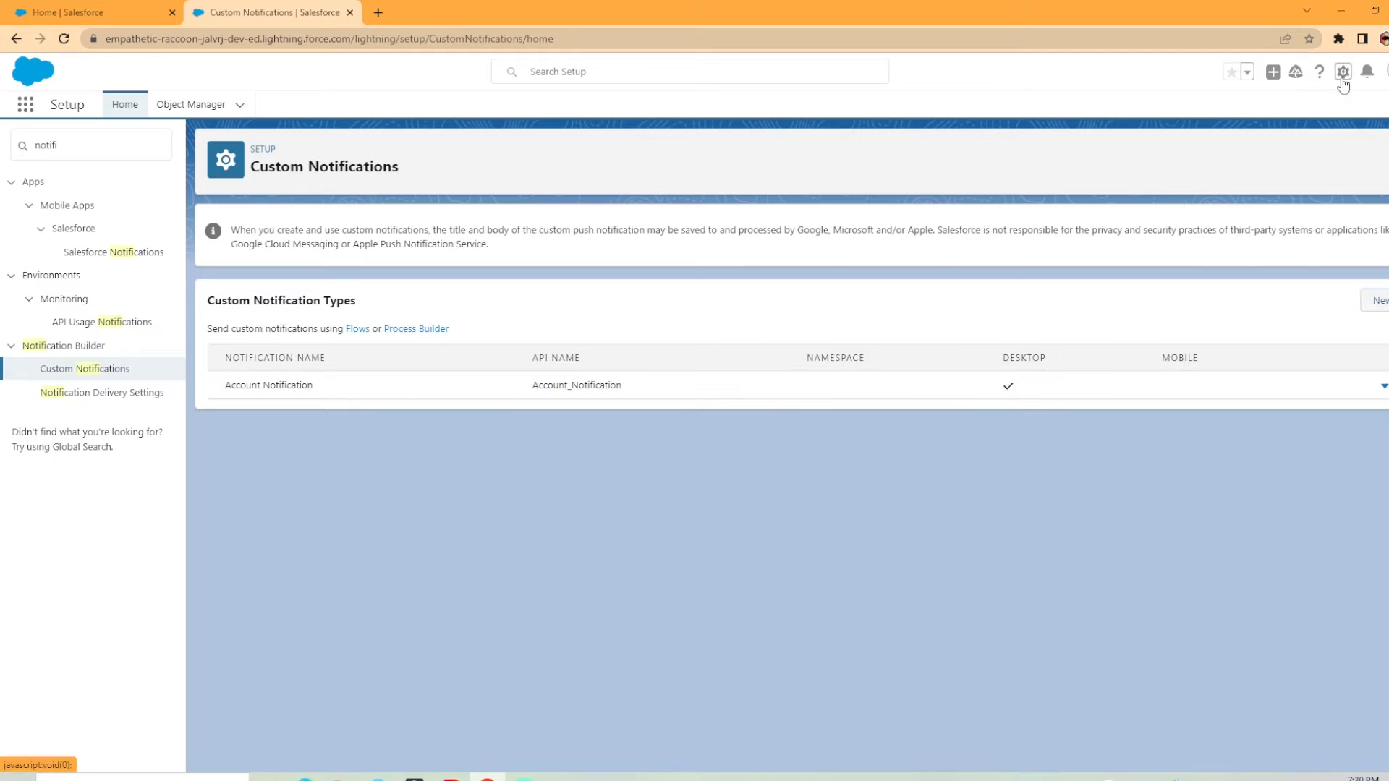
Open Setup in a new tab and reach the Flows page through a 'flow' search.
{"action": "left_click", "coordinate": [1342, 72]}
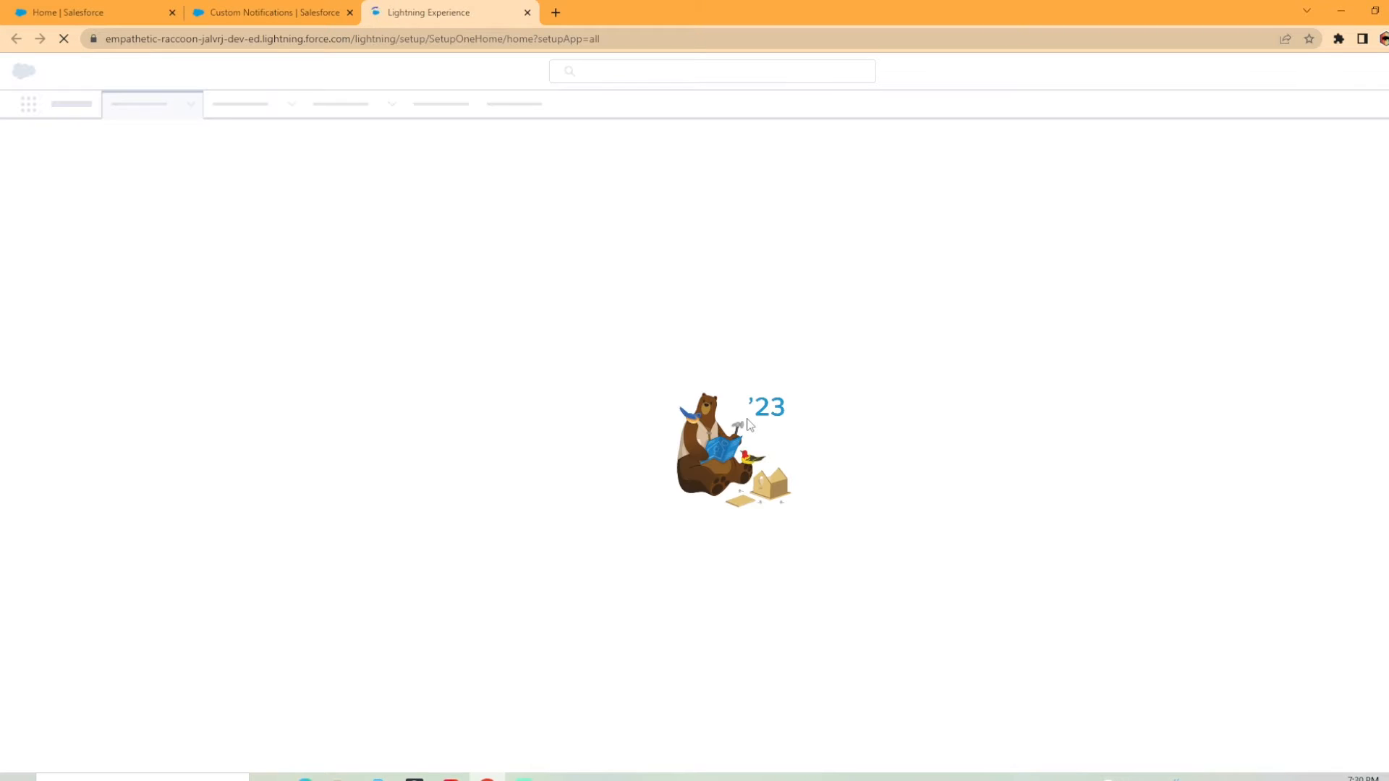
{"action": "left_click", "coordinate": [270, 12]}
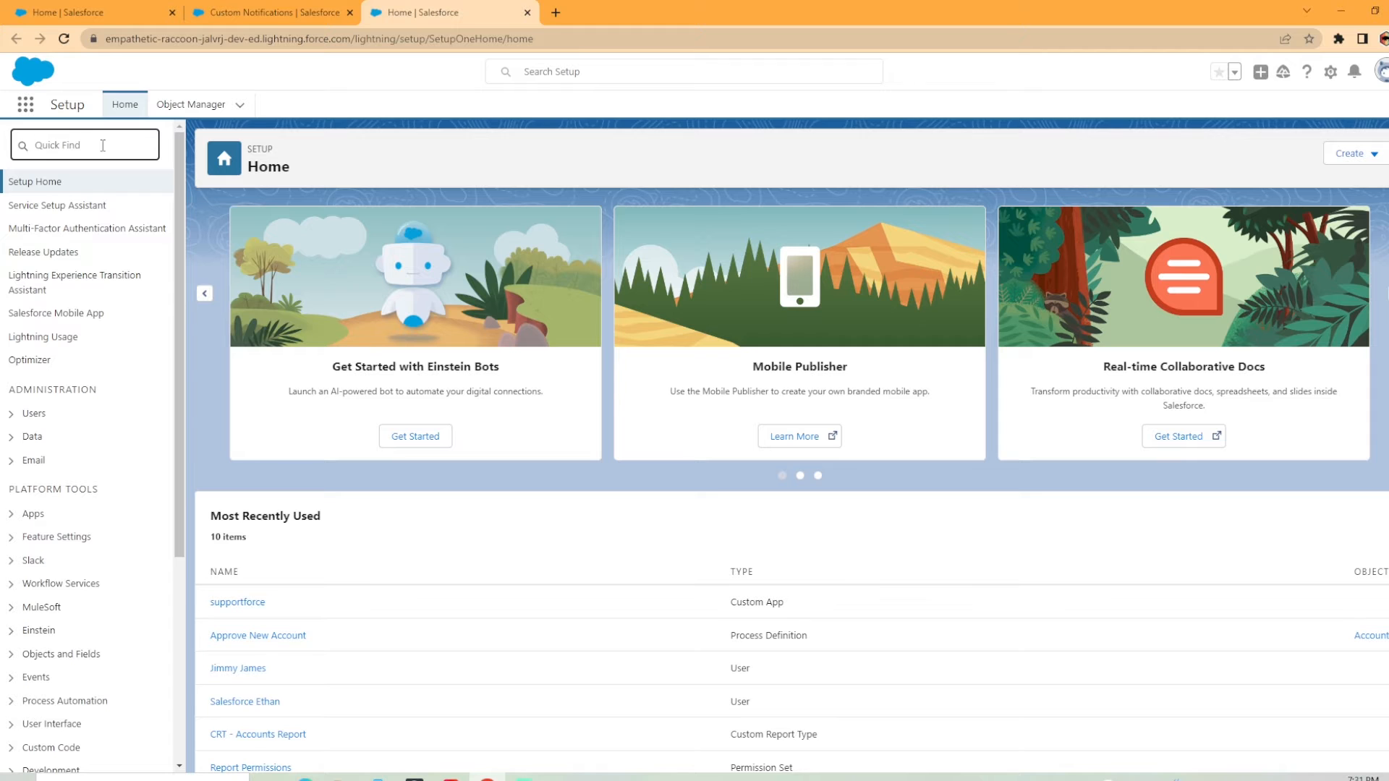
{"action": "type", "text": "flow"}
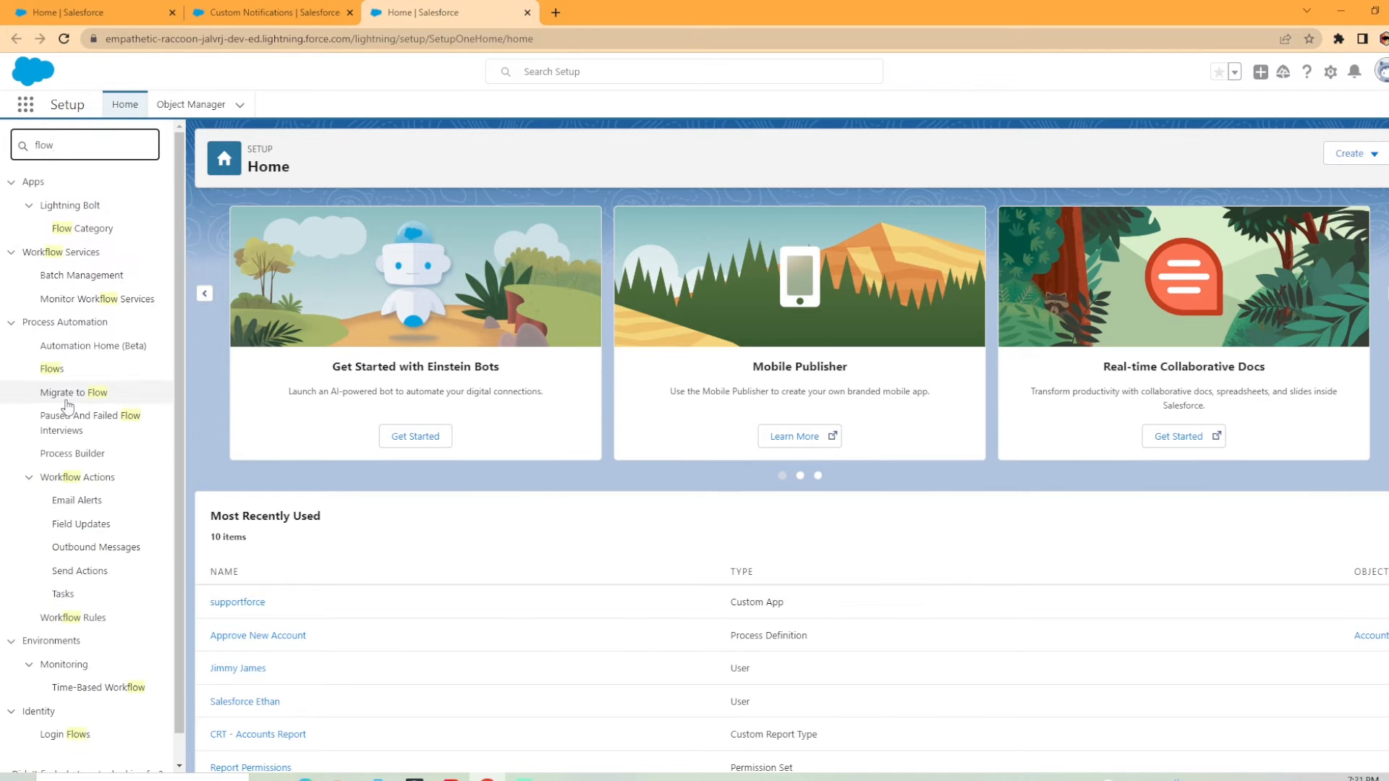
{"action": "left_click", "coordinate": [52, 368]}
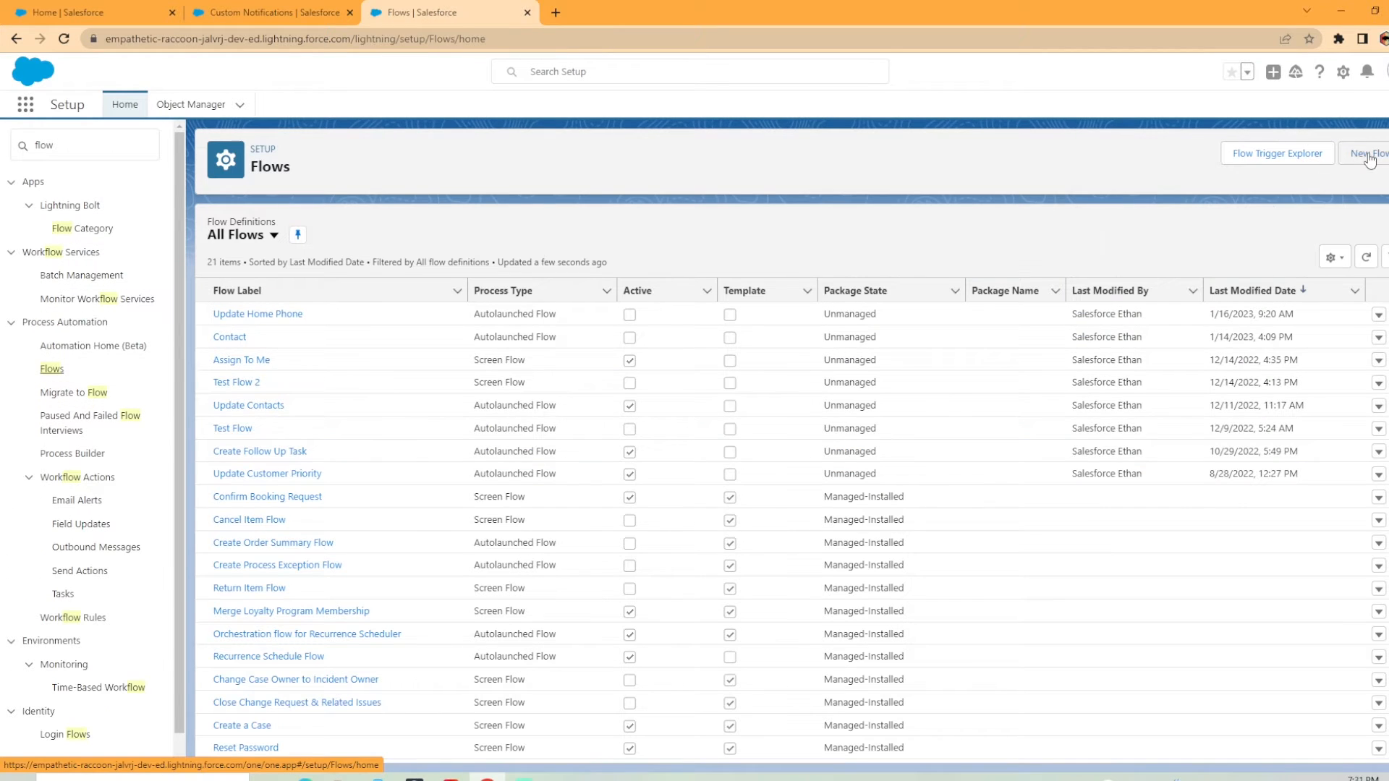
Begin a new flow and choose the Record-Triggered Flow type.
{"action": "left_click", "coordinate": [1368, 153]}
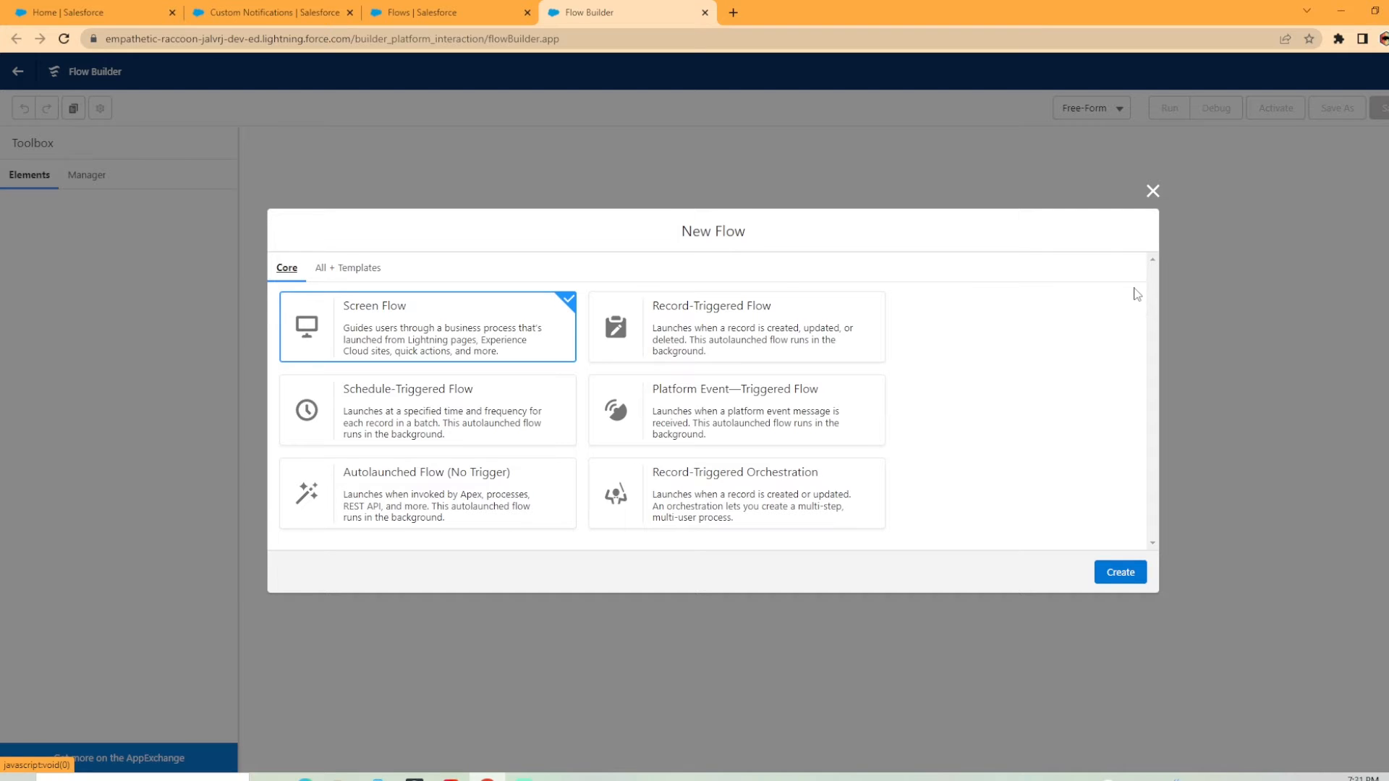
{"action": "mouse_move", "coordinate": [425, 410]}
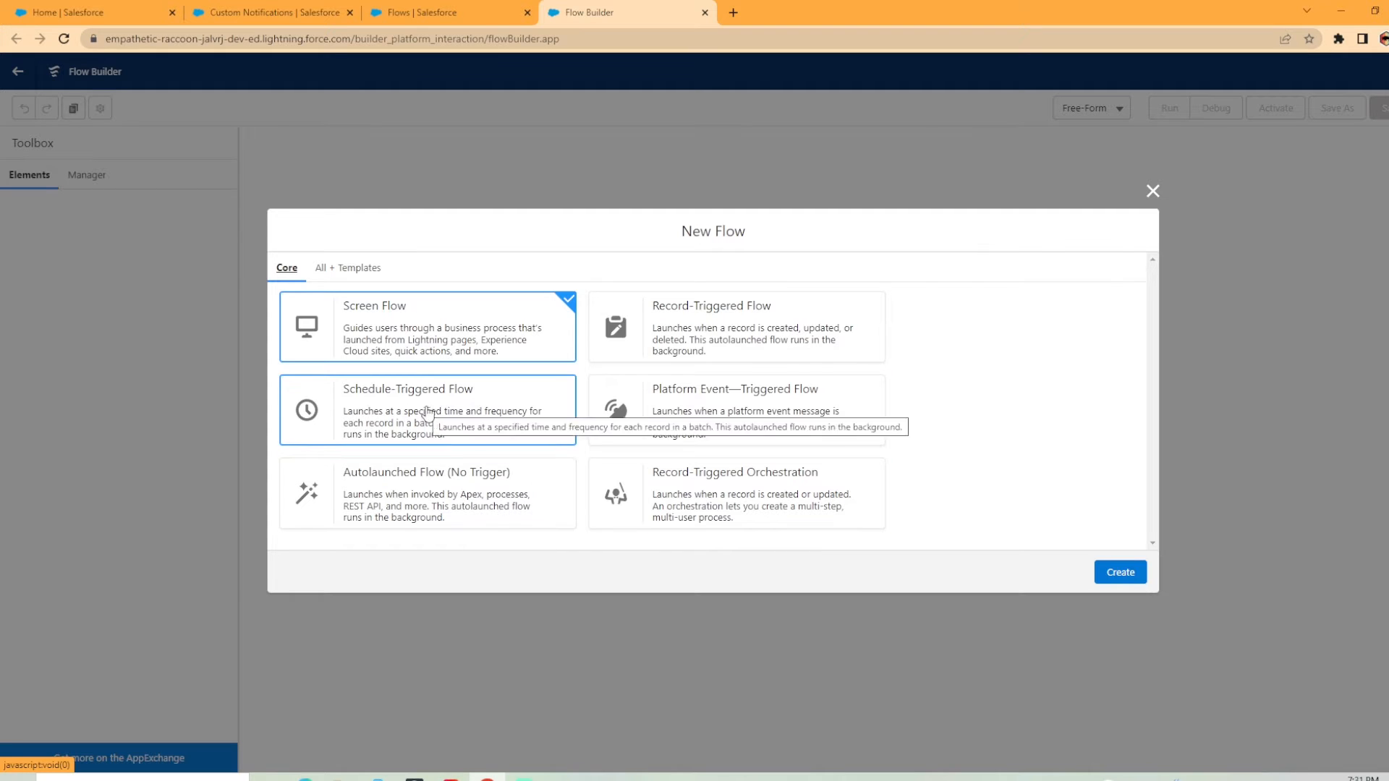
{"action": "mouse_move", "coordinate": [387, 421]}
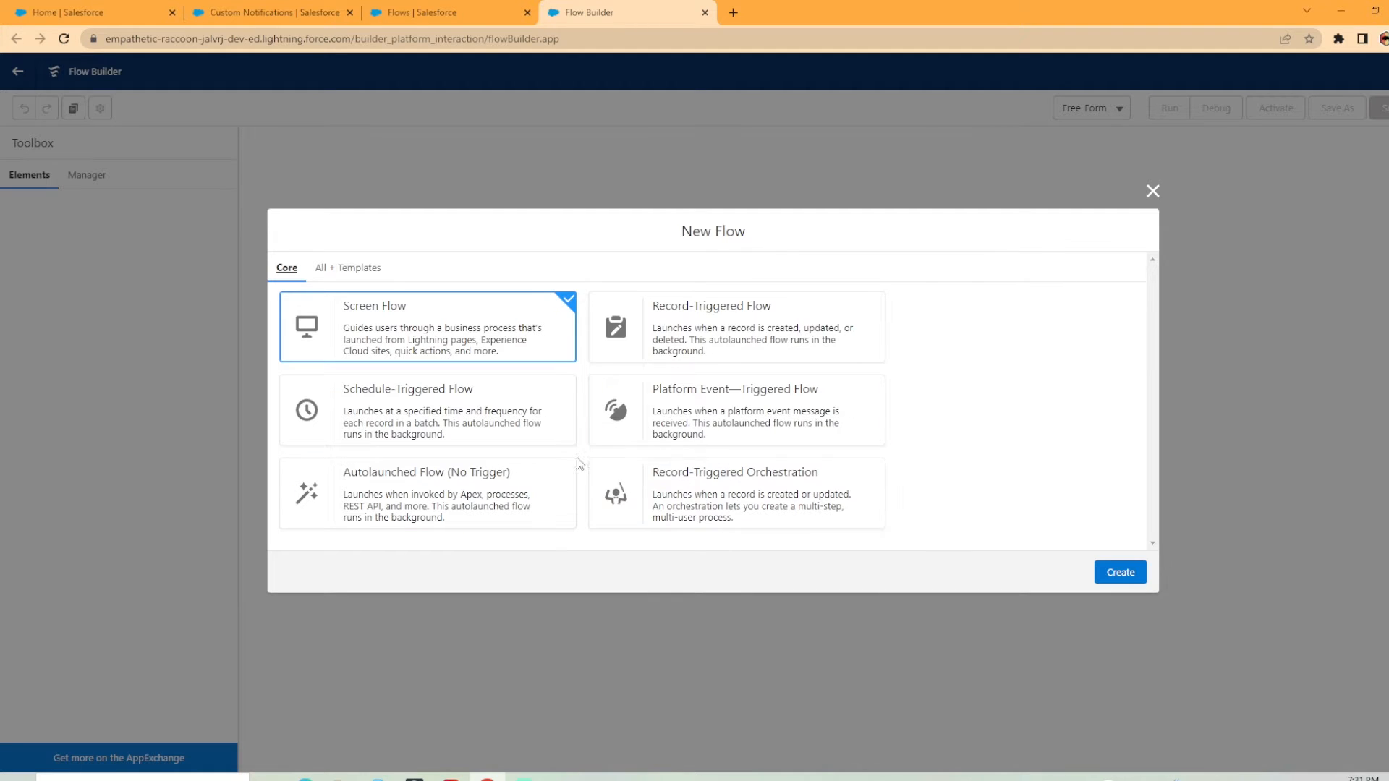
{"action": "mouse_move", "coordinate": [742, 390]}
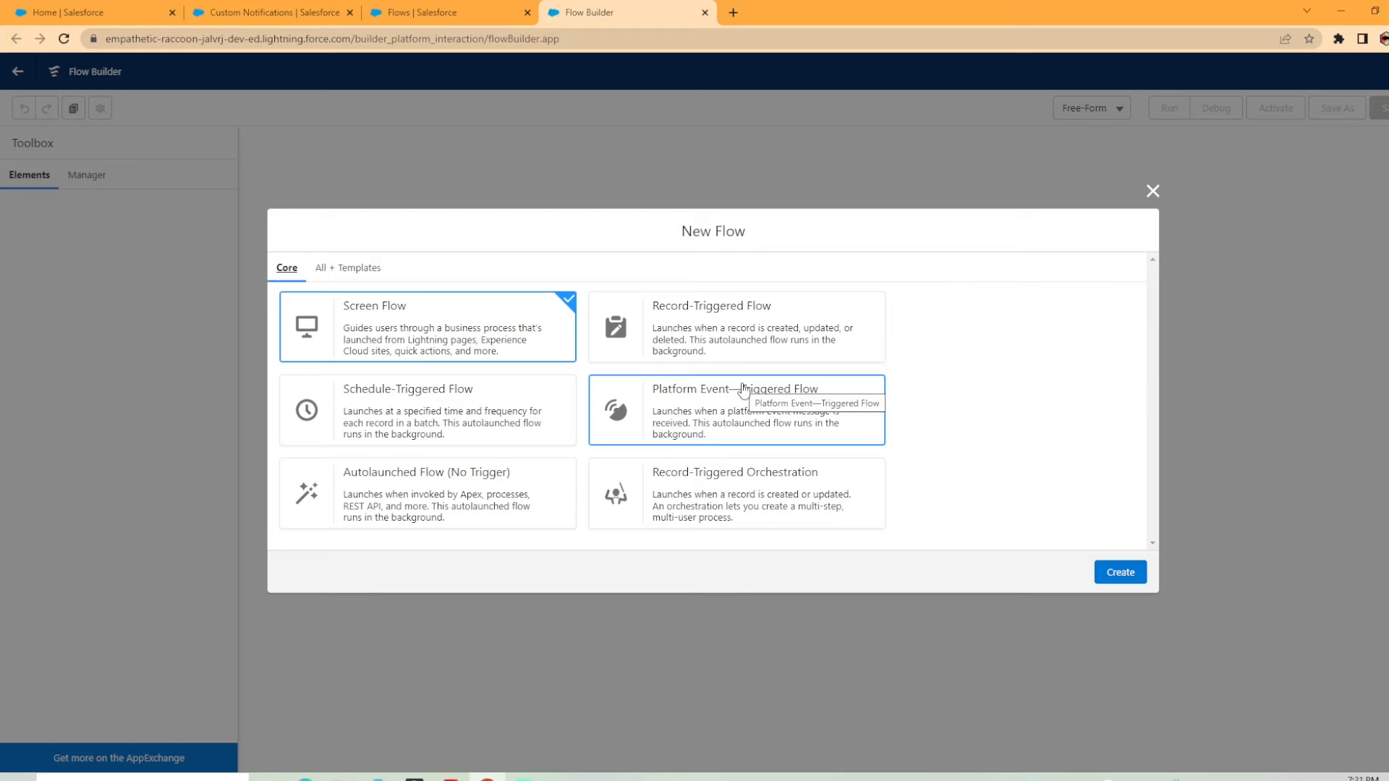
{"action": "left_click", "coordinate": [735, 325]}
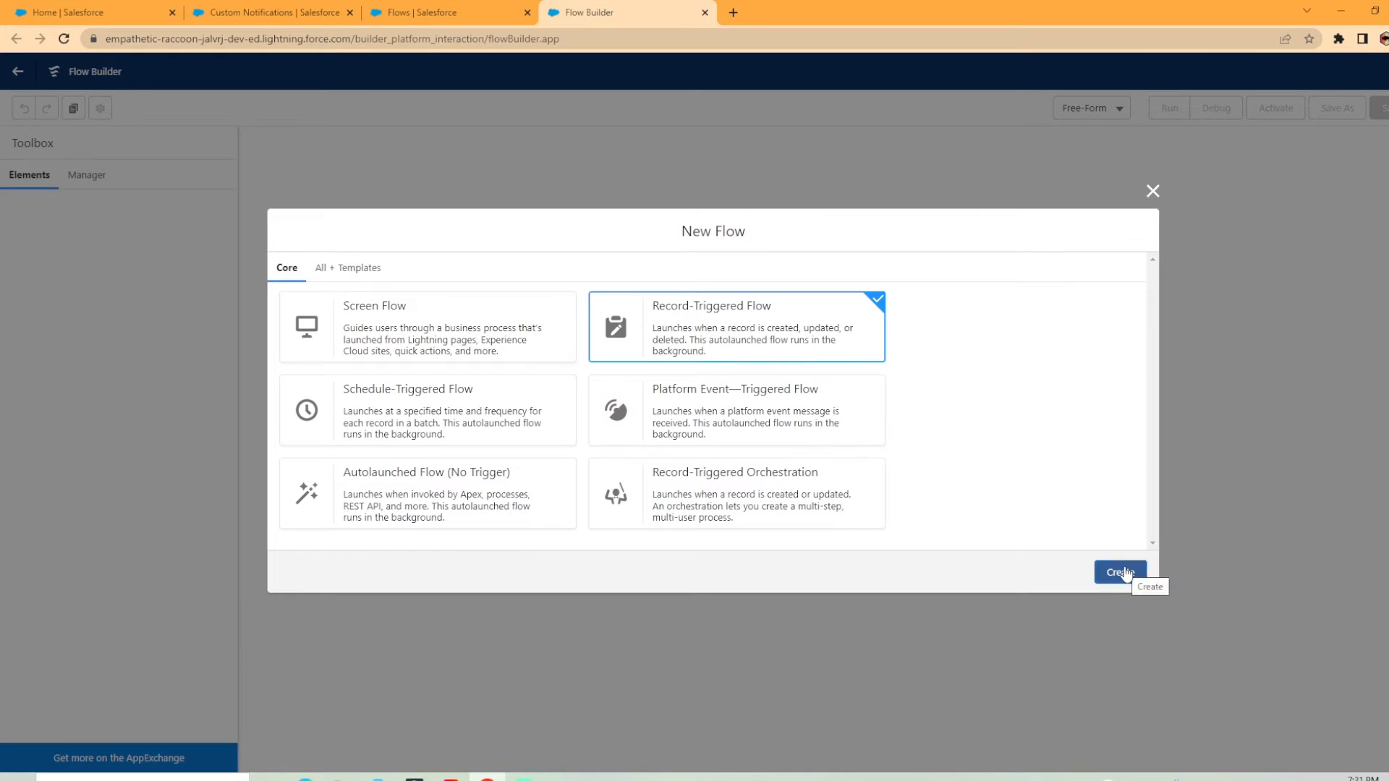
Trigger the flow on Account create or update when OwnerId Is Changed equals True.
{"action": "left_click", "coordinate": [1119, 572]}
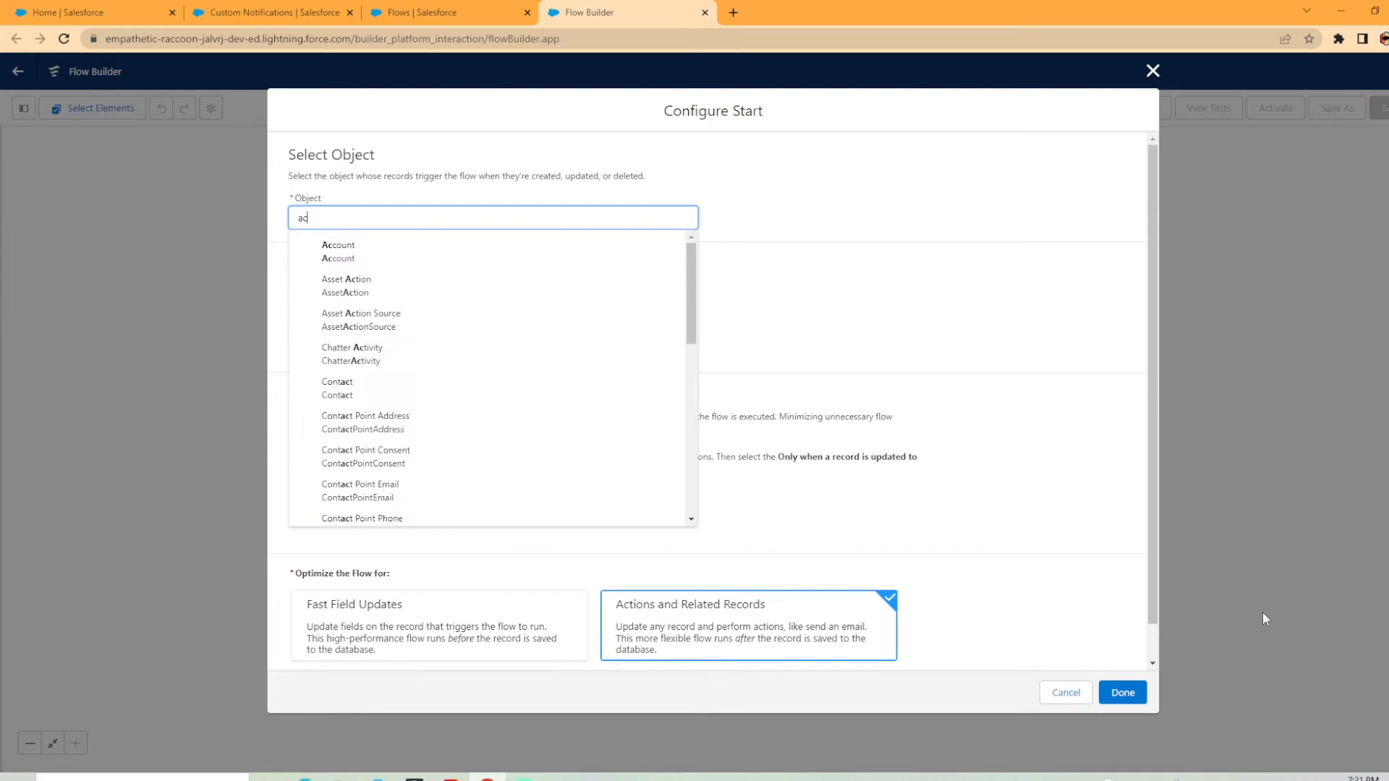
{"action": "left_click", "coordinate": [338, 245]}
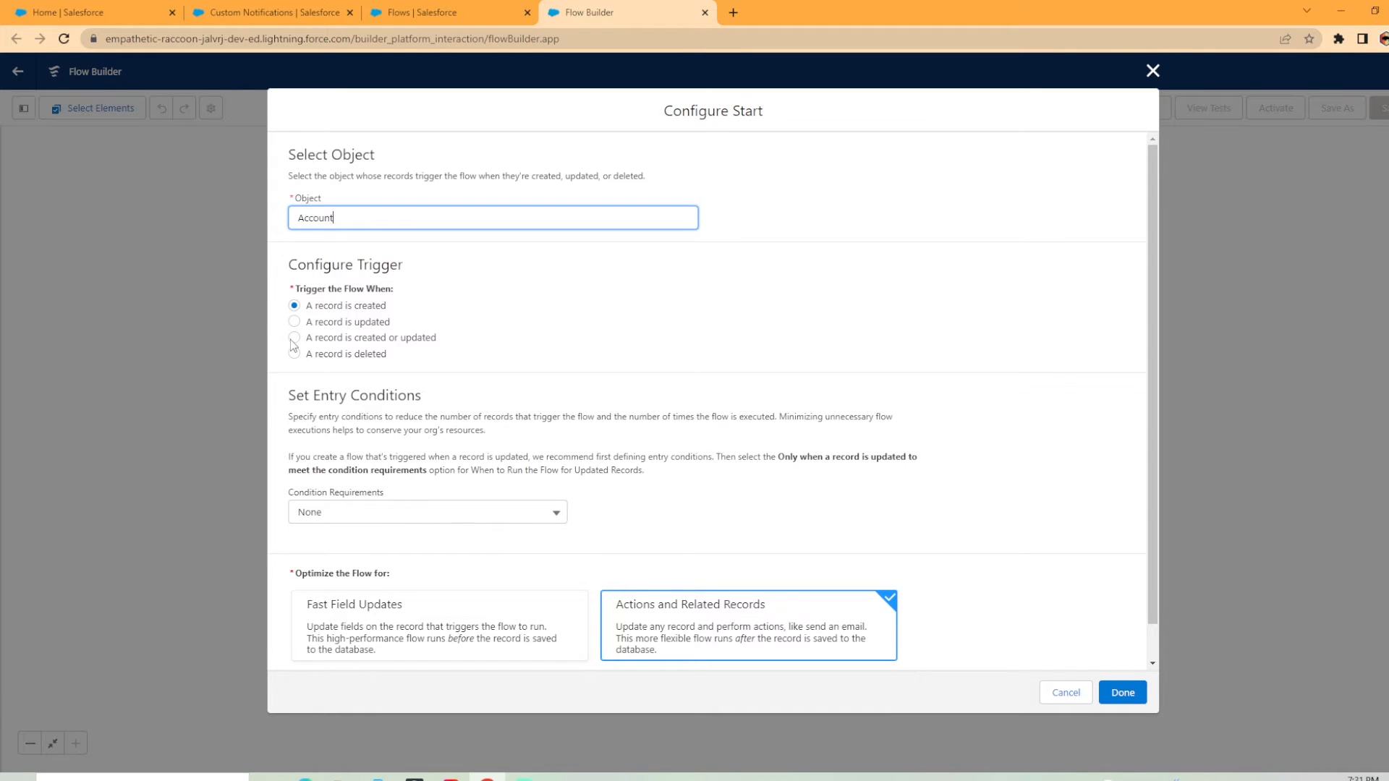
{"action": "left_click", "coordinate": [295, 337]}
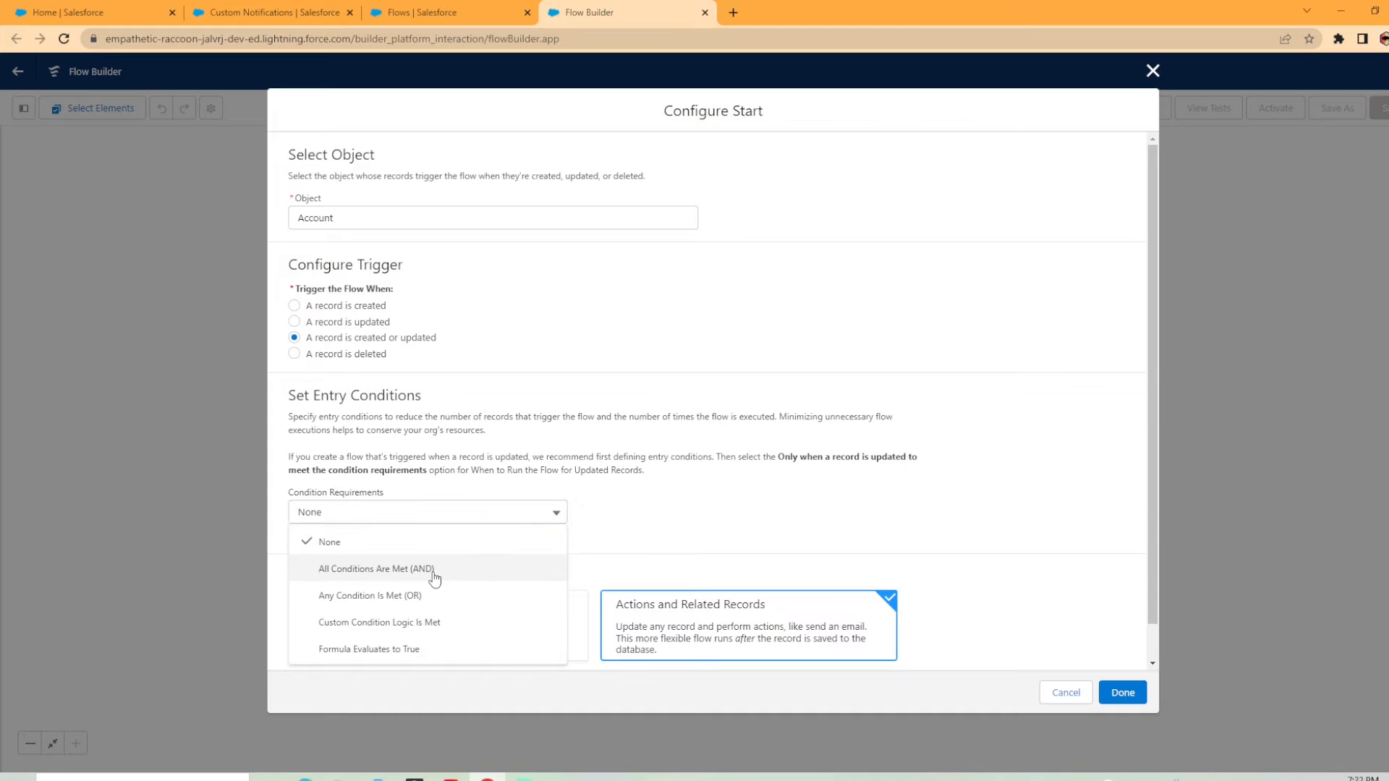
{"action": "left_click", "coordinate": [375, 569]}
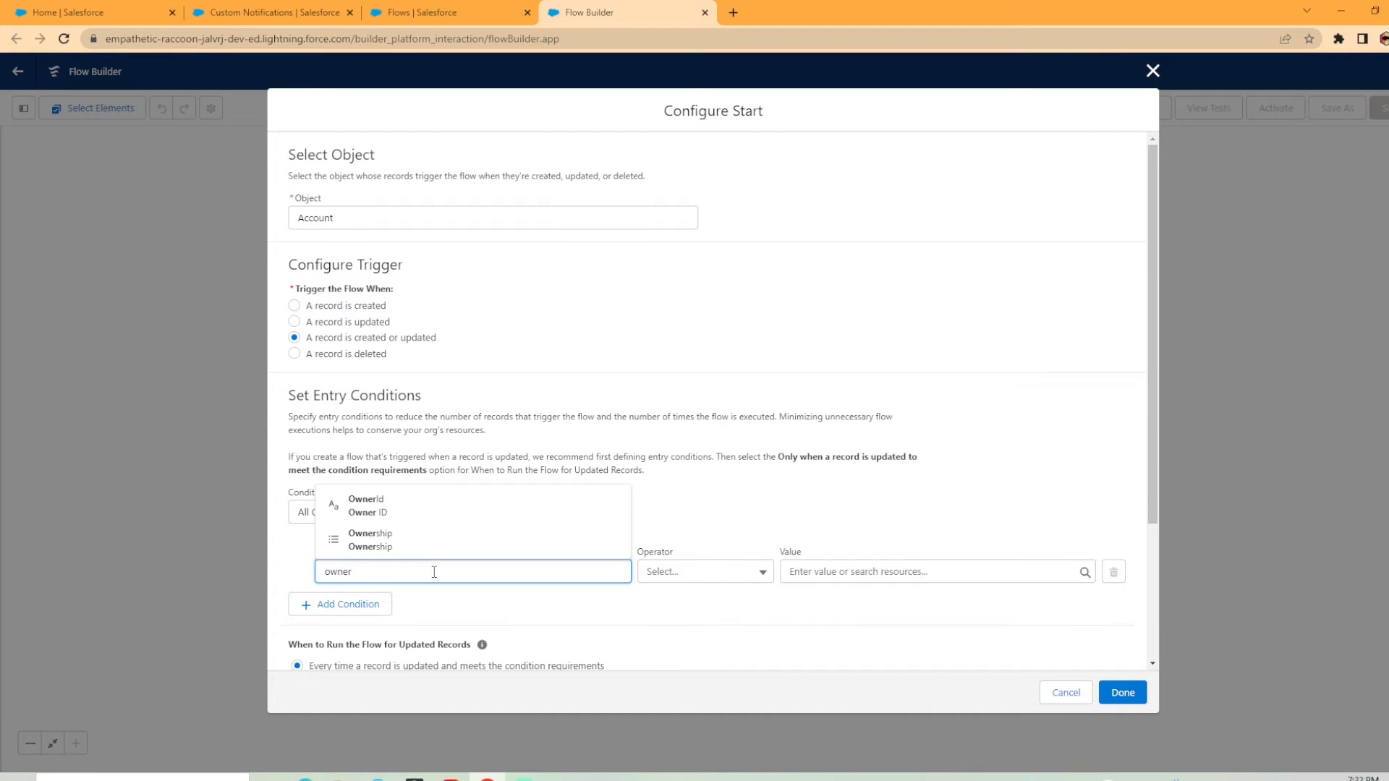
{"action": "left_click", "coordinate": [703, 572]}
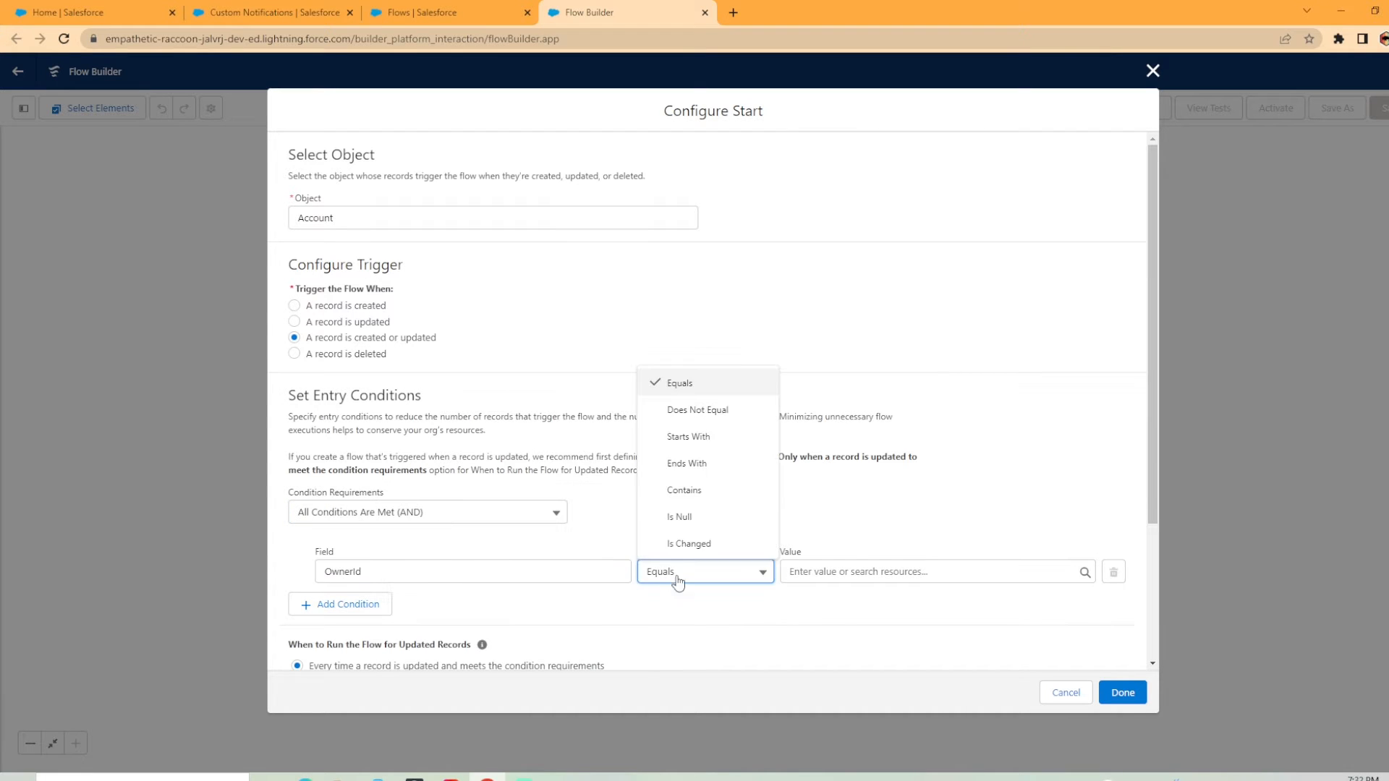
{"action": "left_click", "coordinate": [688, 543]}
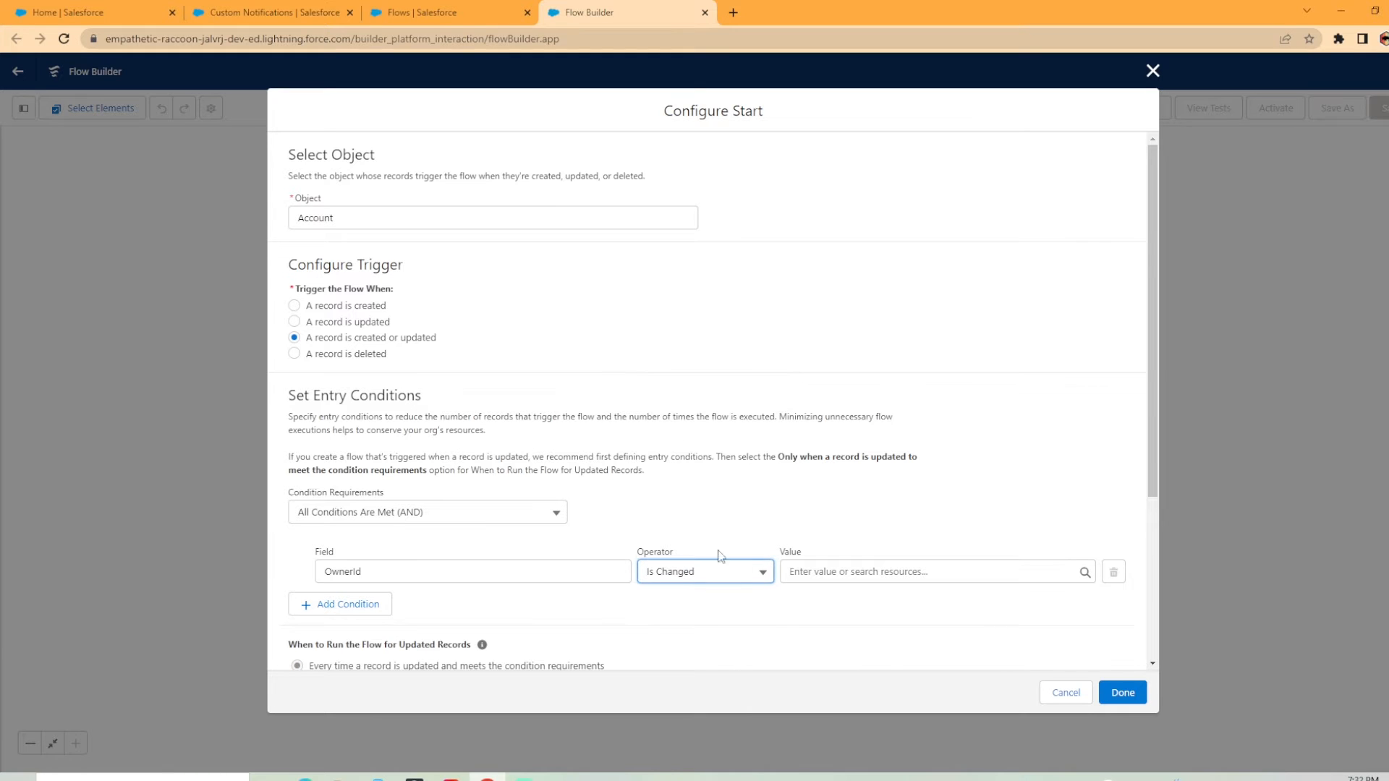
{"action": "type", "text": "{!$GlobalConstant.True}"}
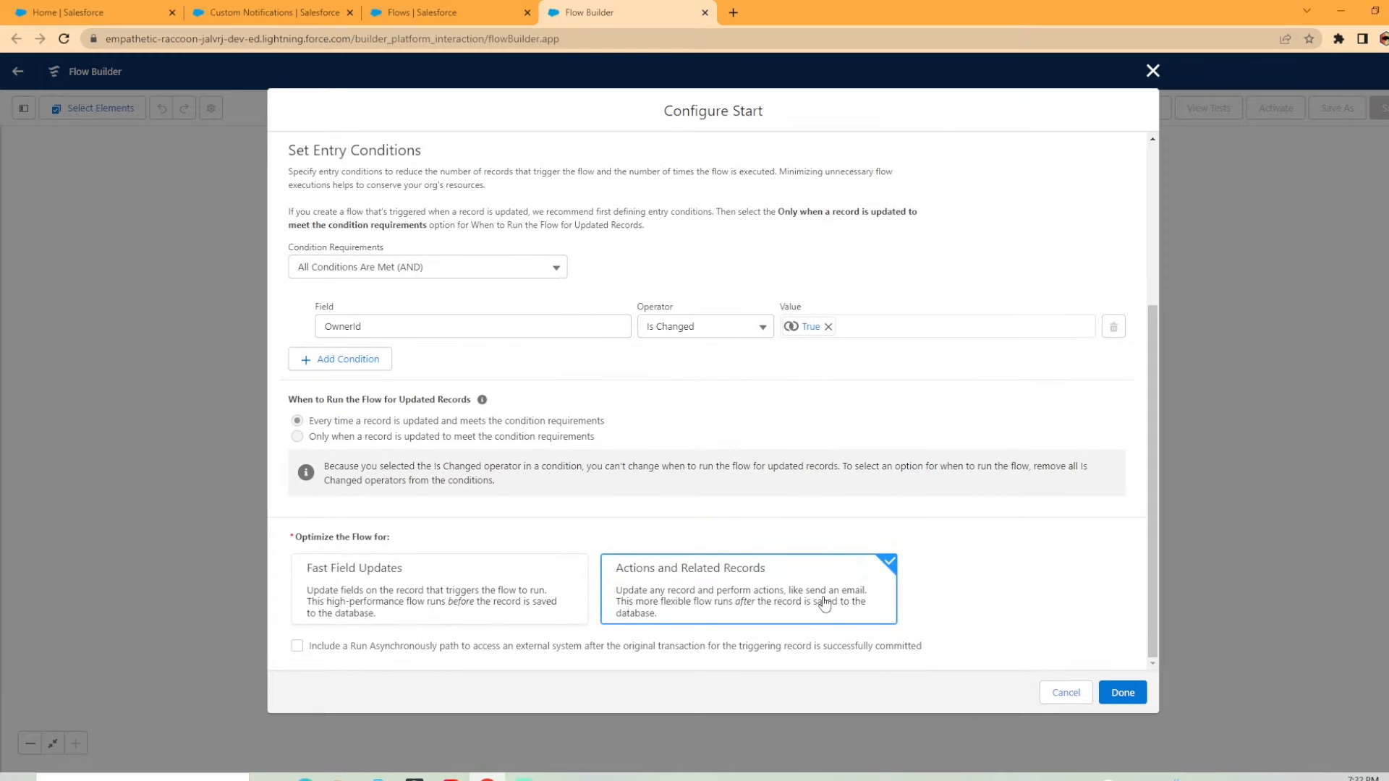
{"action": "mouse_move", "coordinate": [974, 565]}
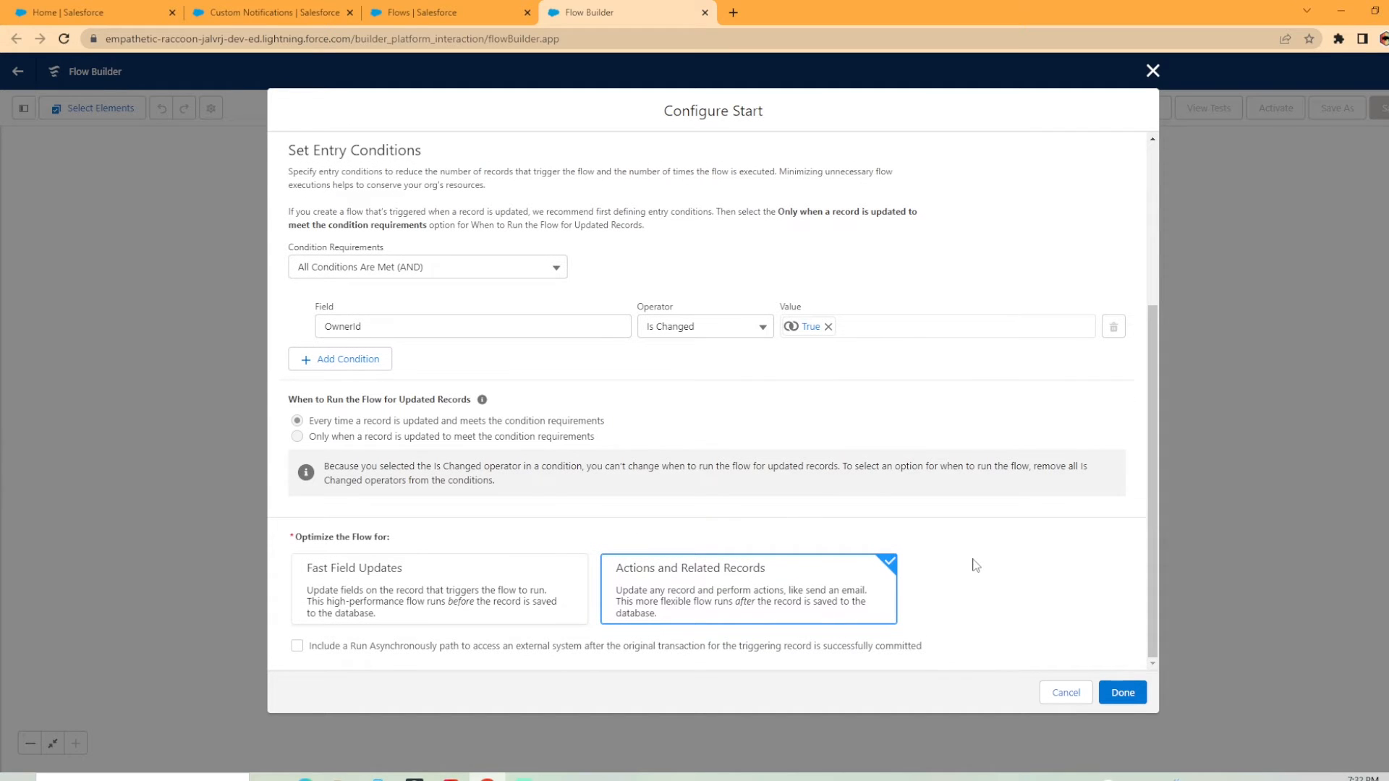
{"action": "left_click", "coordinate": [1121, 691]}
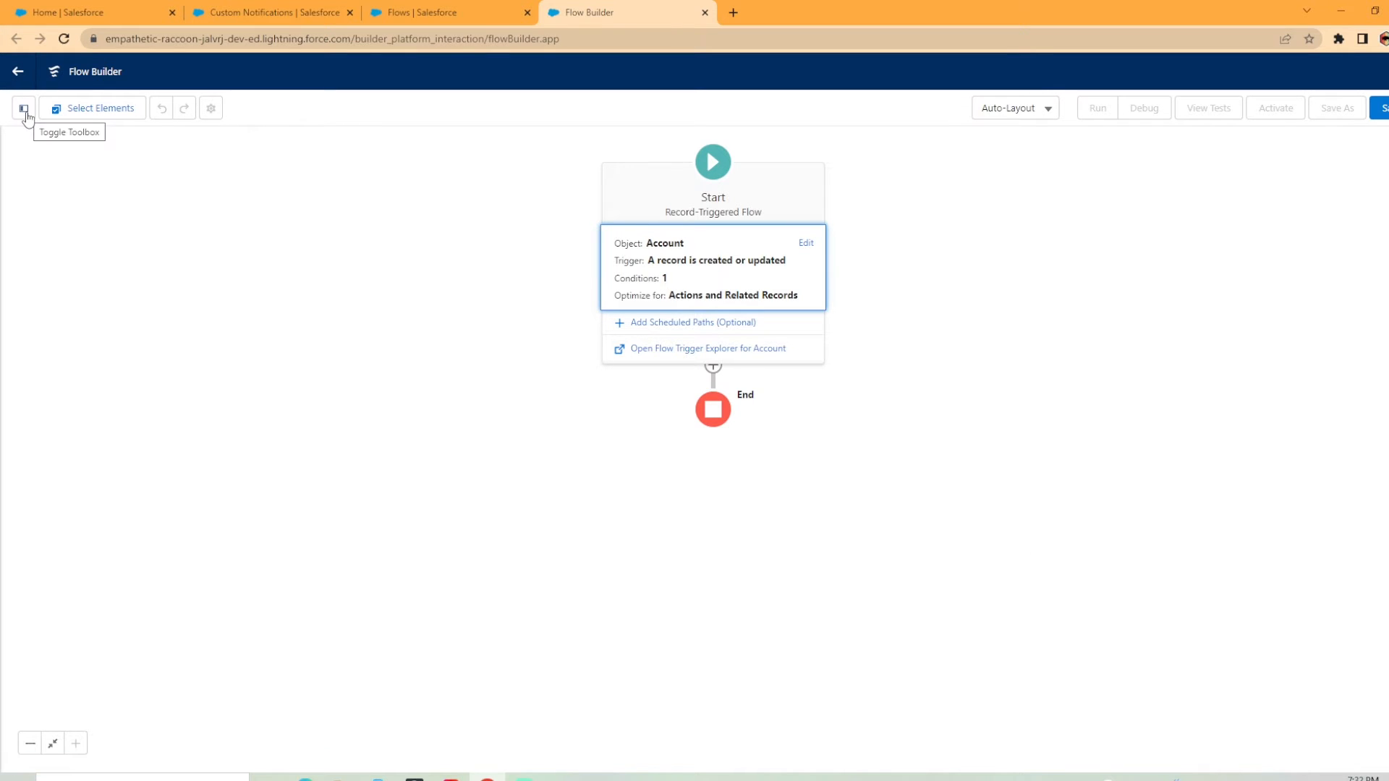
Start a new formula resource named 'title' with Text data type.
{"action": "left_click", "coordinate": [23, 108]}
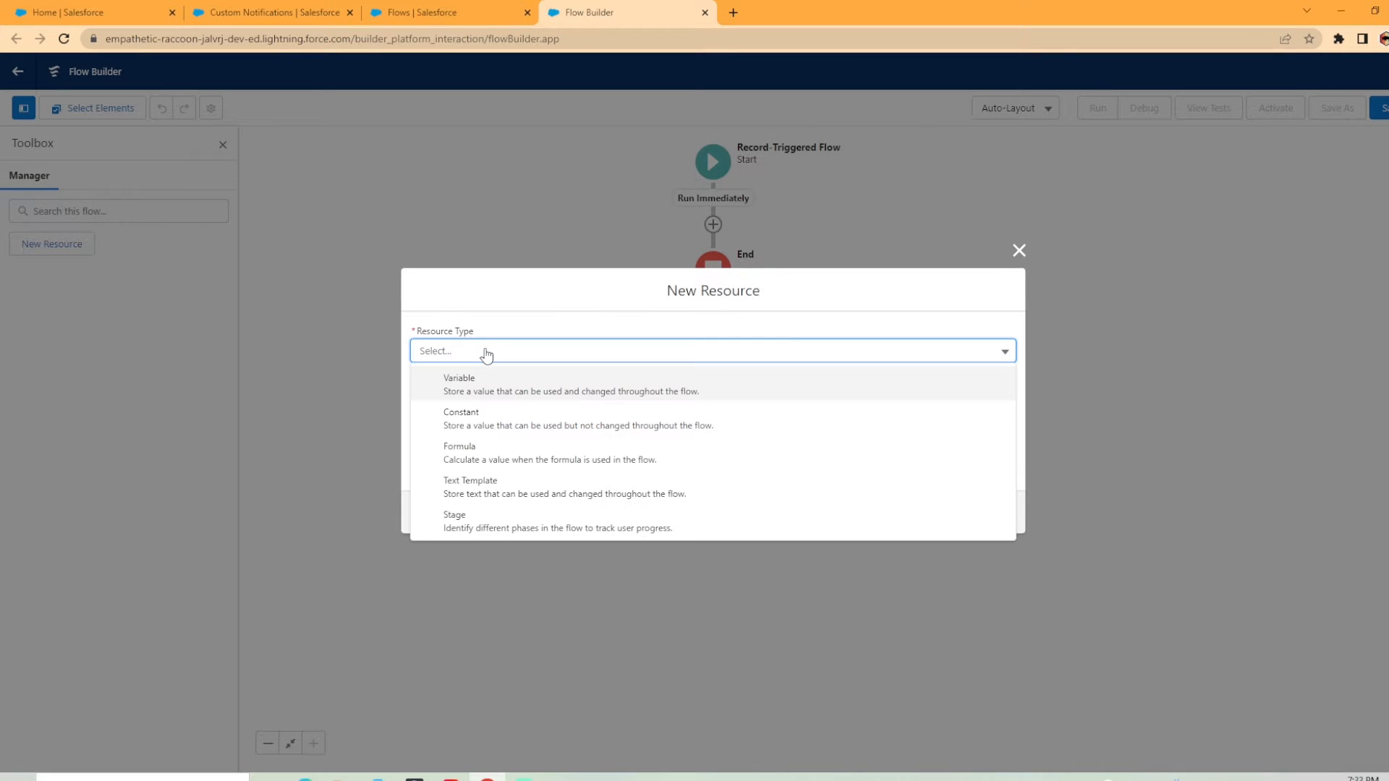
{"action": "left_click", "coordinate": [458, 452]}
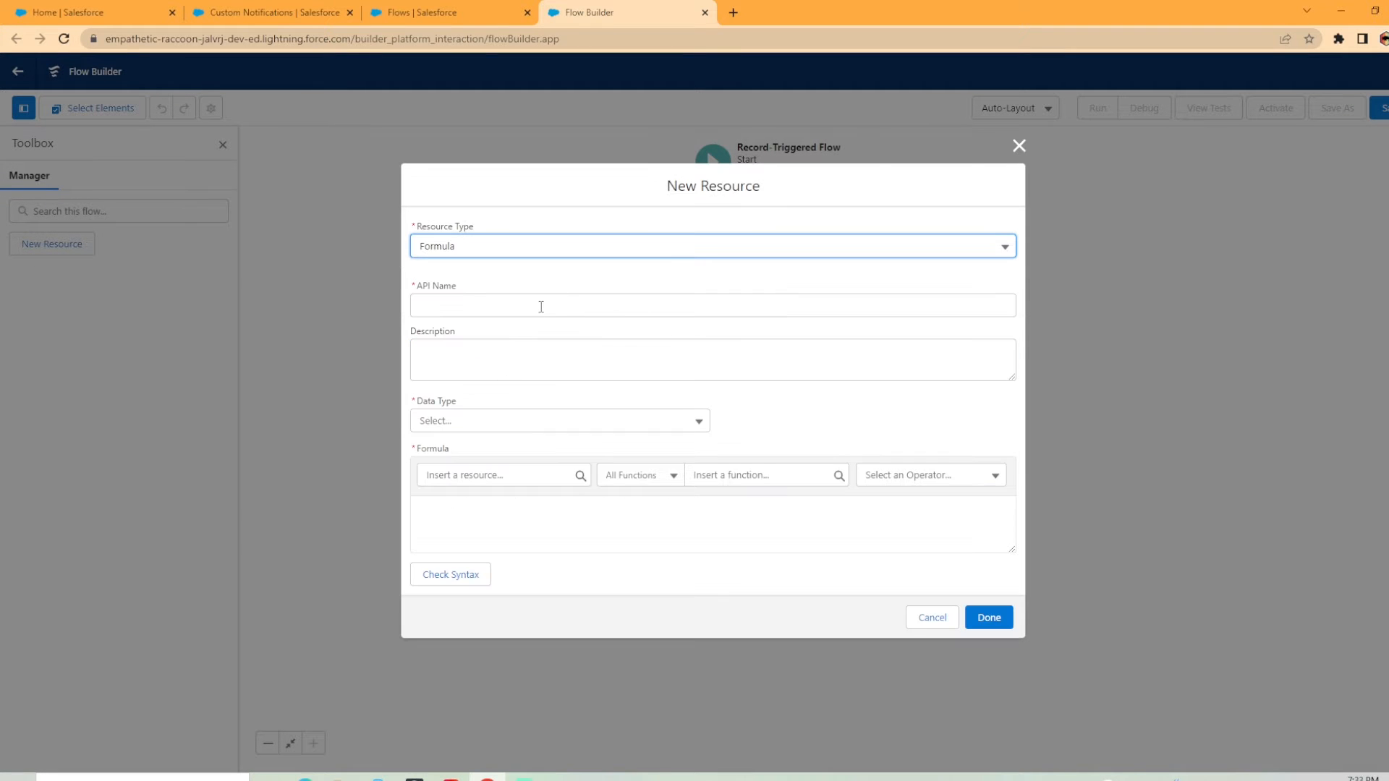
{"action": "left_click", "coordinate": [710, 305]}
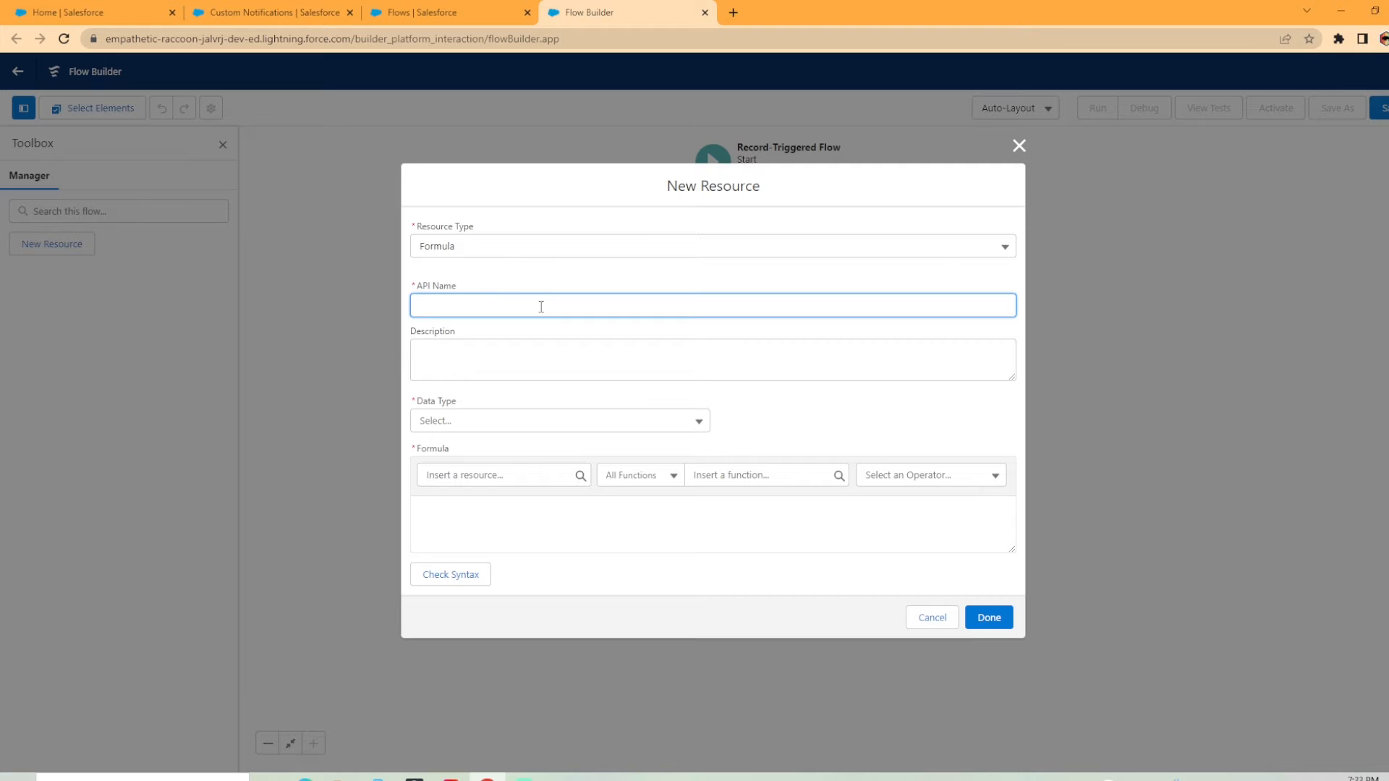
{"action": "type", "text": "title"}
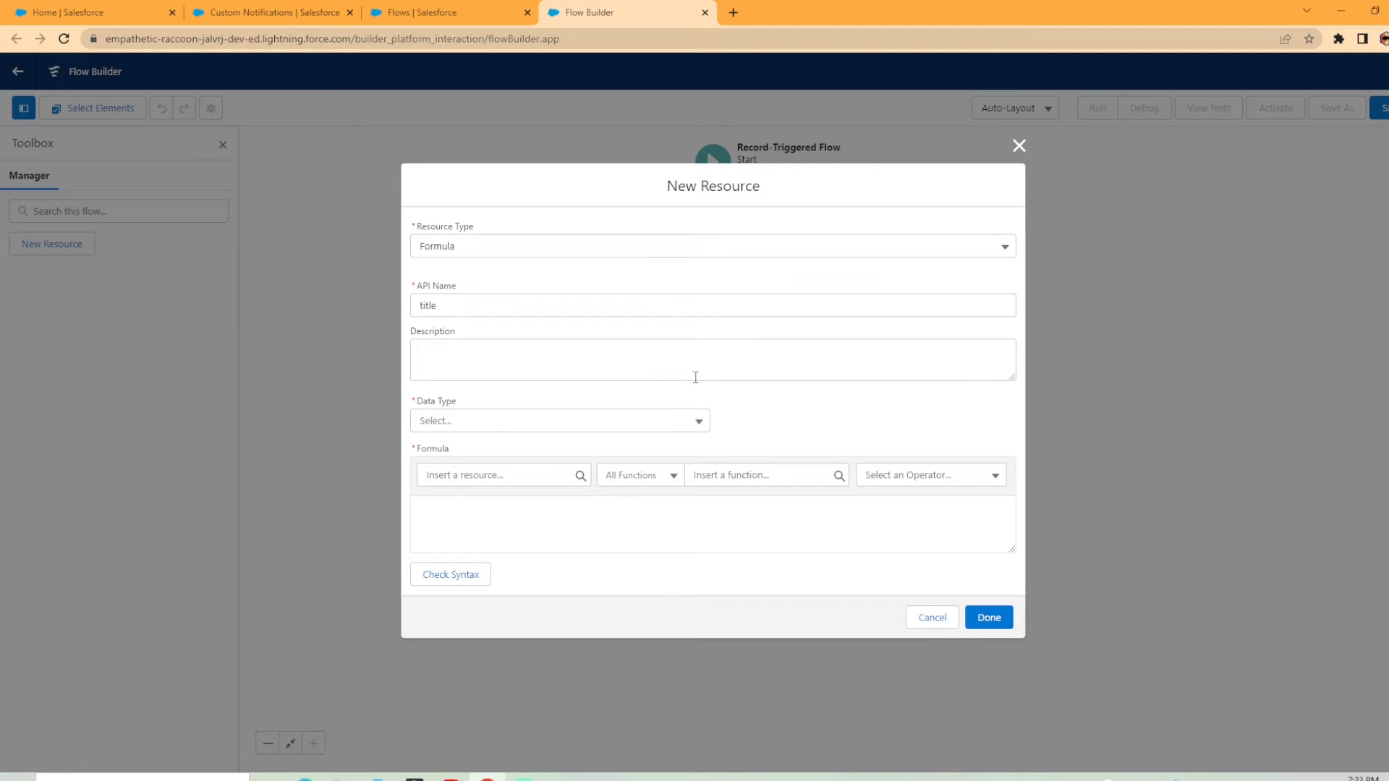
{"action": "left_click", "coordinate": [558, 421]}
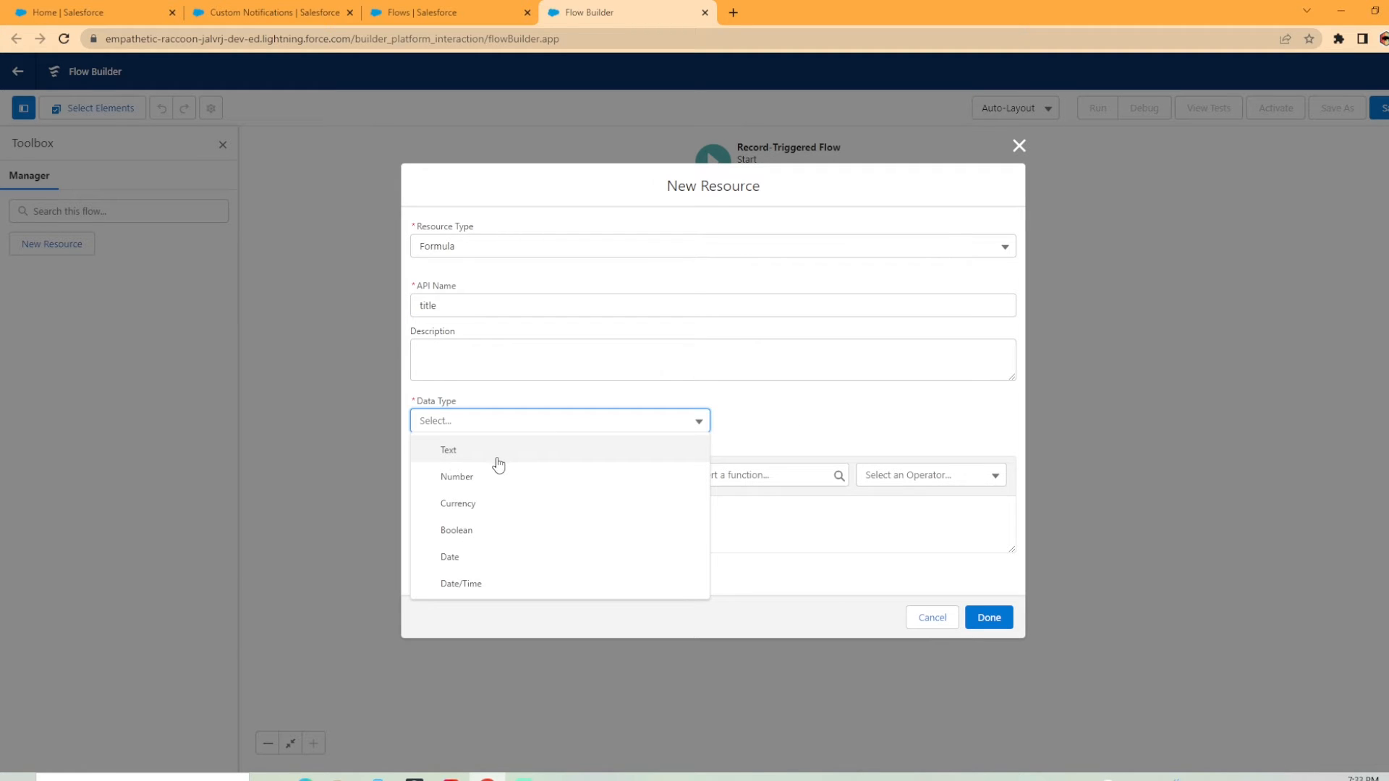
{"action": "left_click", "coordinate": [448, 449]}
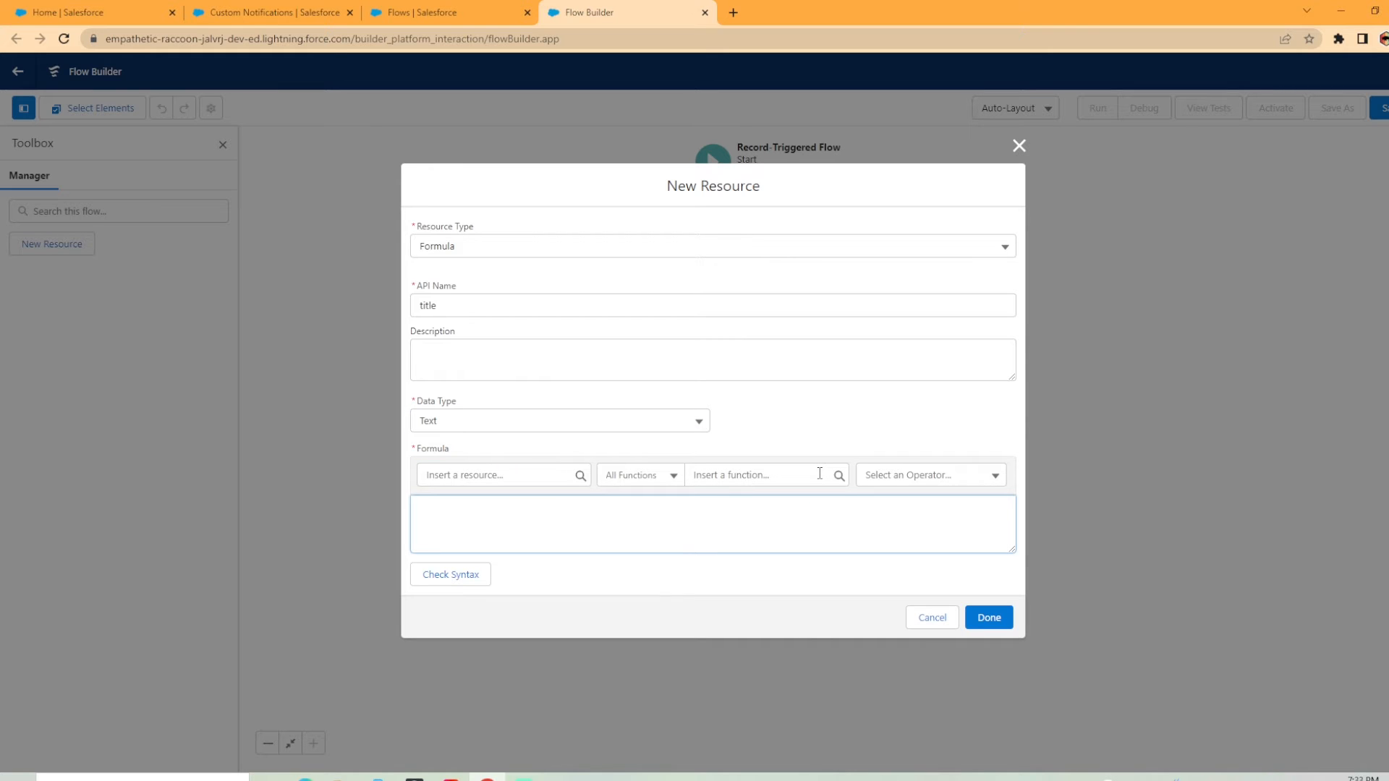
Enter the formula 'You have a new account ' + {!$Record.Name}, validate, and save it.
{"action": "left_click", "coordinate": [711, 523]}
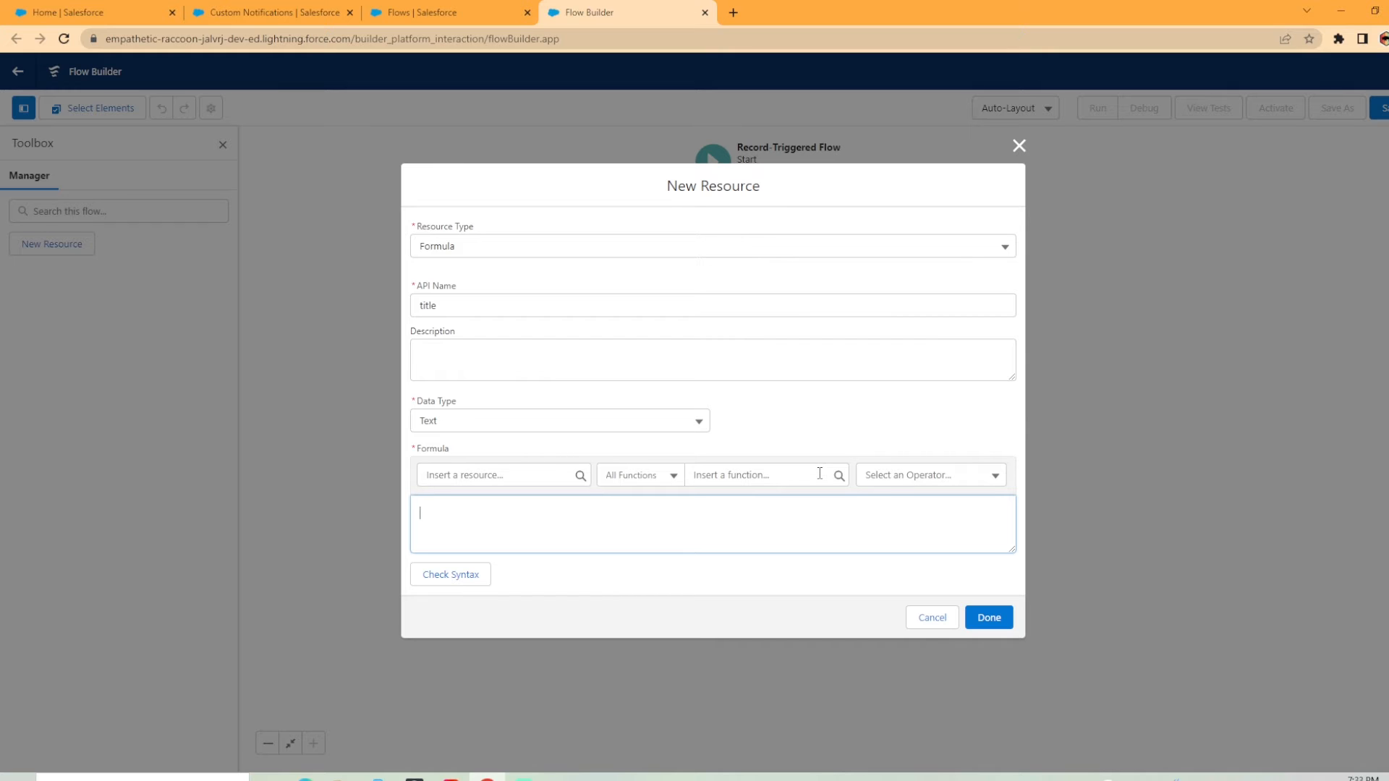
{"action": "type", "text": "."}
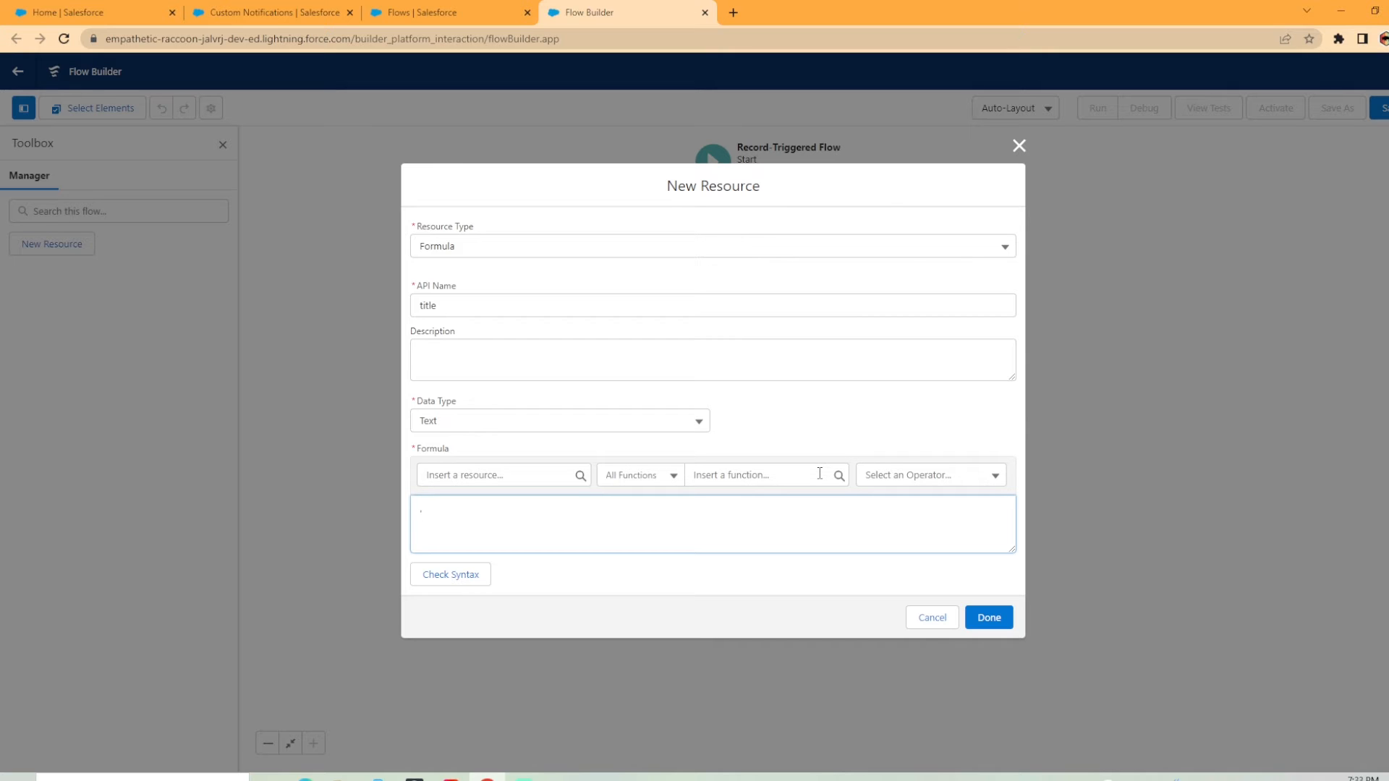
{"action": "type", "text": "You"}
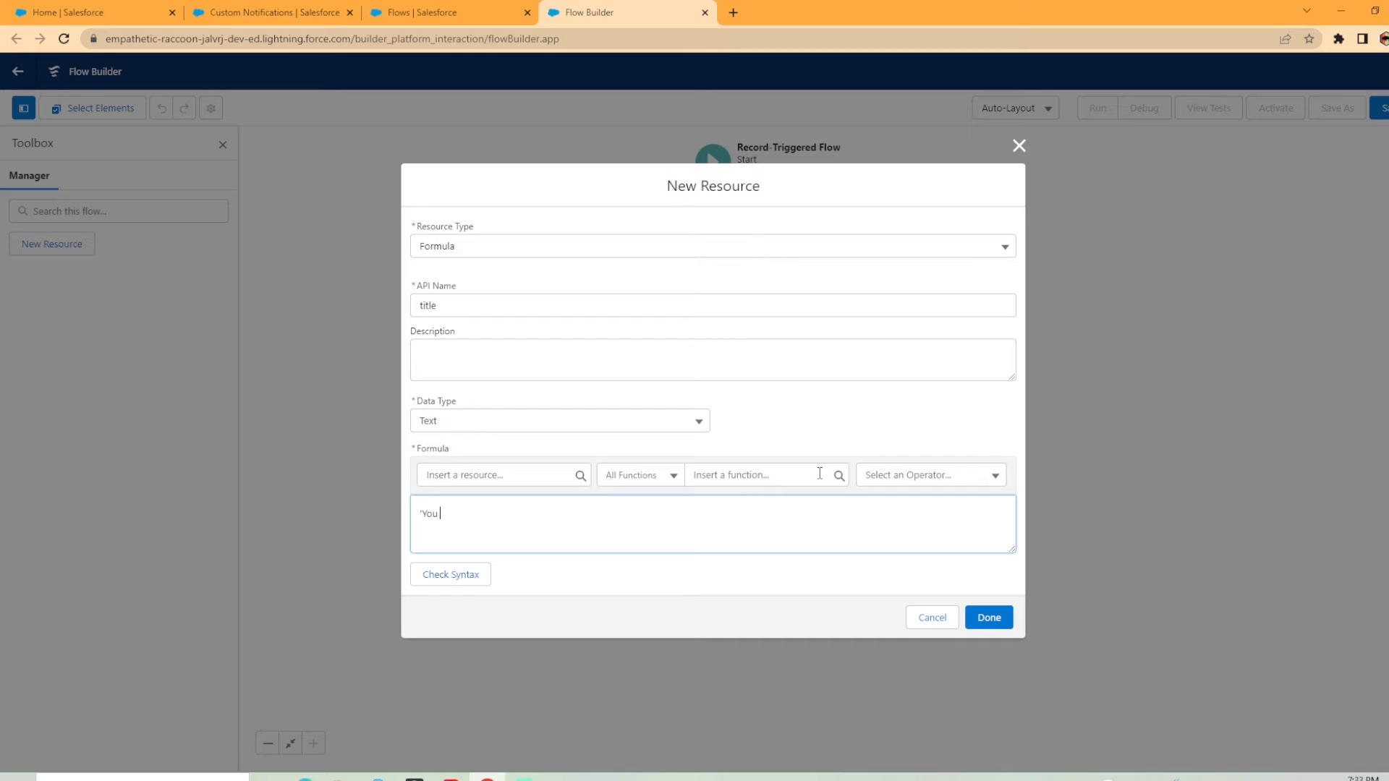
{"action": "type", "text": "have a new a"}
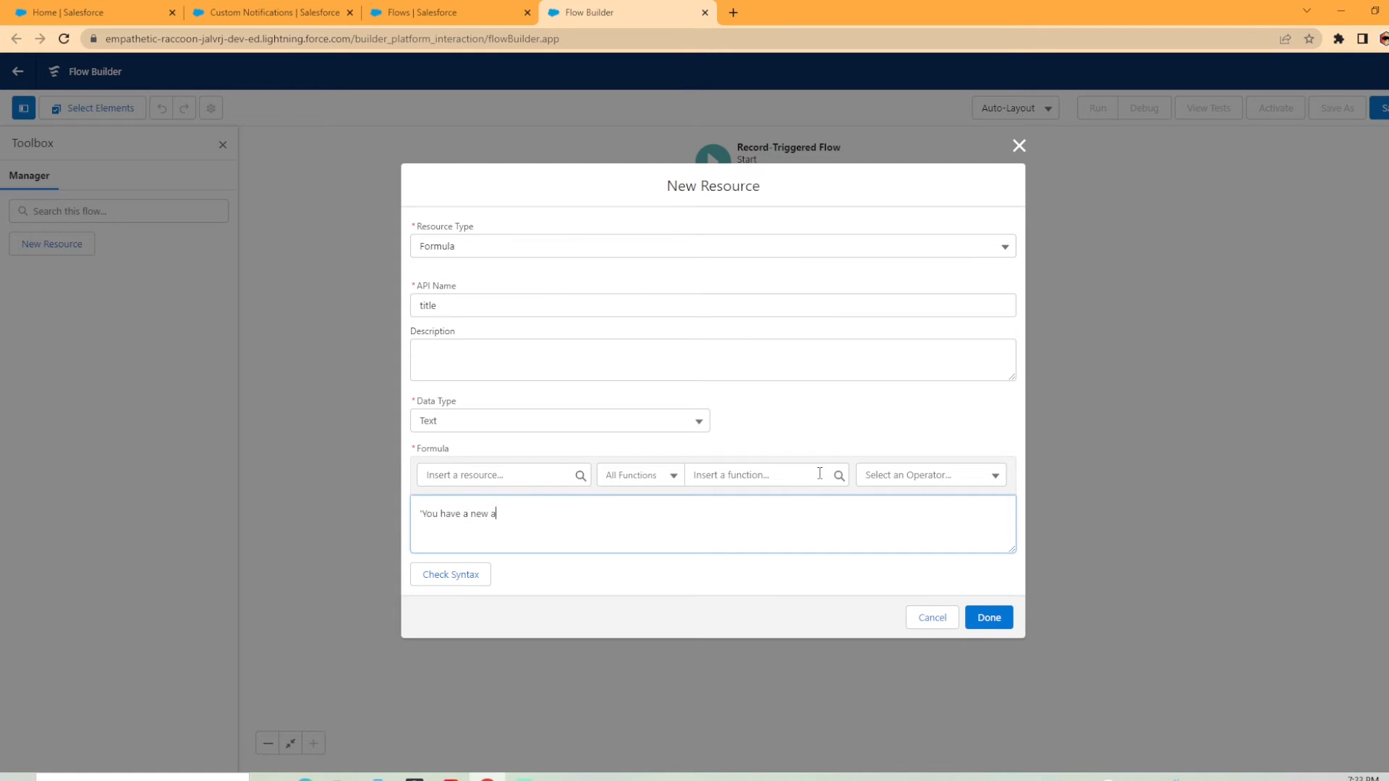
{"action": "type", "text": "ccount"}
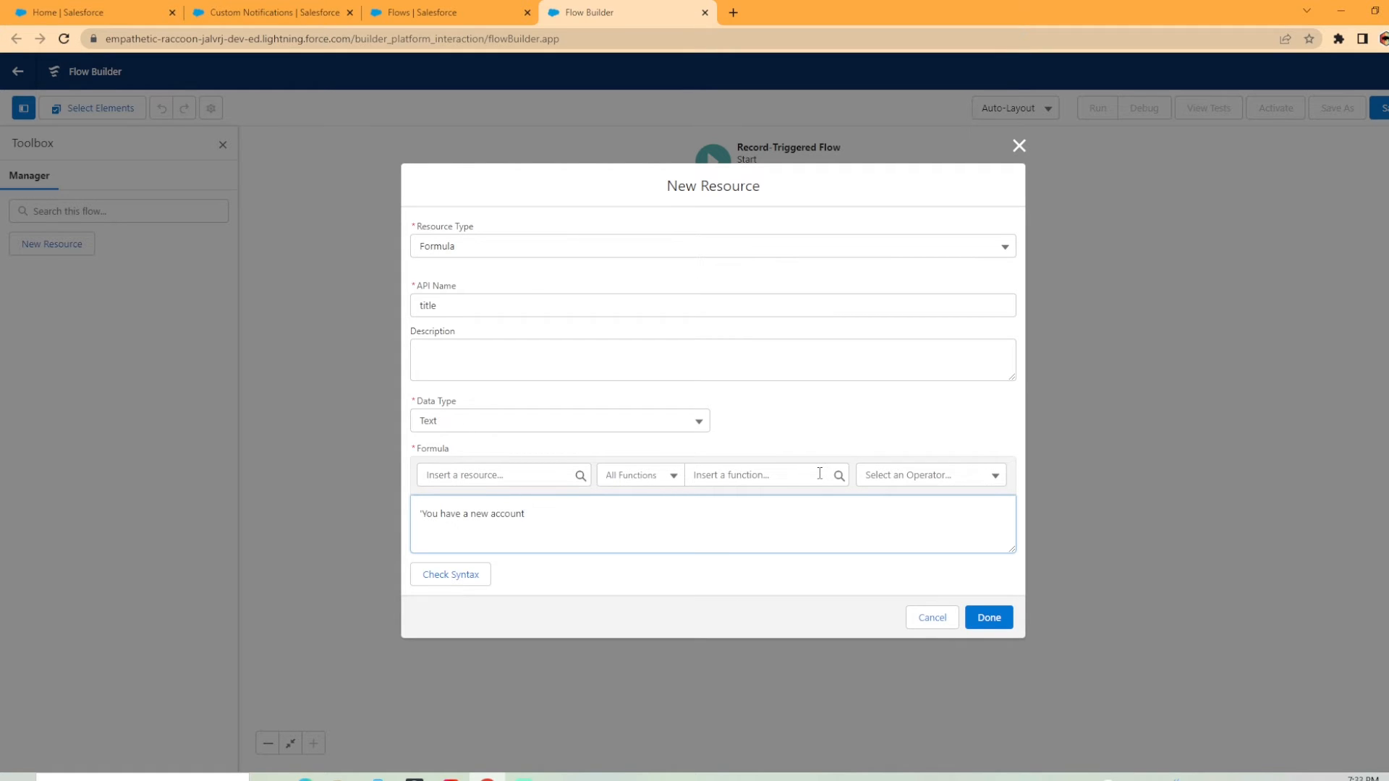
{"action": "left_click", "coordinate": [527, 513]}
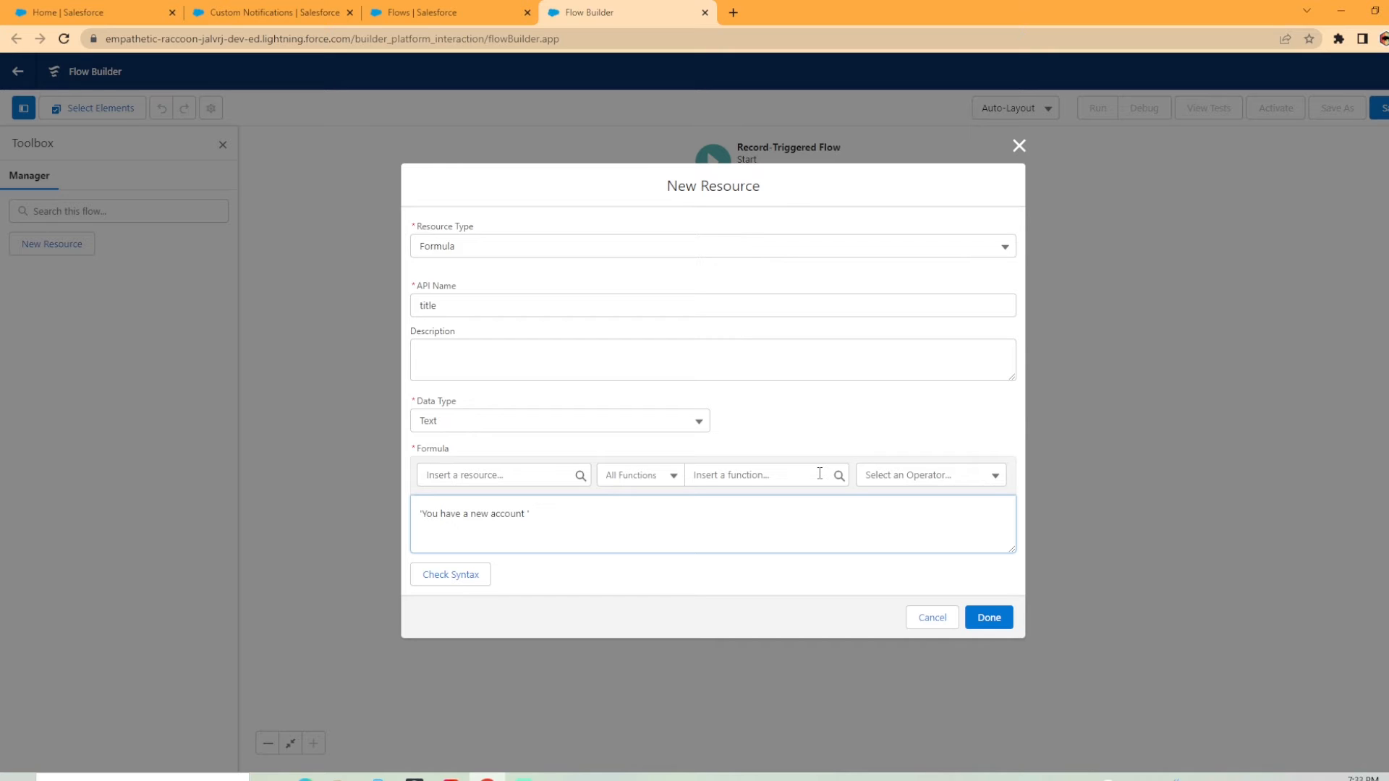
{"action": "type", "text": "+"}
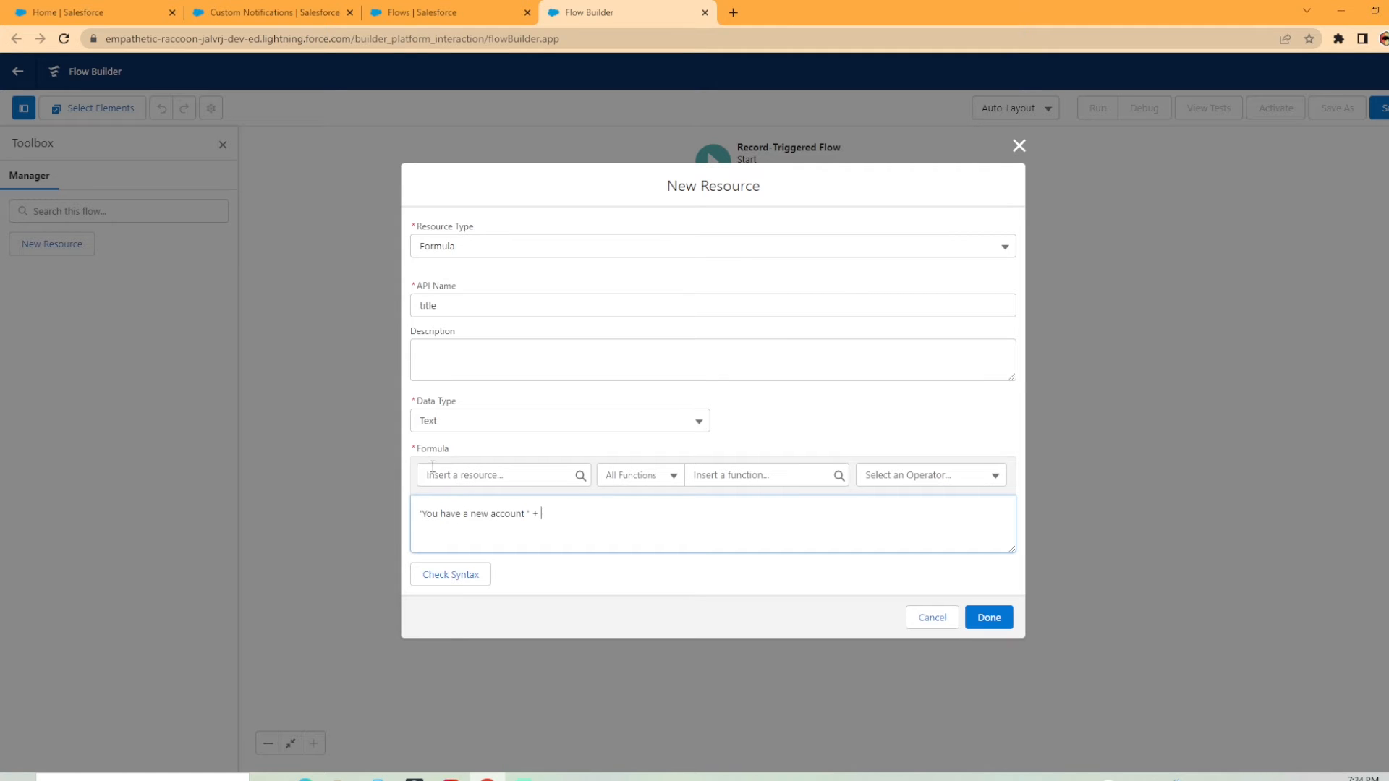
{"action": "left_click", "coordinate": [501, 475]}
{"action": "type", "text": "{!$Record.na"}
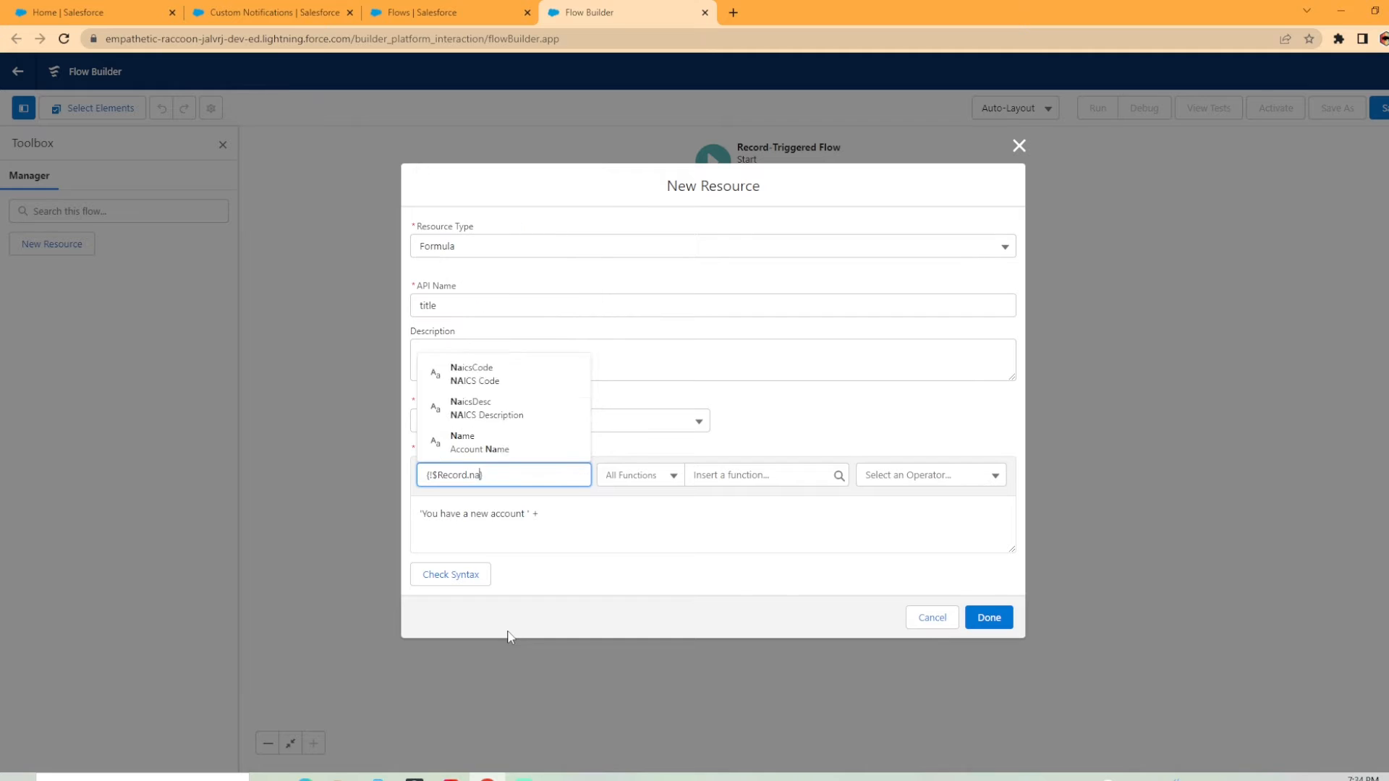
{"action": "left_click", "coordinate": [462, 442]}
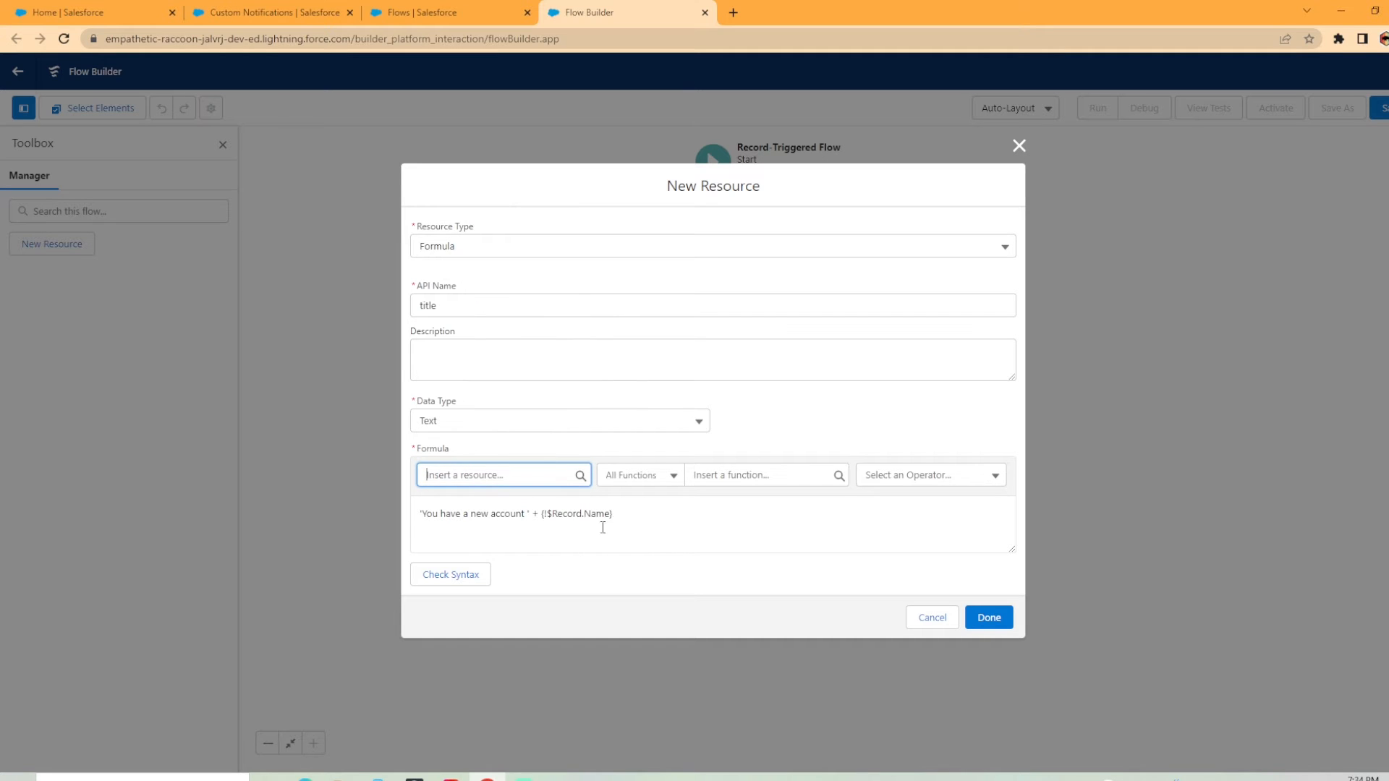
{"action": "mouse_move", "coordinate": [473, 595]}
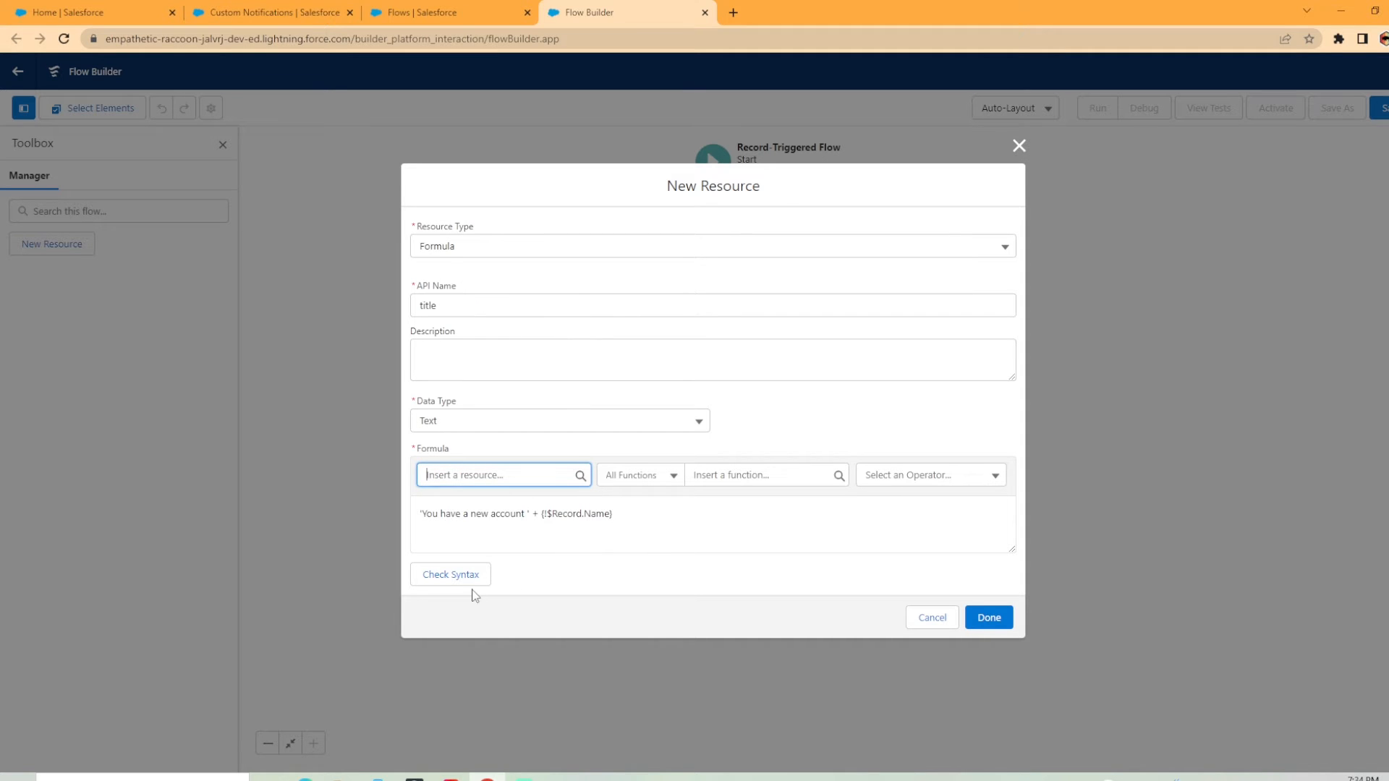
{"action": "left_click", "coordinate": [449, 573]}
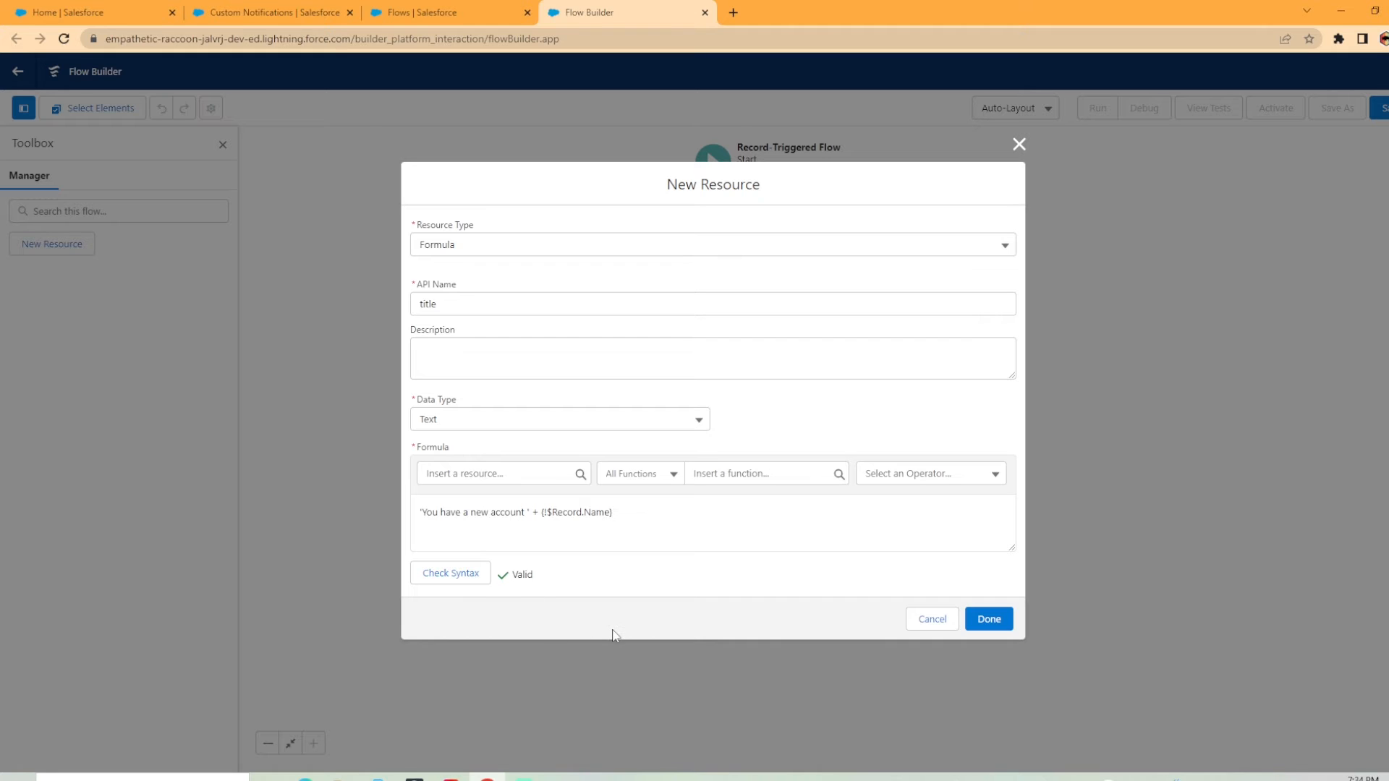
{"action": "left_click", "coordinate": [987, 618]}
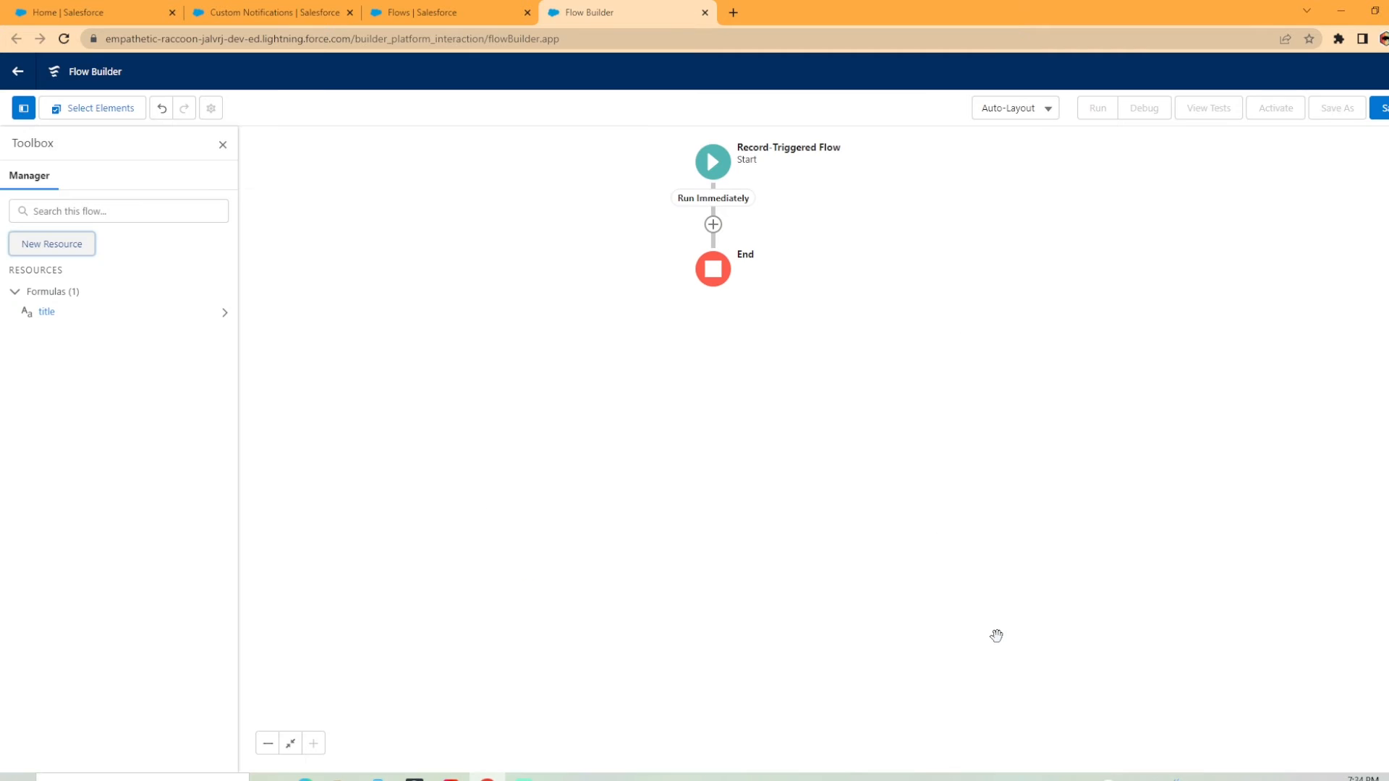
{"action": "mouse_move", "coordinate": [44, 291]}
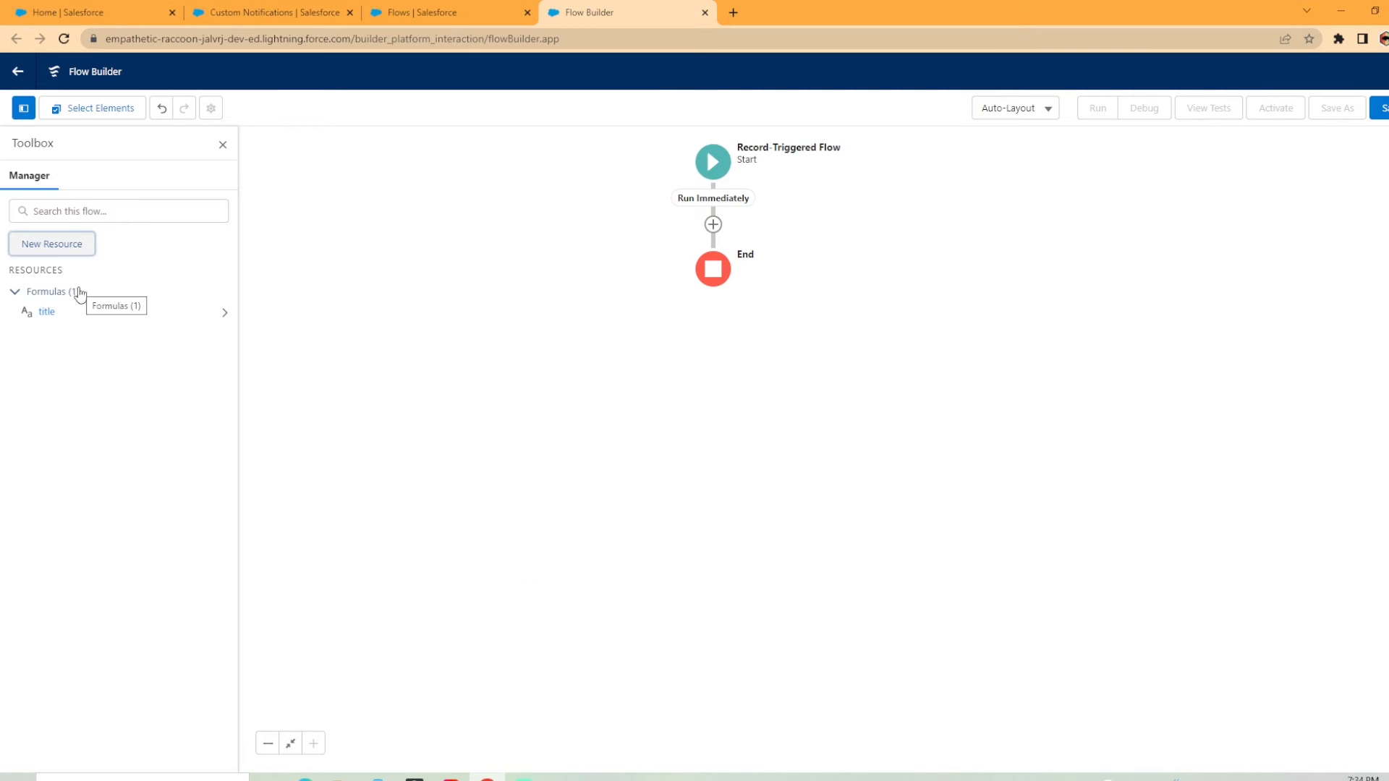
Add a validated Text formula 'body' with the value 'Click to view account'.
{"action": "left_click", "coordinate": [51, 244]}
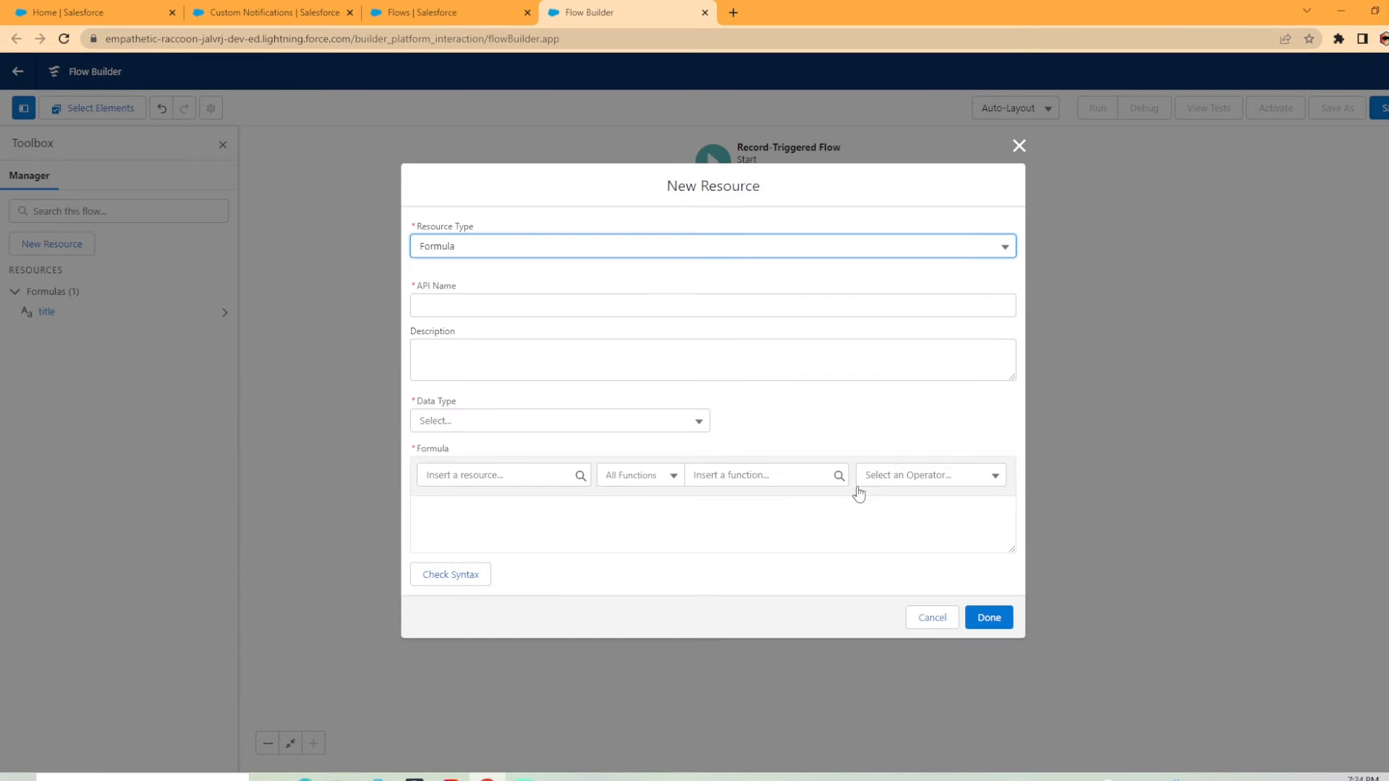
{"action": "type", "text": "body"}
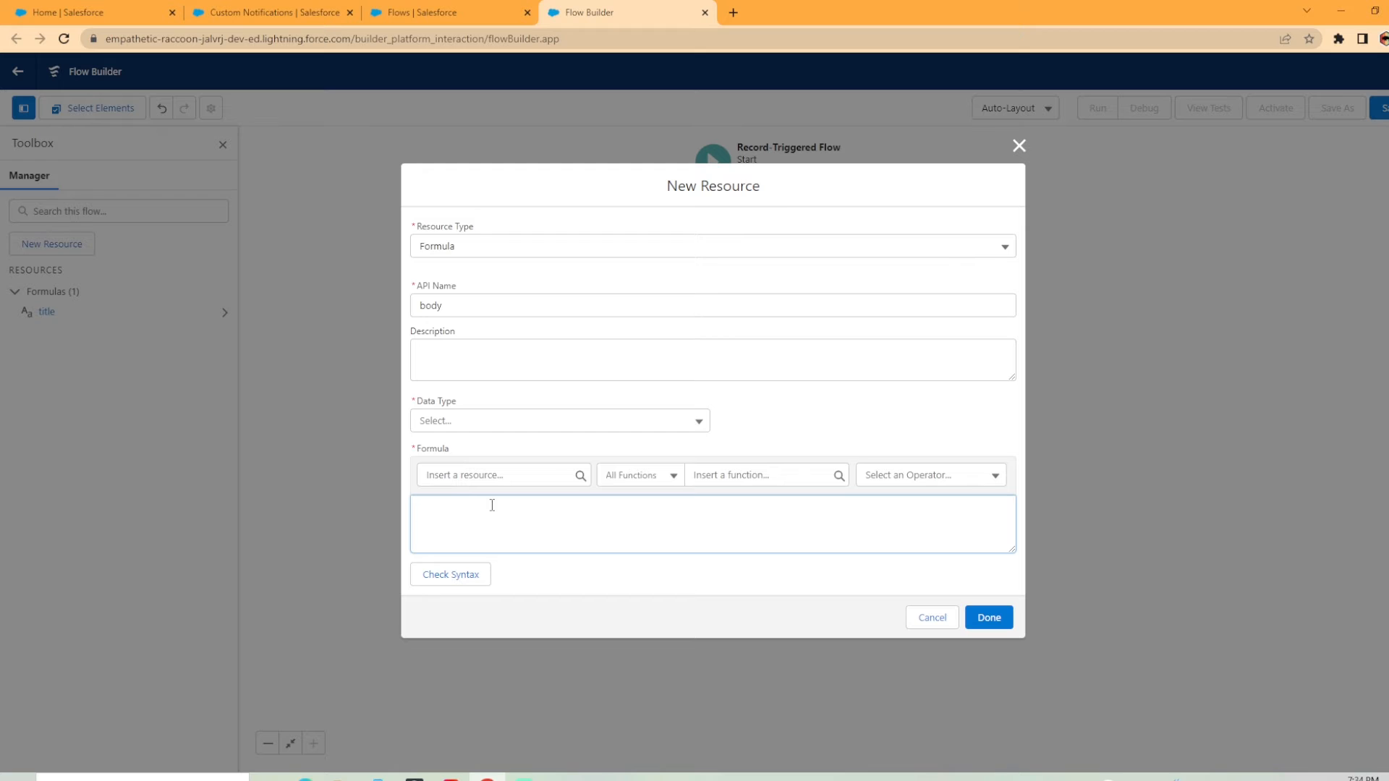
{"action": "left_click", "coordinate": [492, 522]}
{"action": "type", "text": "'Click to view account'"}
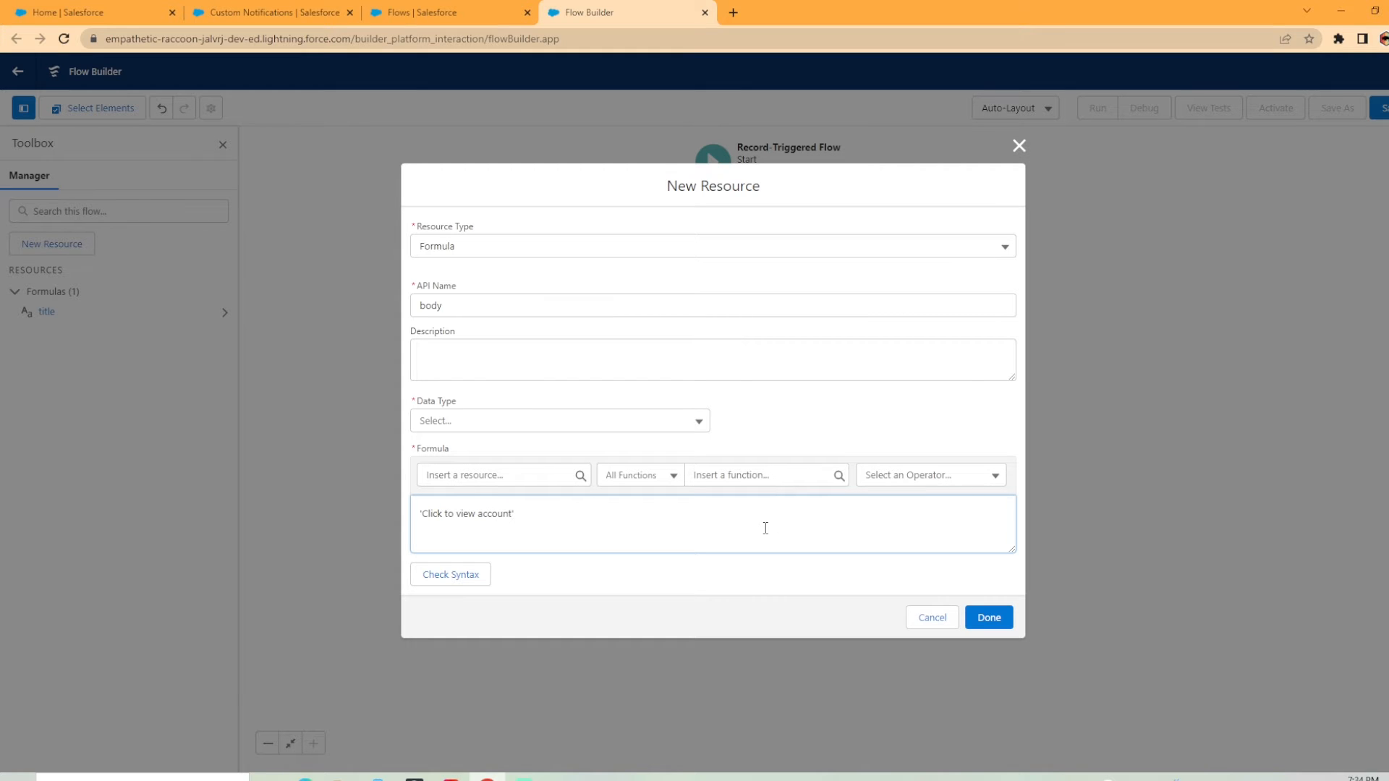
{"action": "left_click", "coordinate": [450, 573]}
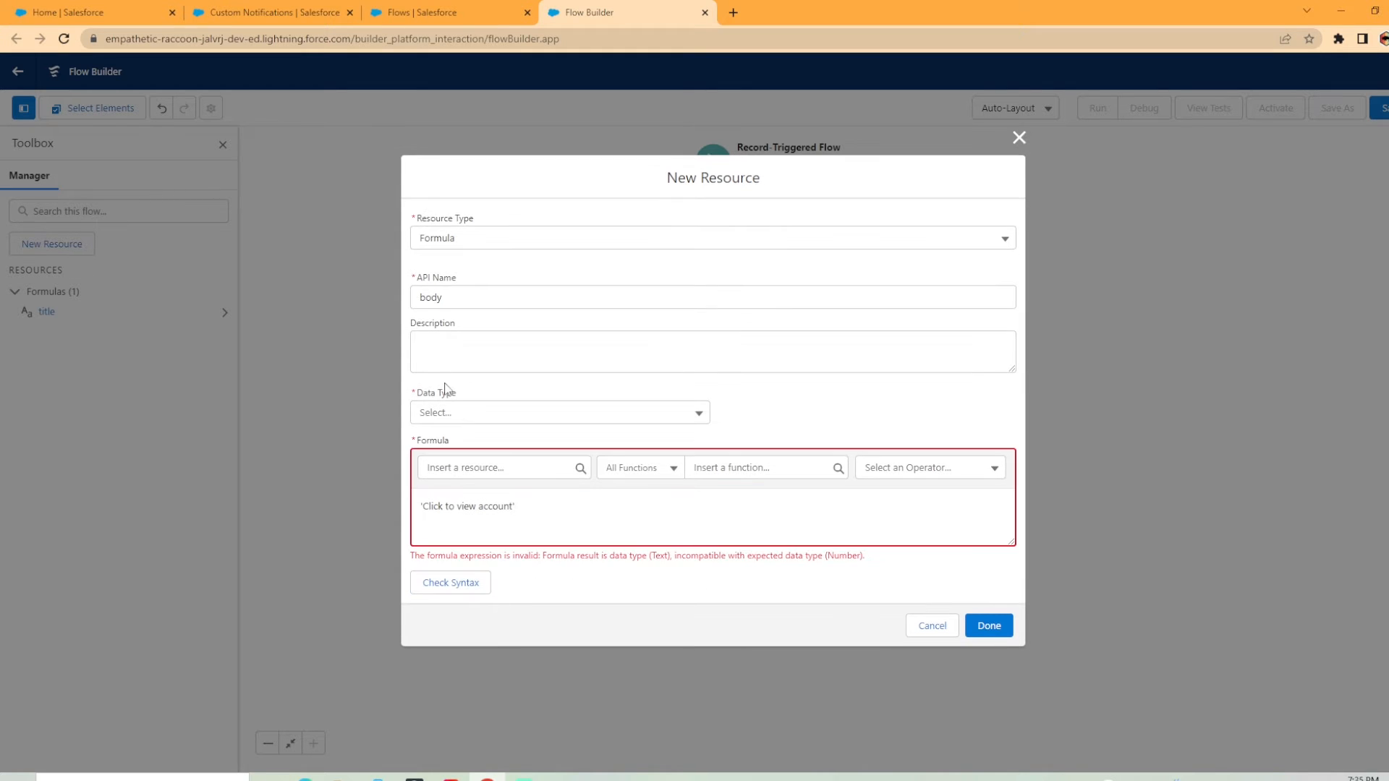
{"action": "left_click", "coordinate": [559, 411]}
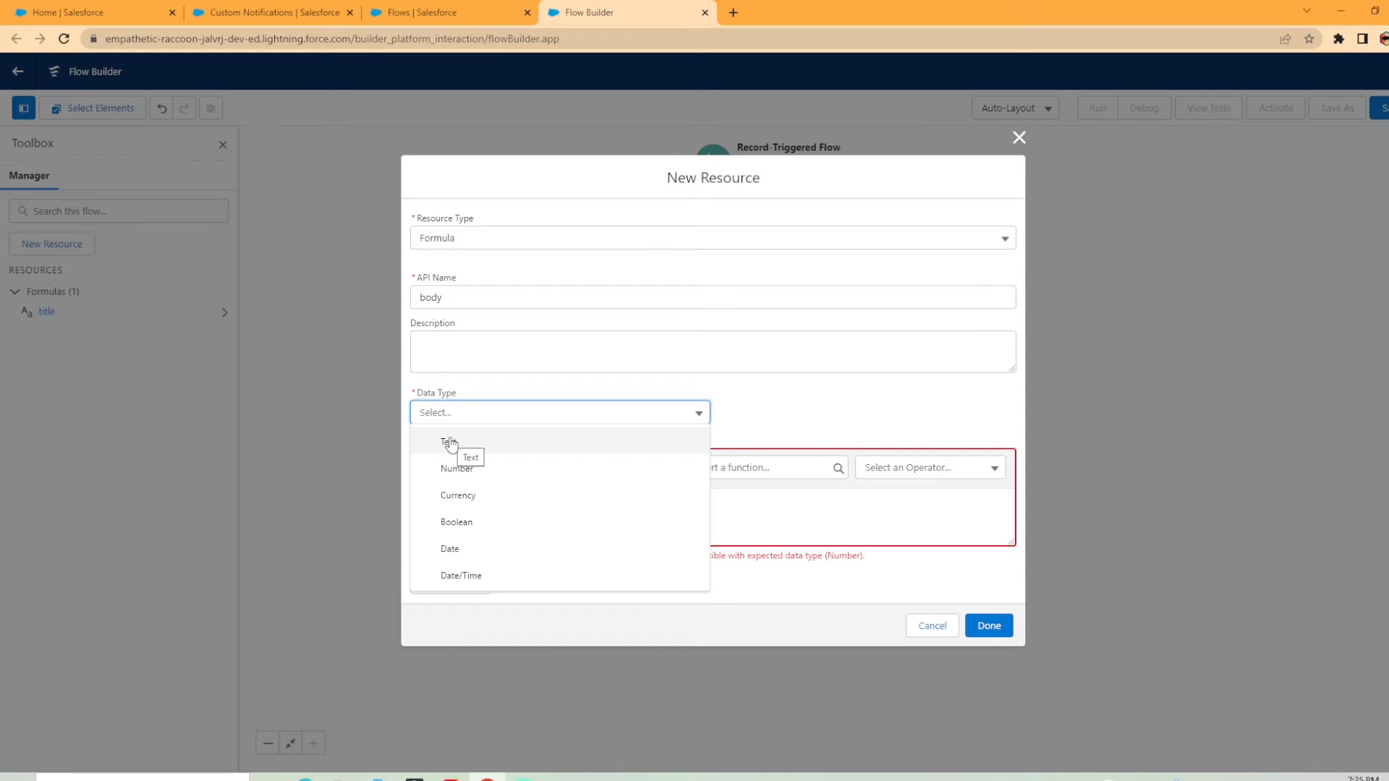
{"action": "left_click", "coordinate": [449, 442]}
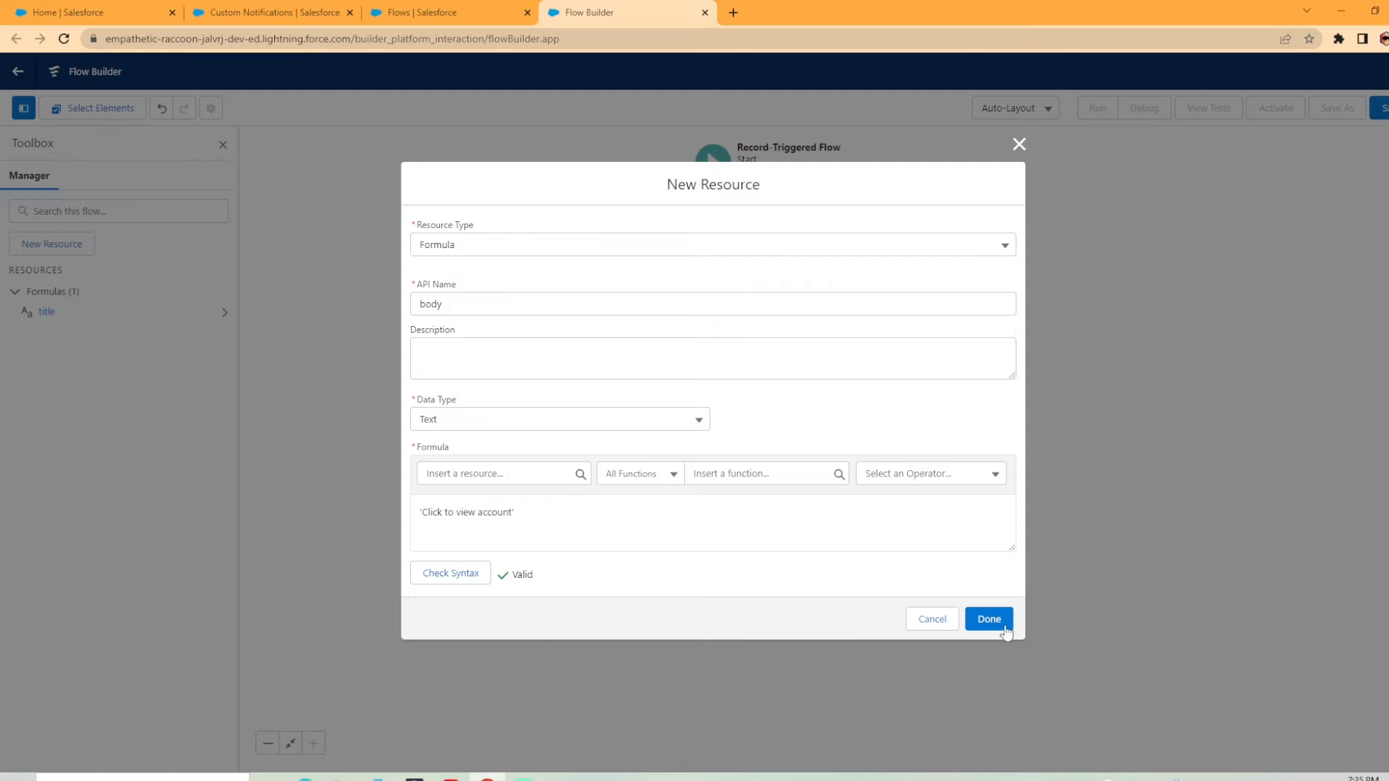
{"action": "left_click", "coordinate": [987, 618]}
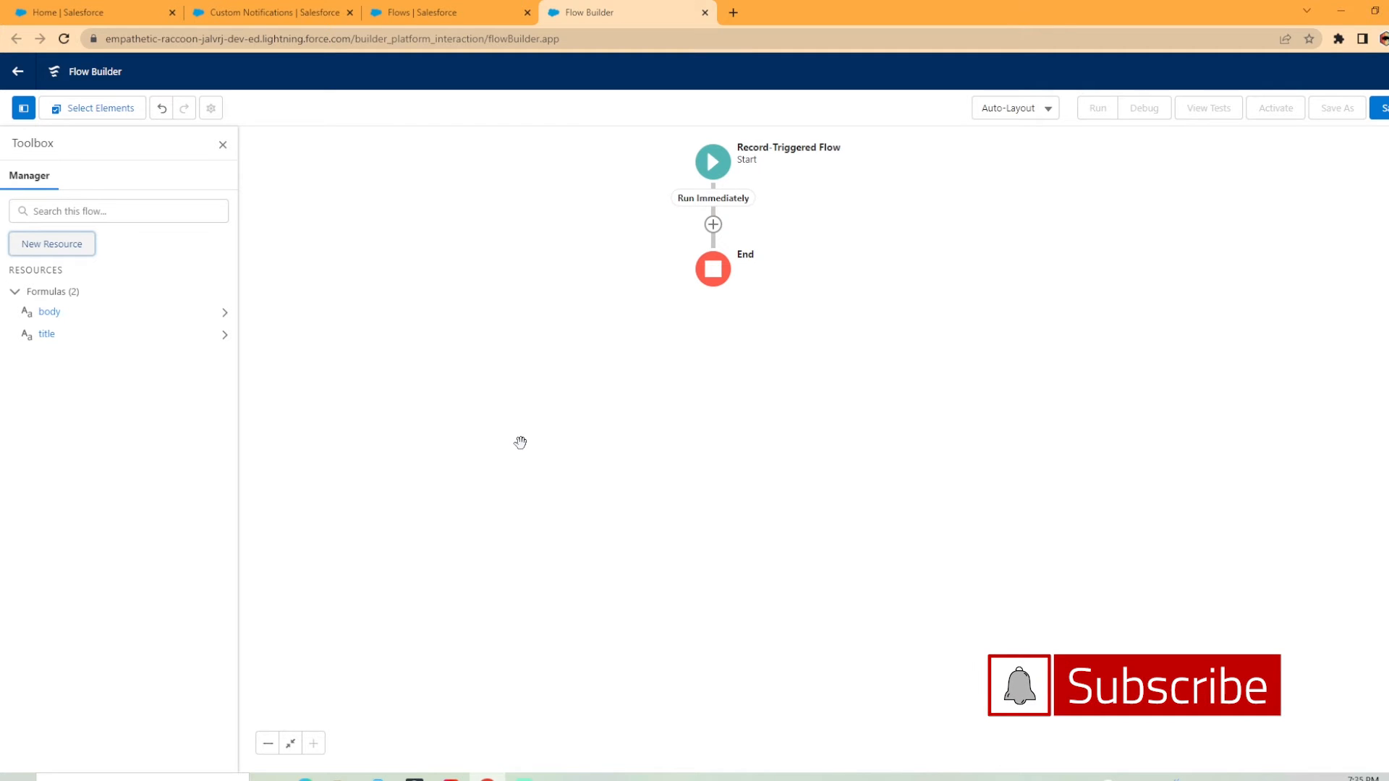
Add Text variable 'recordId' allowing multiple values and available for input and output.
{"action": "left_click", "coordinate": [52, 244]}
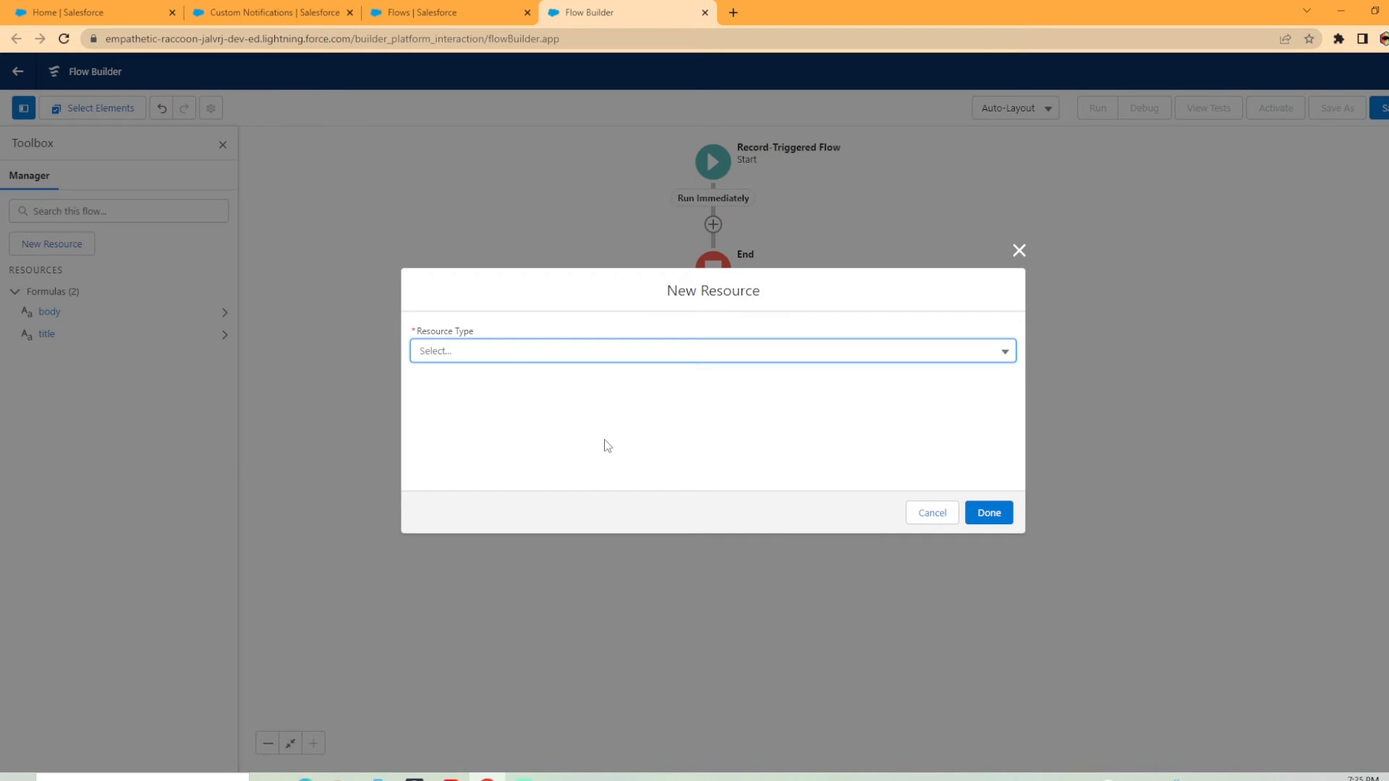
{"action": "left_click", "coordinate": [711, 351]}
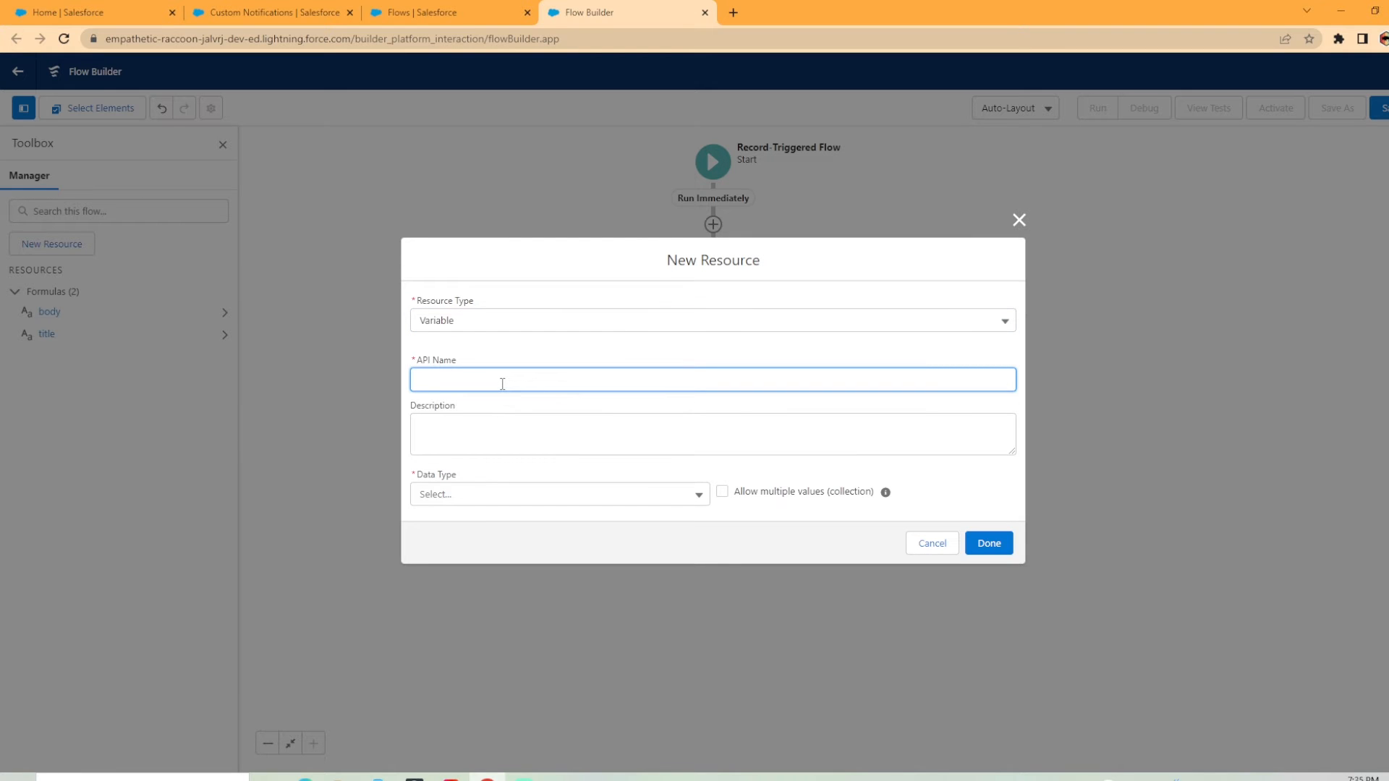
{"action": "type", "text": "recor"}
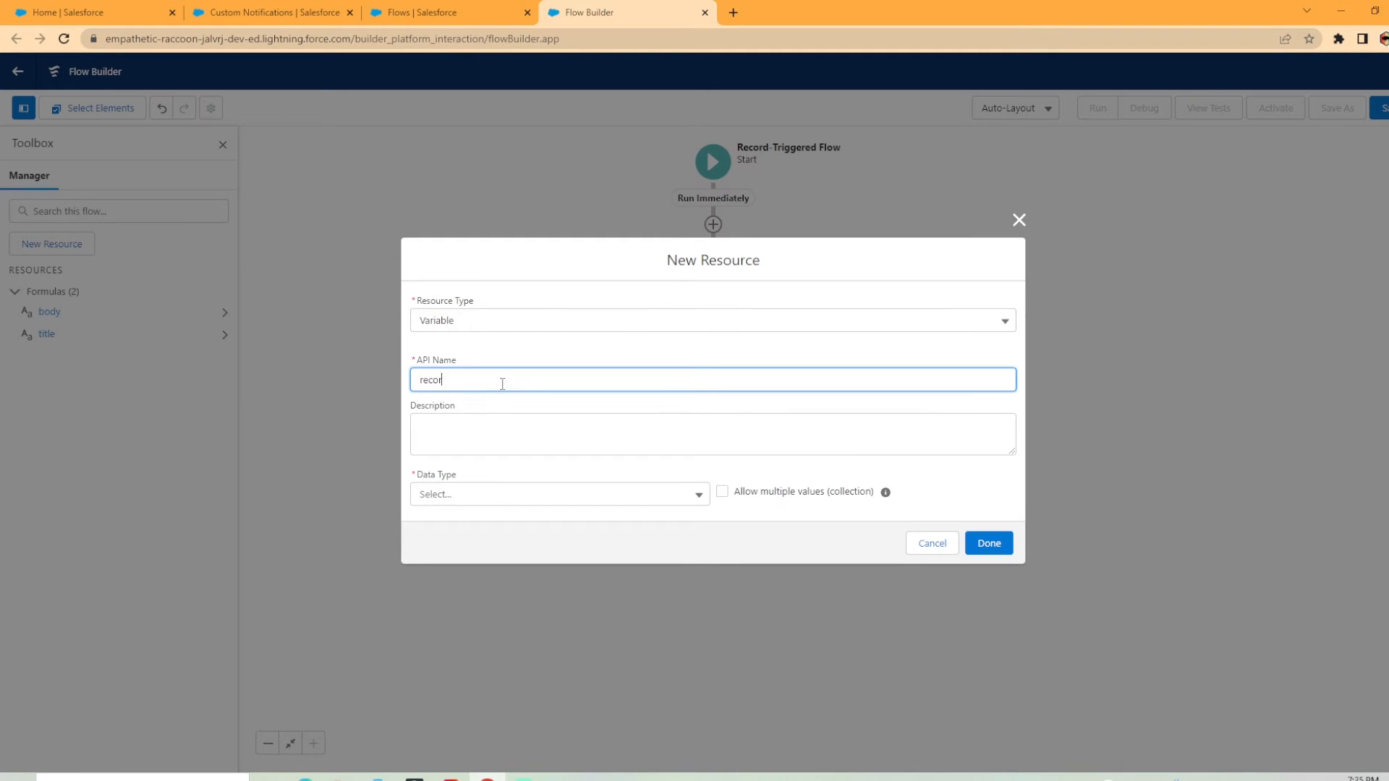
{"action": "left_click", "coordinate": [558, 494]}
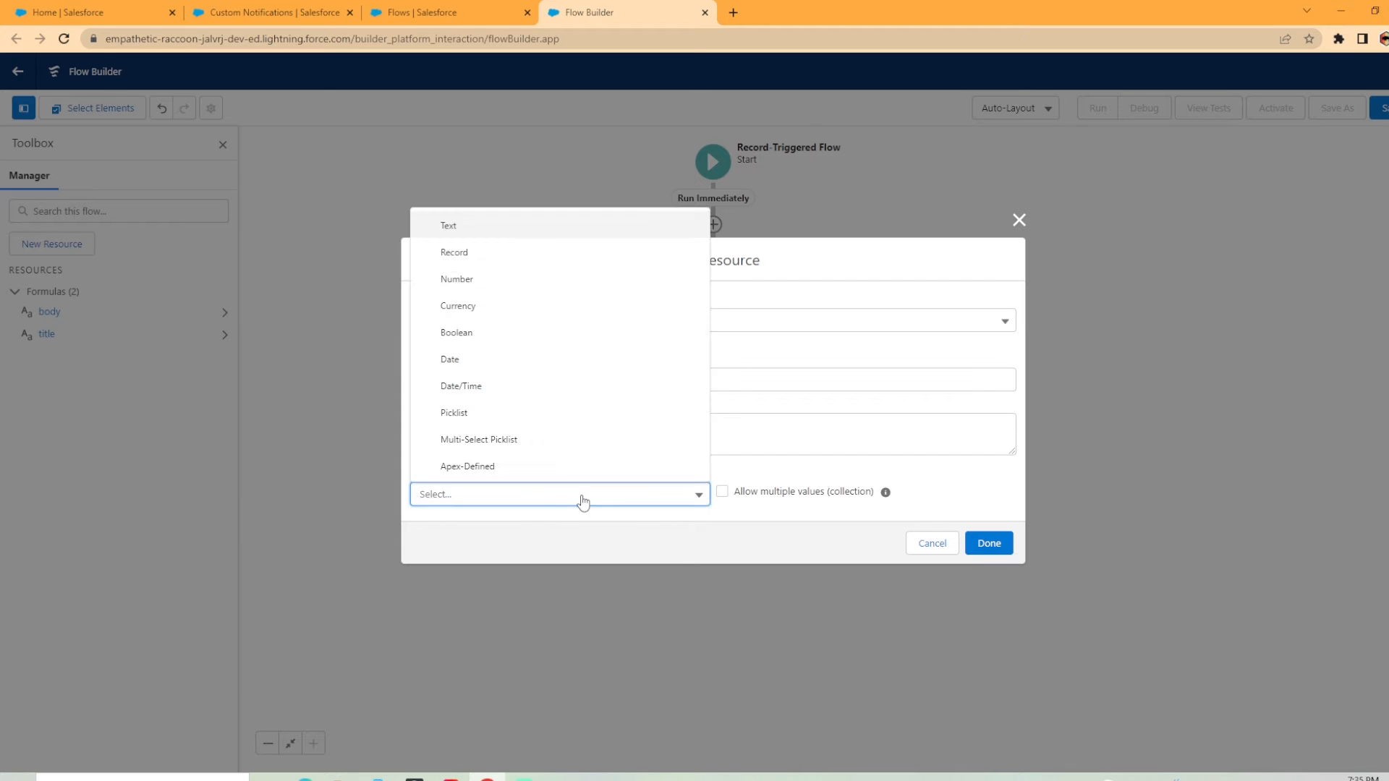
{"action": "left_click", "coordinate": [449, 225]}
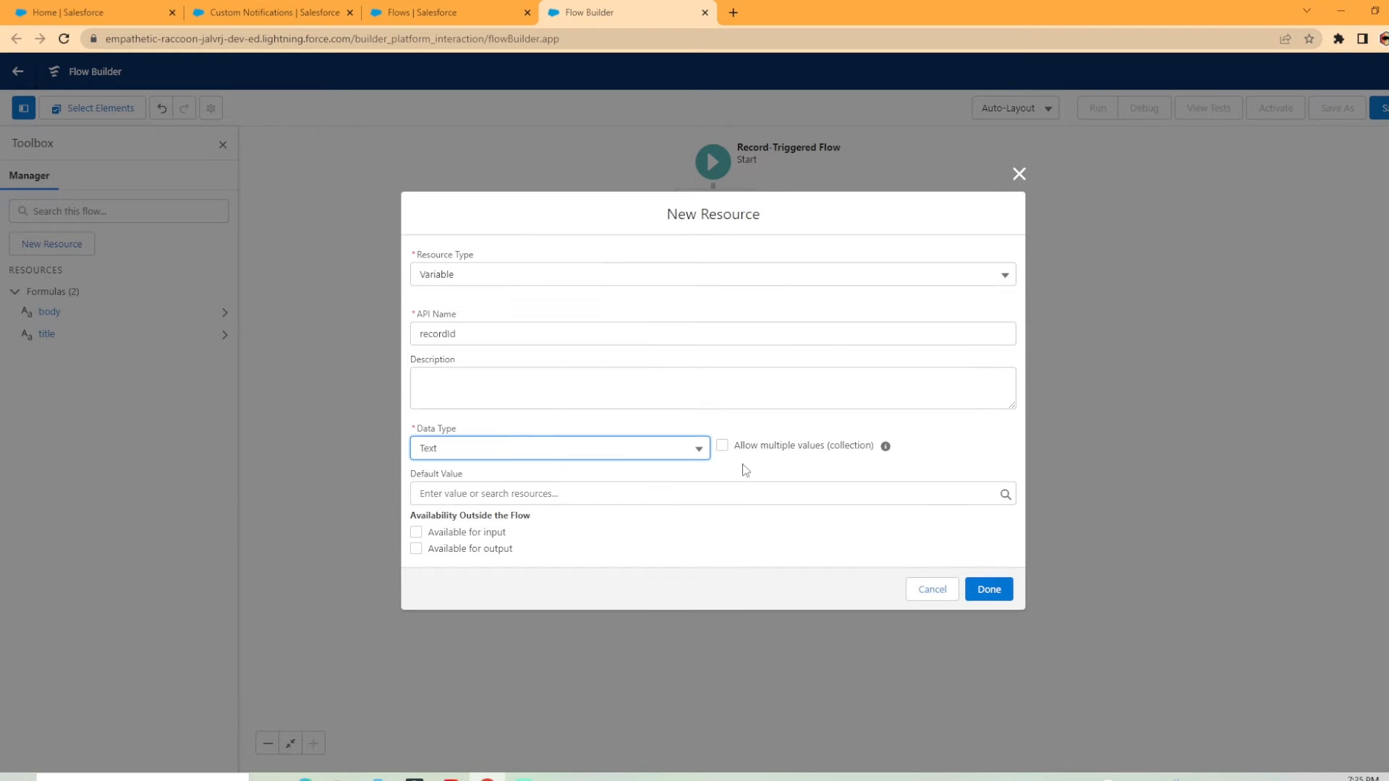
{"action": "left_click", "coordinate": [722, 445]}
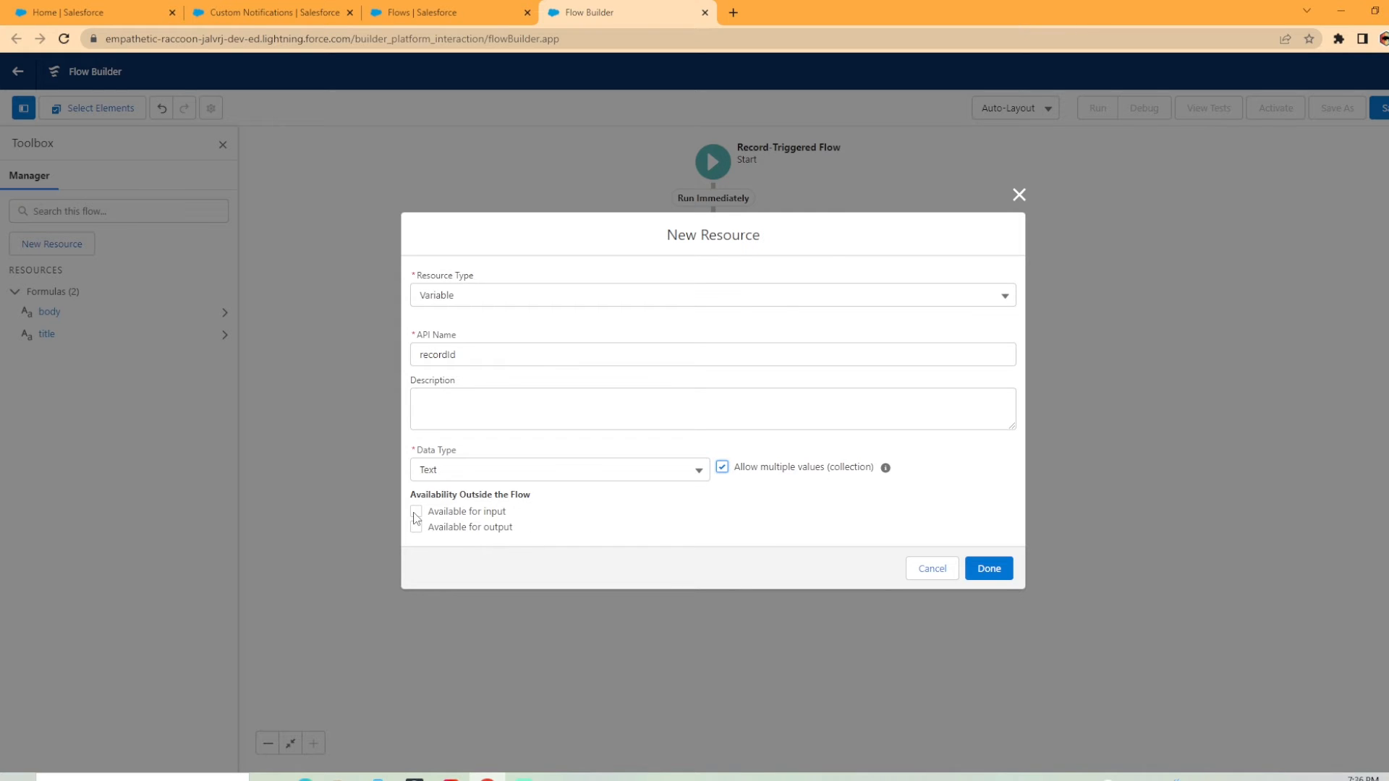
{"action": "left_click", "coordinate": [416, 511]}
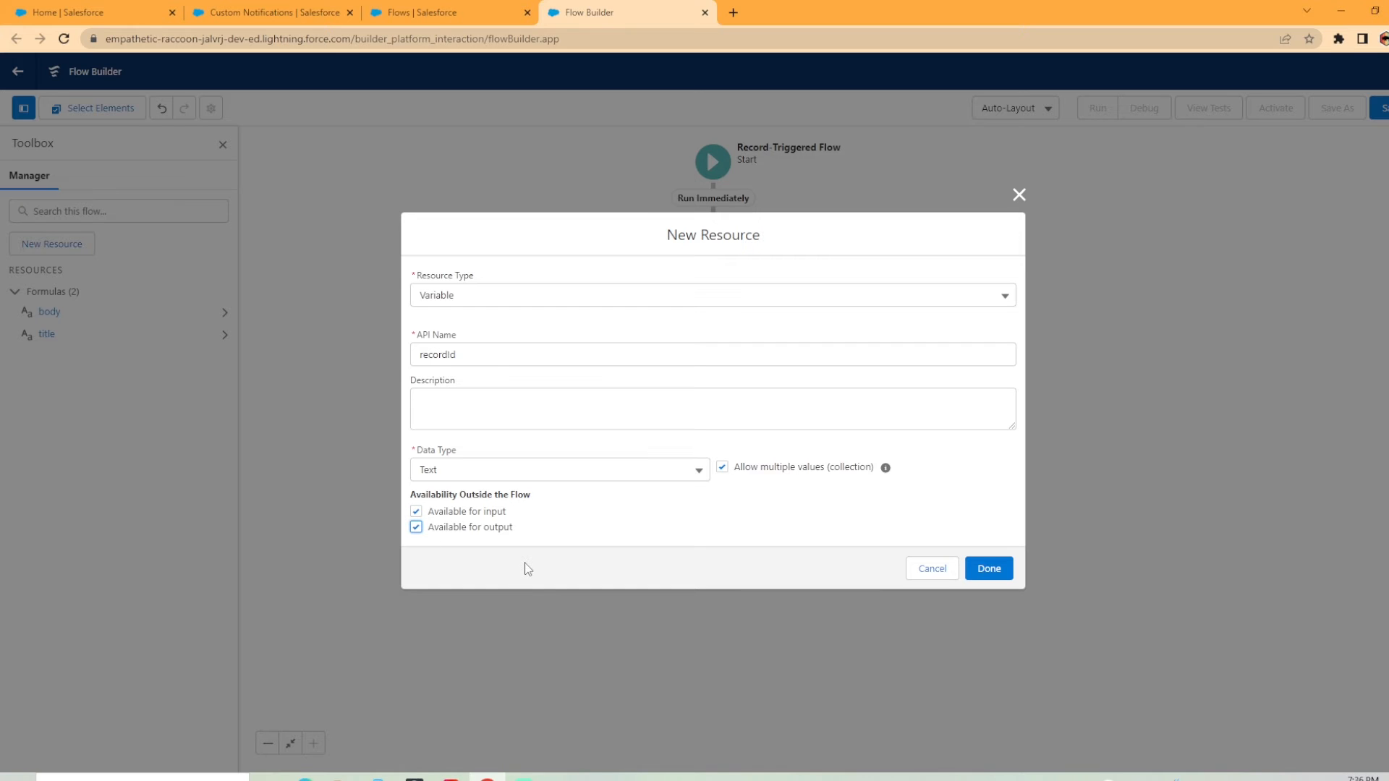
{"action": "mouse_move", "coordinate": [887, 522]}
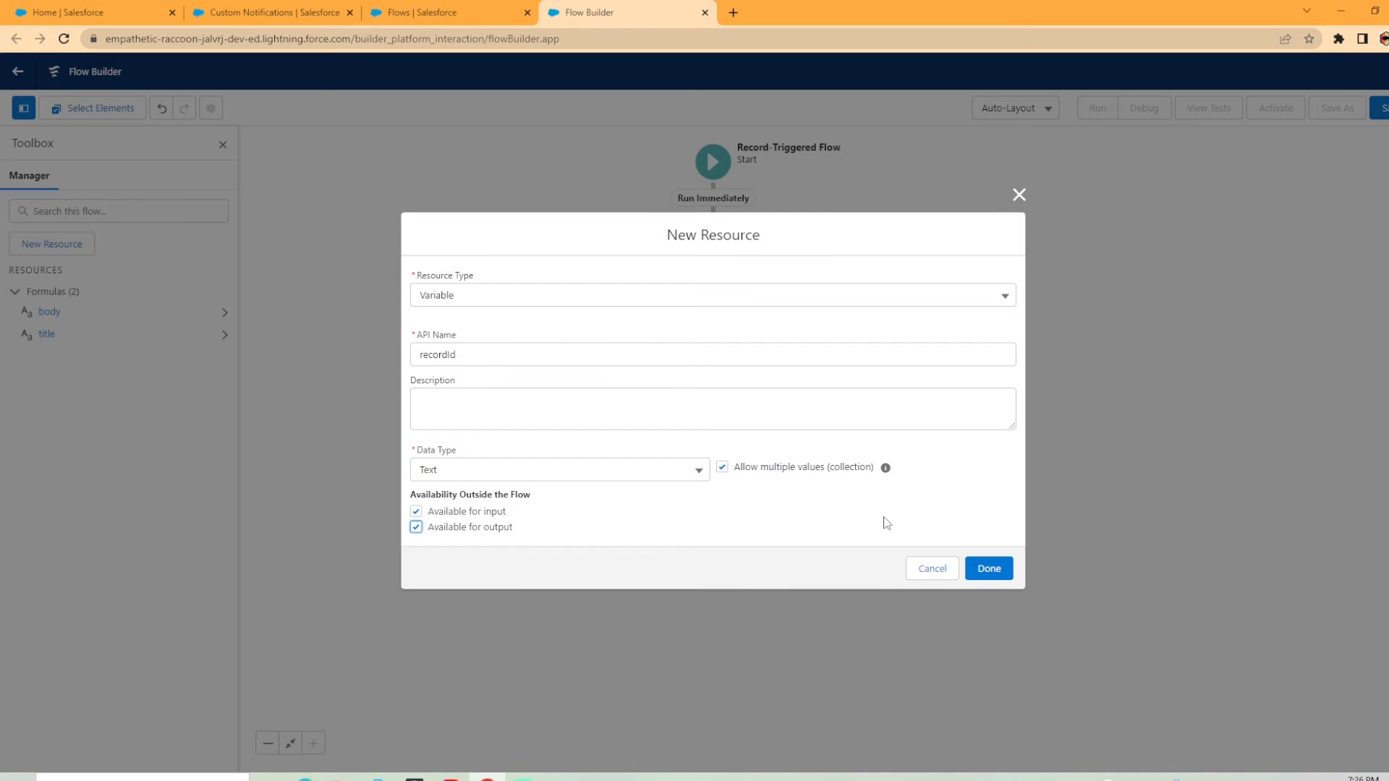
{"action": "left_click", "coordinate": [986, 568]}
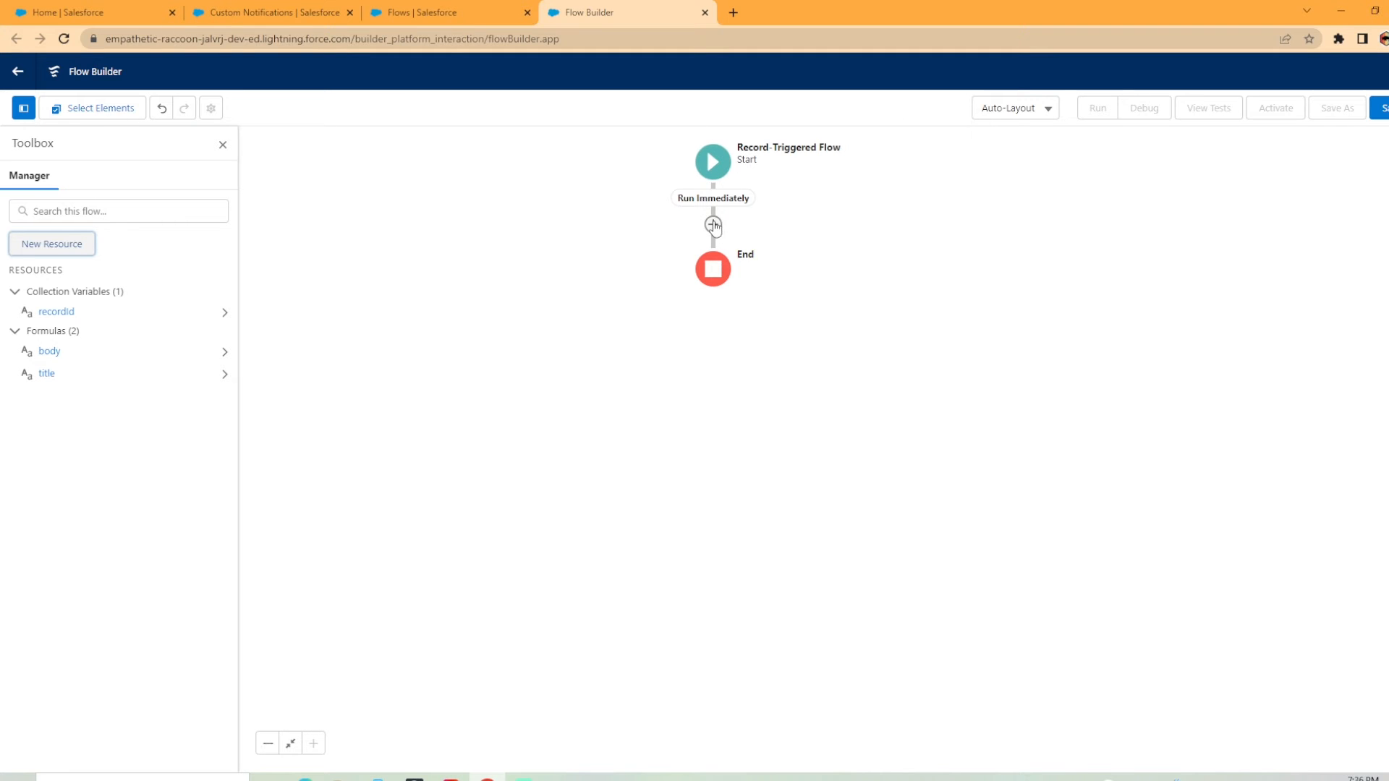
{"action": "mouse_move", "coordinate": [713, 224]}
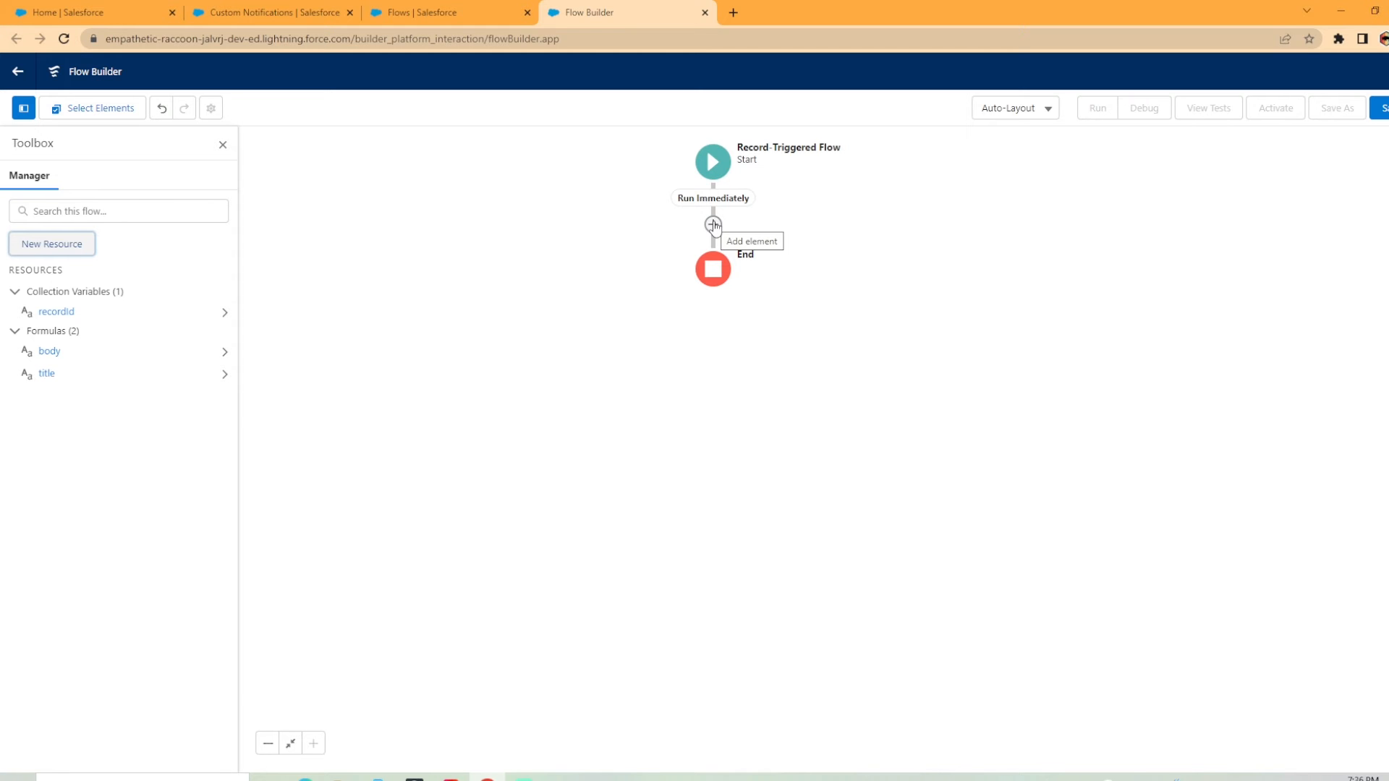
Add an 'Add To Collection' assignment that adds $Record Owner ID to recordId.
{"action": "left_click", "coordinate": [713, 223]}
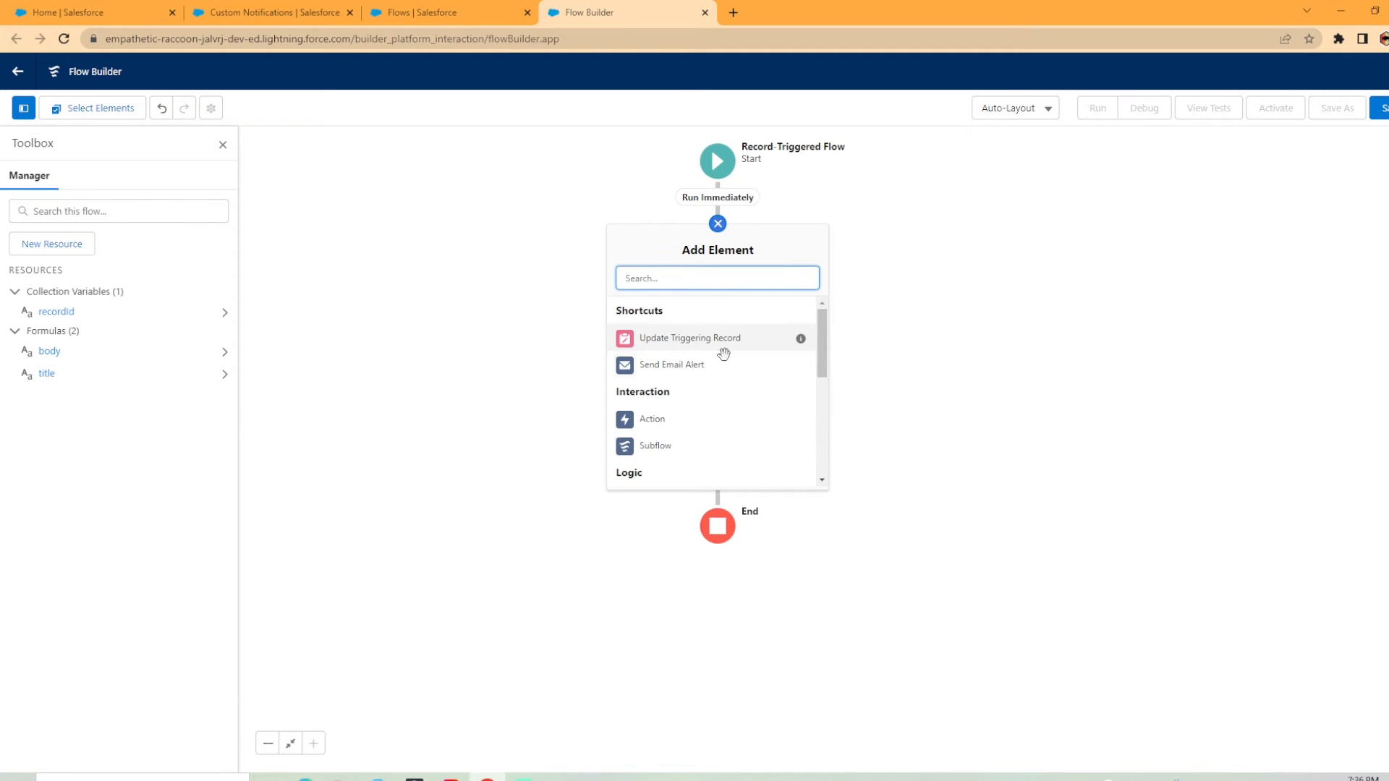
{"action": "scroll", "scroll_direction": "down", "scroll_amount": 3}
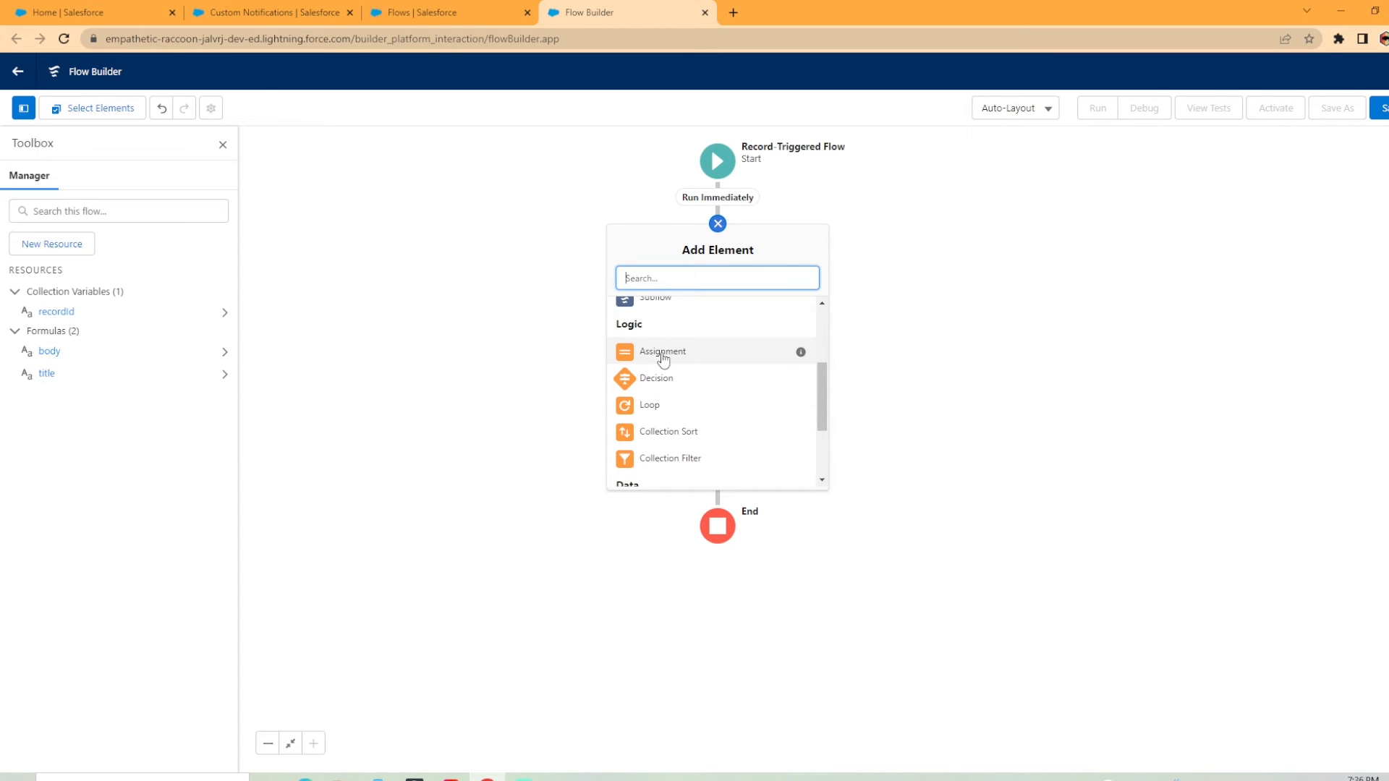
{"action": "left_click", "coordinate": [662, 351]}
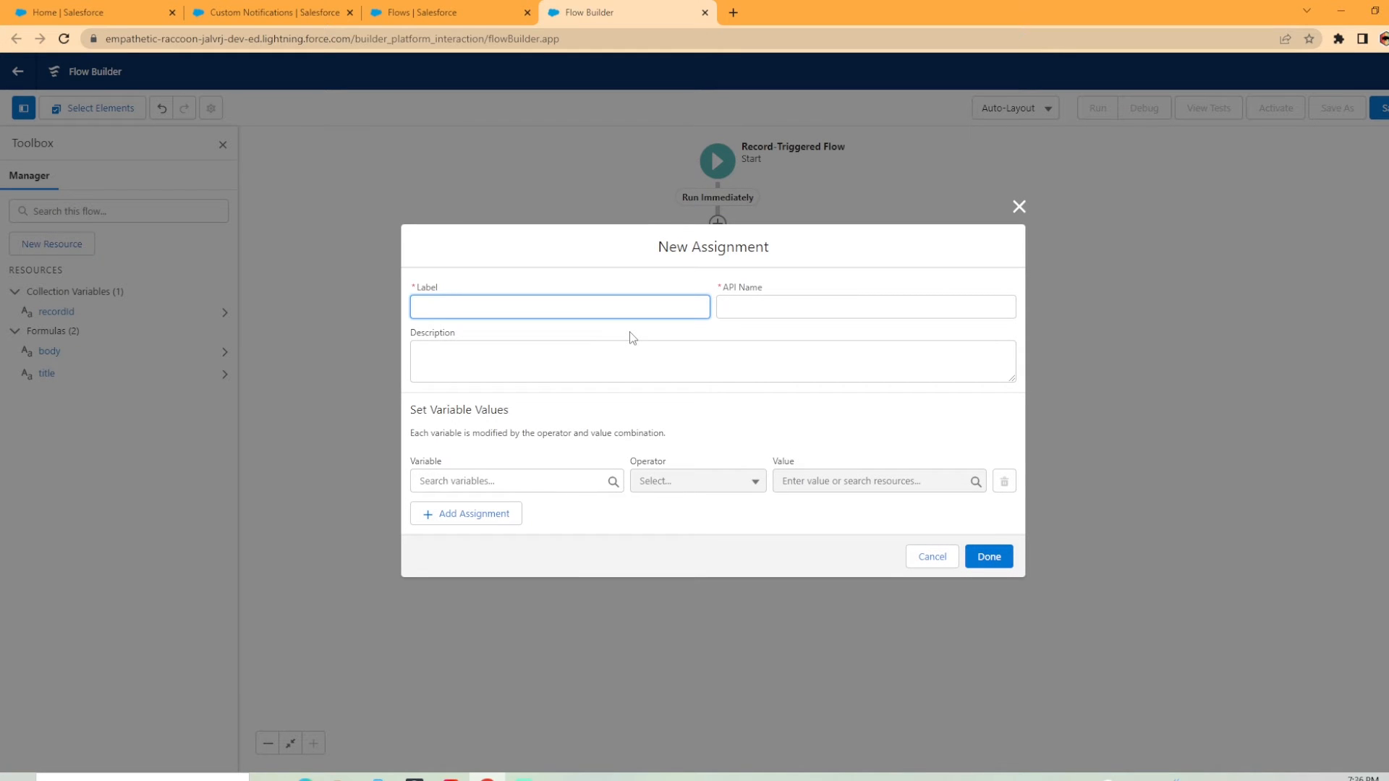
{"action": "type", "text": "Add To Collection"}
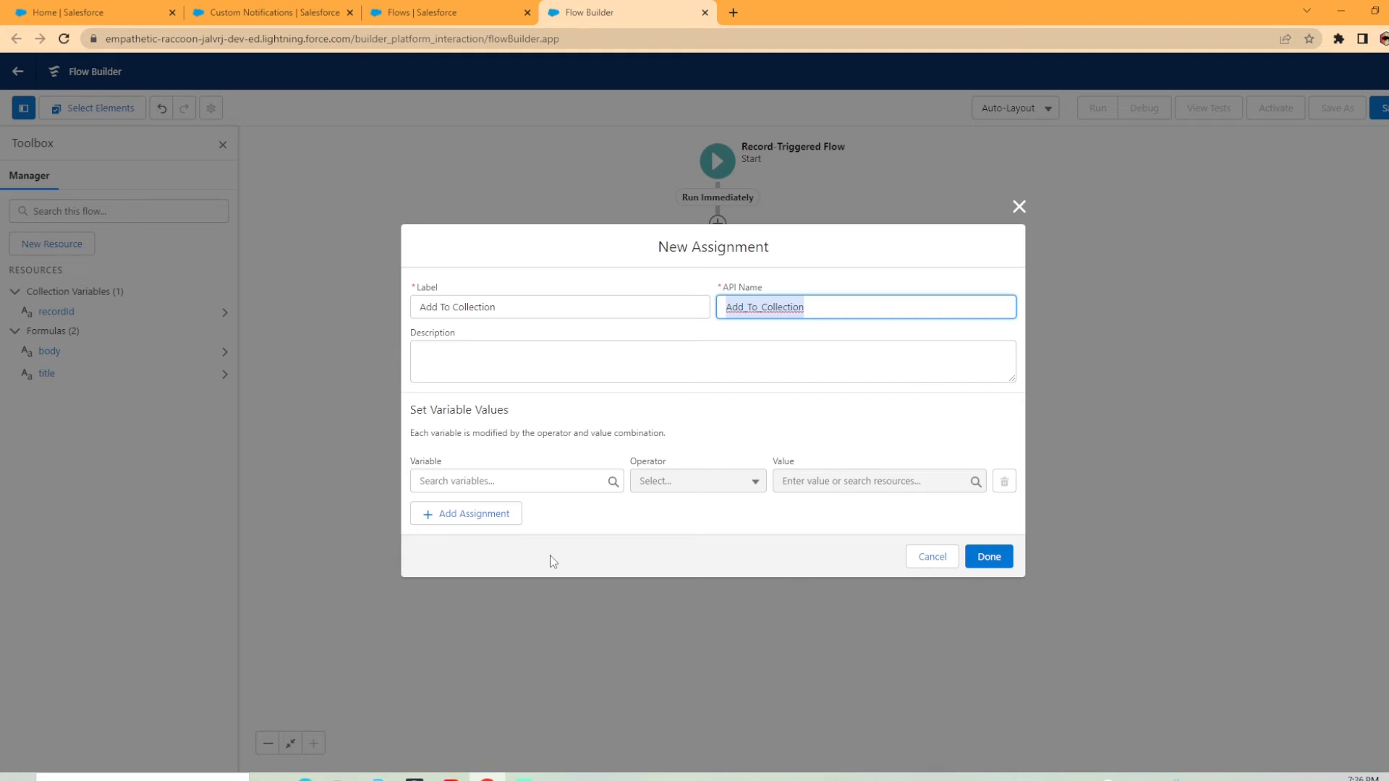
{"action": "left_click", "coordinate": [512, 481]}
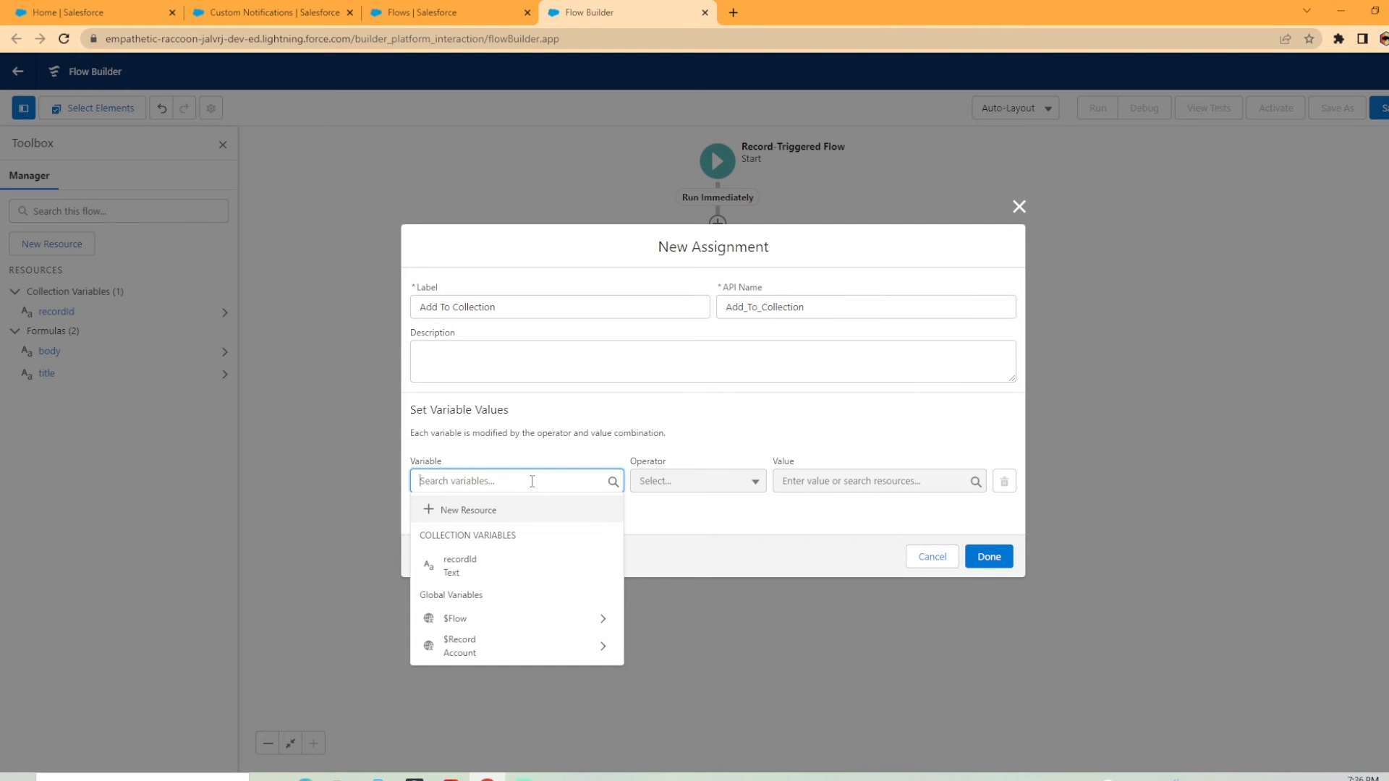
{"action": "left_click", "coordinate": [458, 563]}
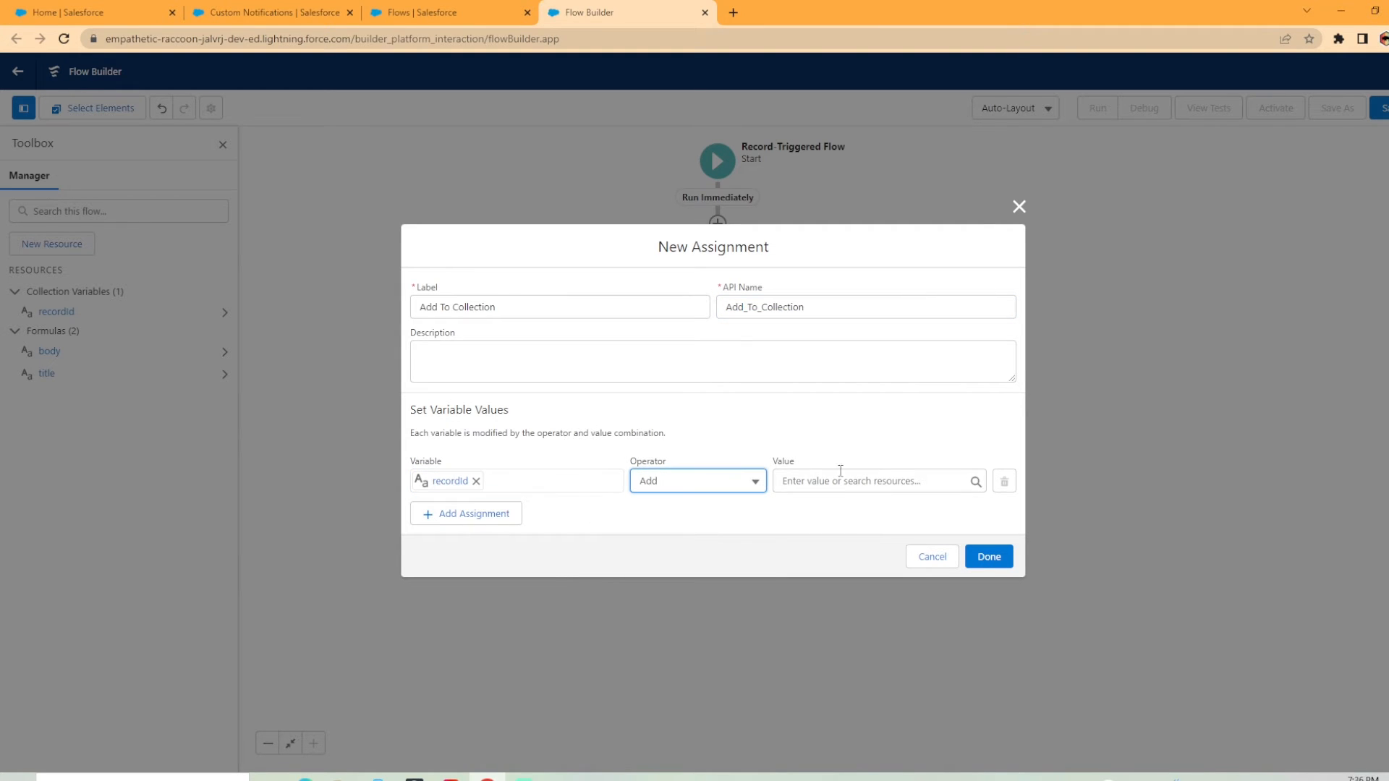
{"action": "left_click", "coordinate": [872, 481]}
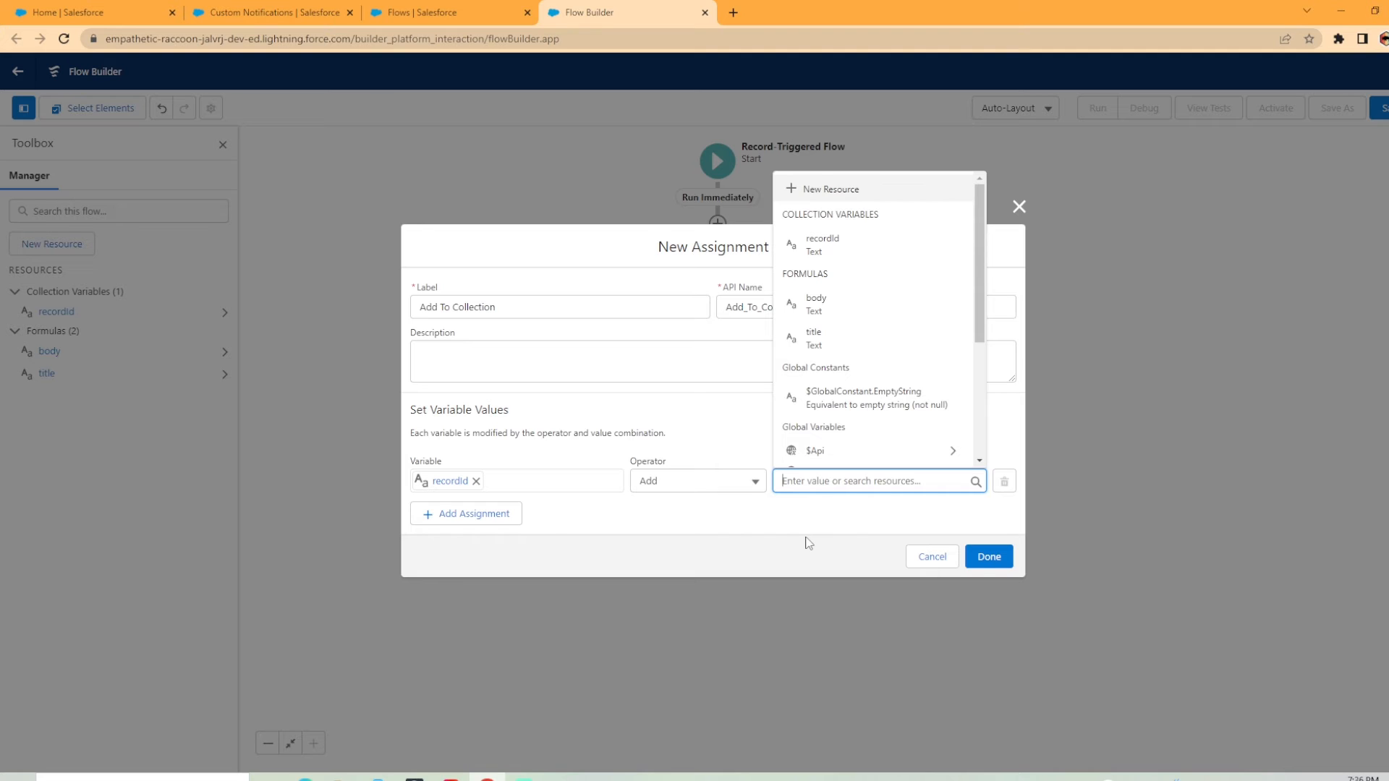
{"action": "scroll", "scroll_direction": "down", "scroll_amount": 3}
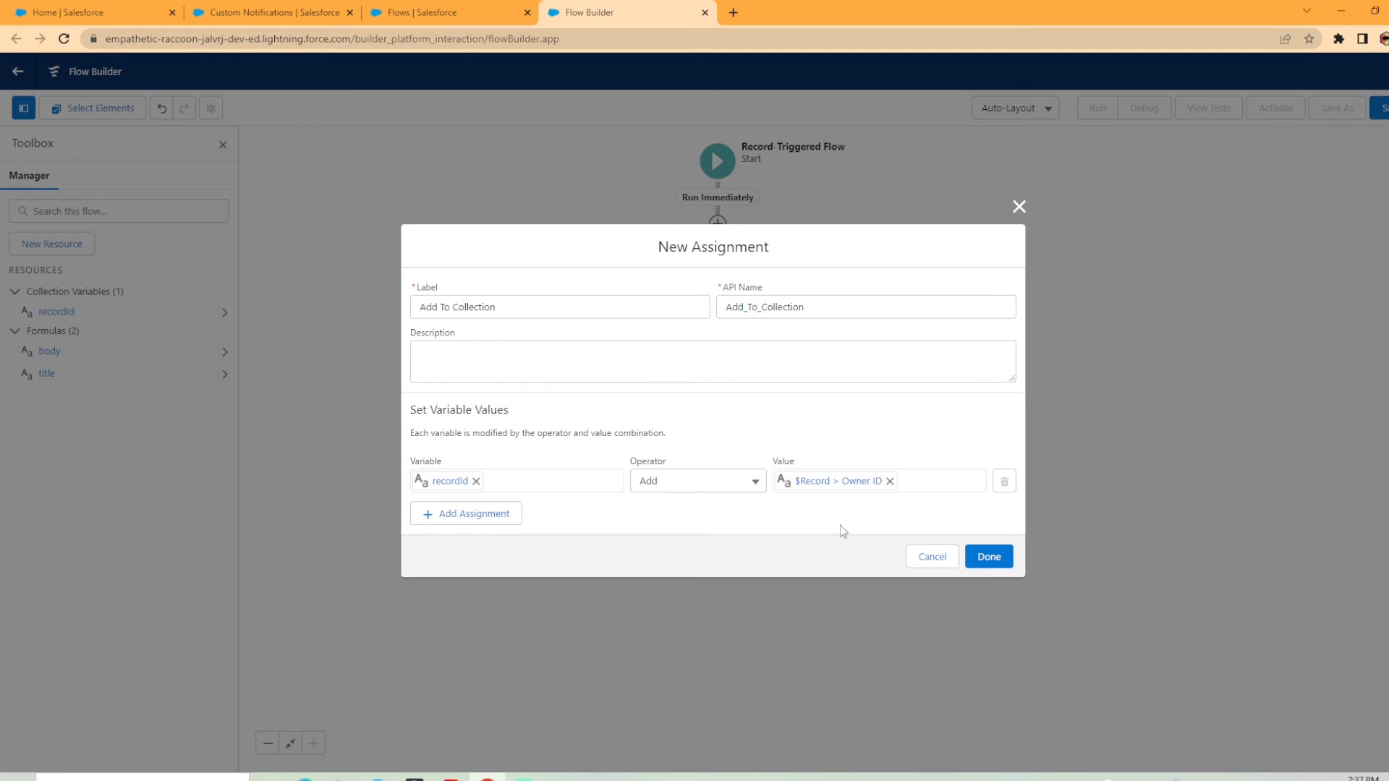
{"action": "left_click", "coordinate": [986, 556]}
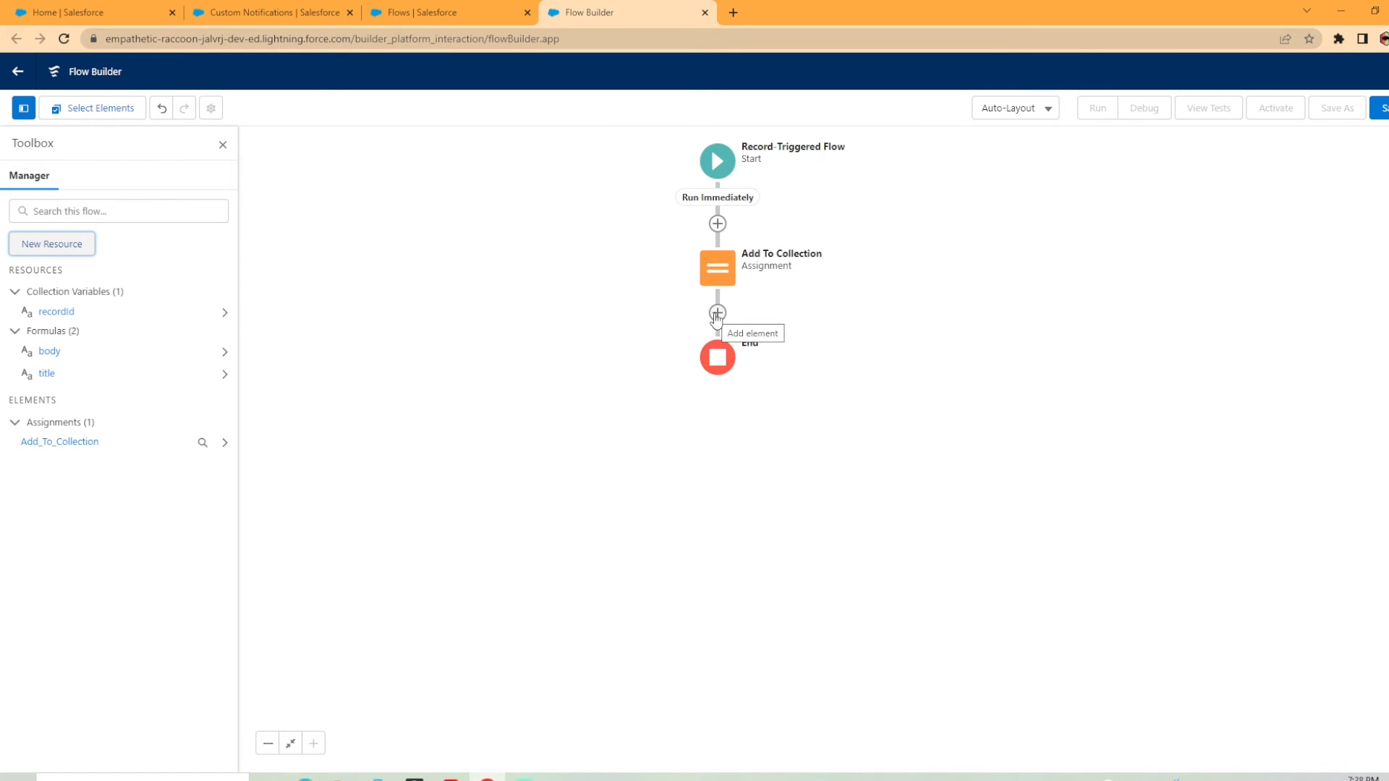
Add 'Get Notification' Get Records on Custom Notification Type where DeveloperName equals Account_Notification.
{"action": "left_click", "coordinate": [716, 312]}
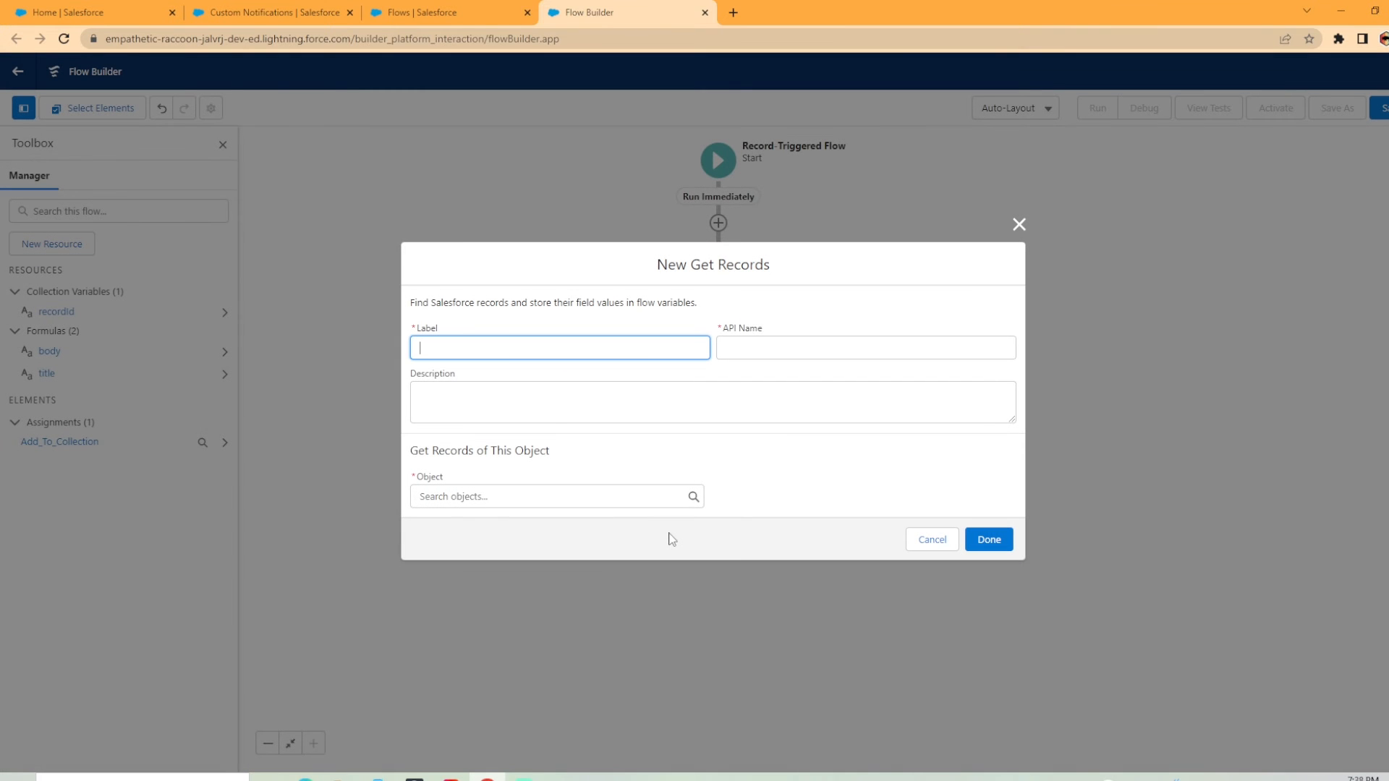
{"action": "type", "text": "Get Notification"}
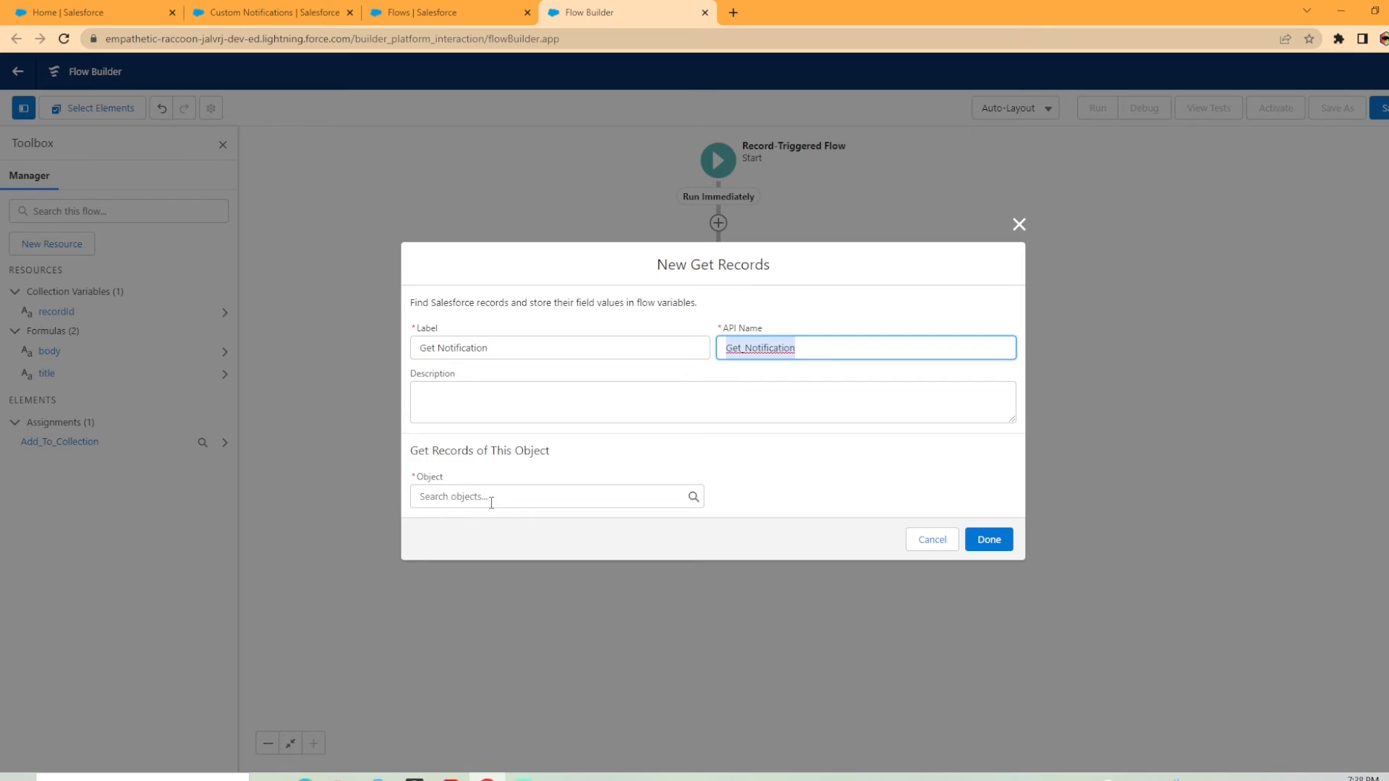
{"action": "type", "text": "custom no"}
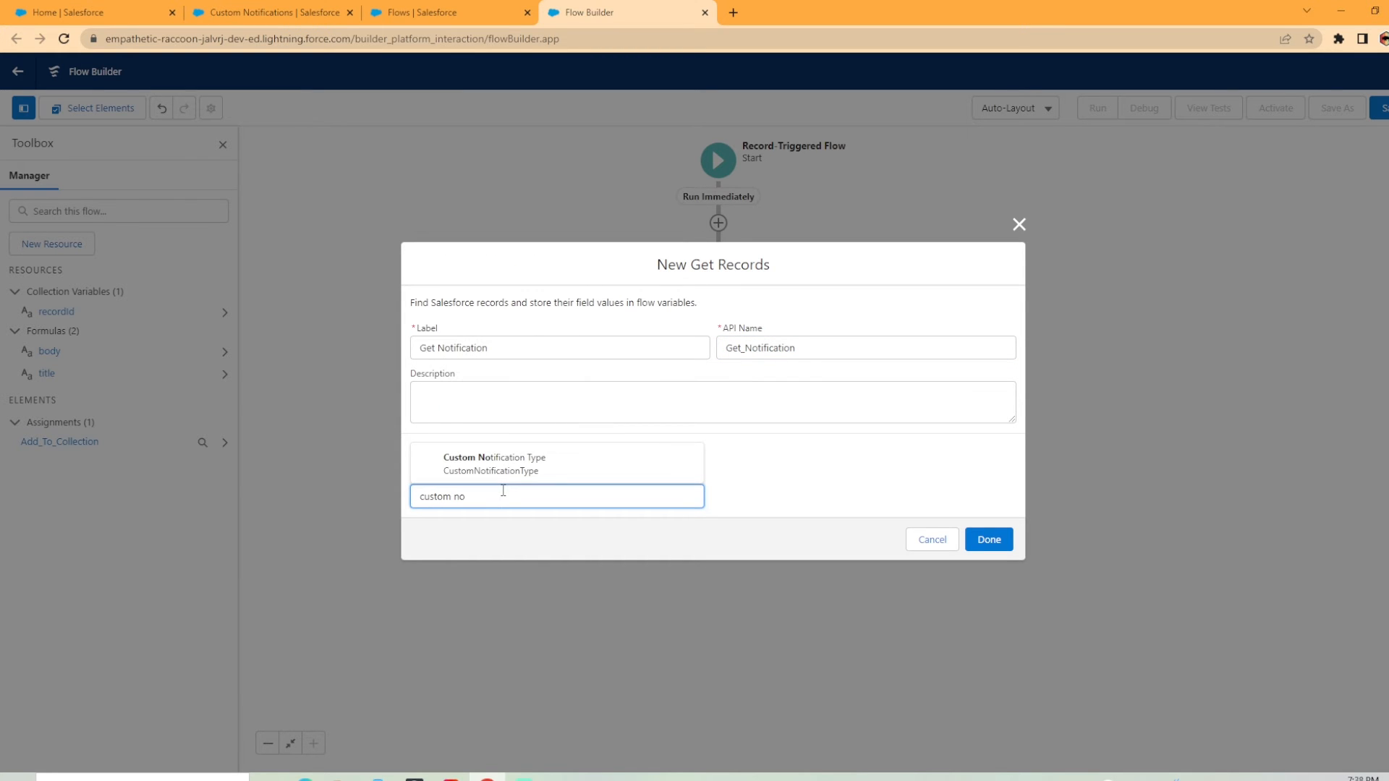
{"action": "left_click", "coordinate": [494, 462]}
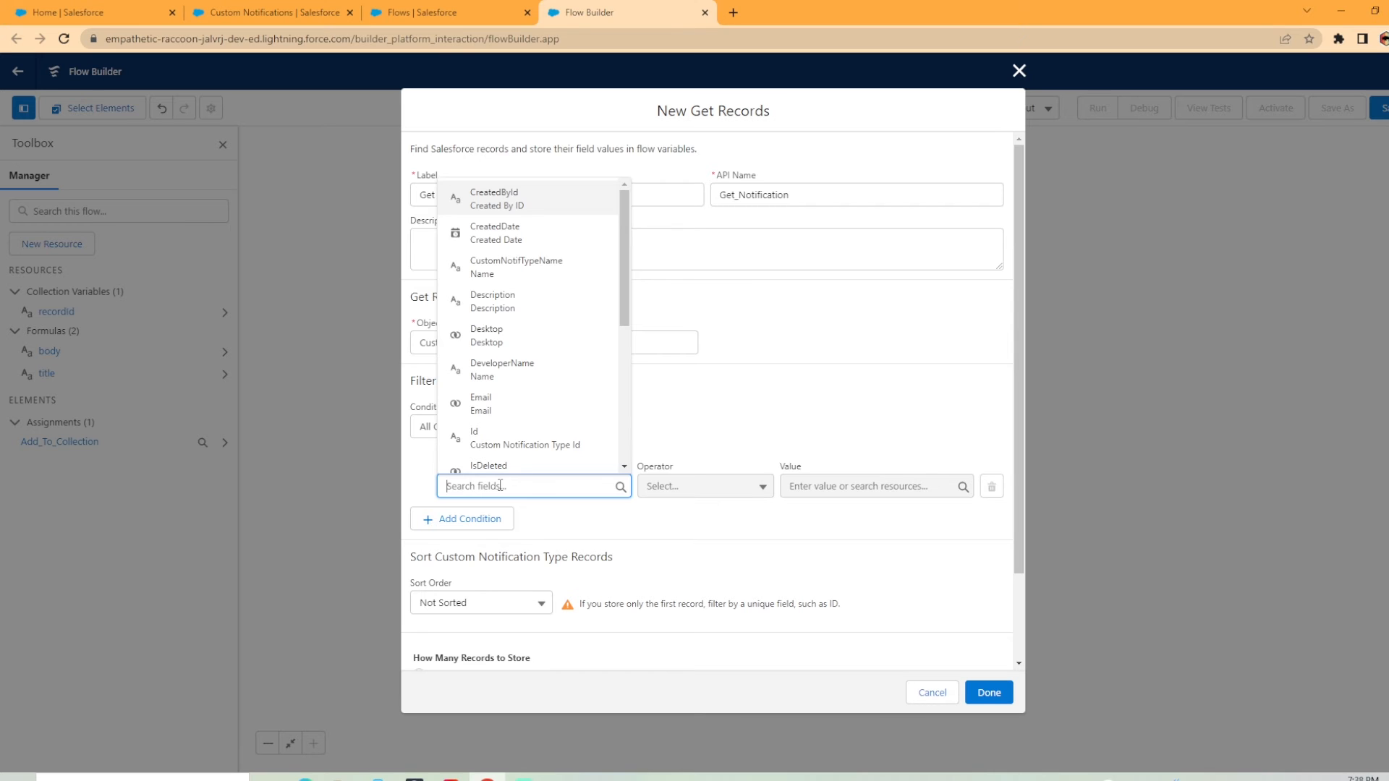
{"action": "left_click", "coordinate": [501, 363]}
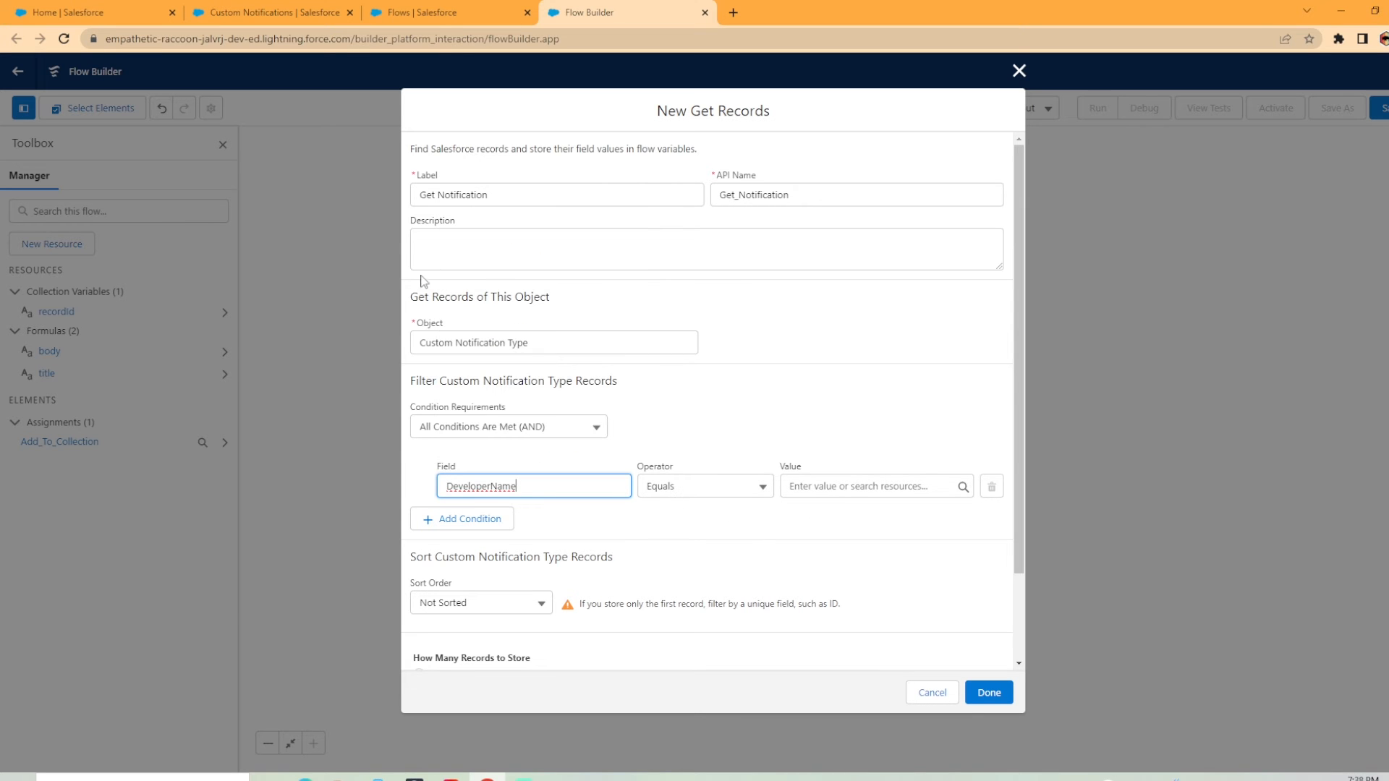
{"action": "left_click", "coordinate": [265, 12]}
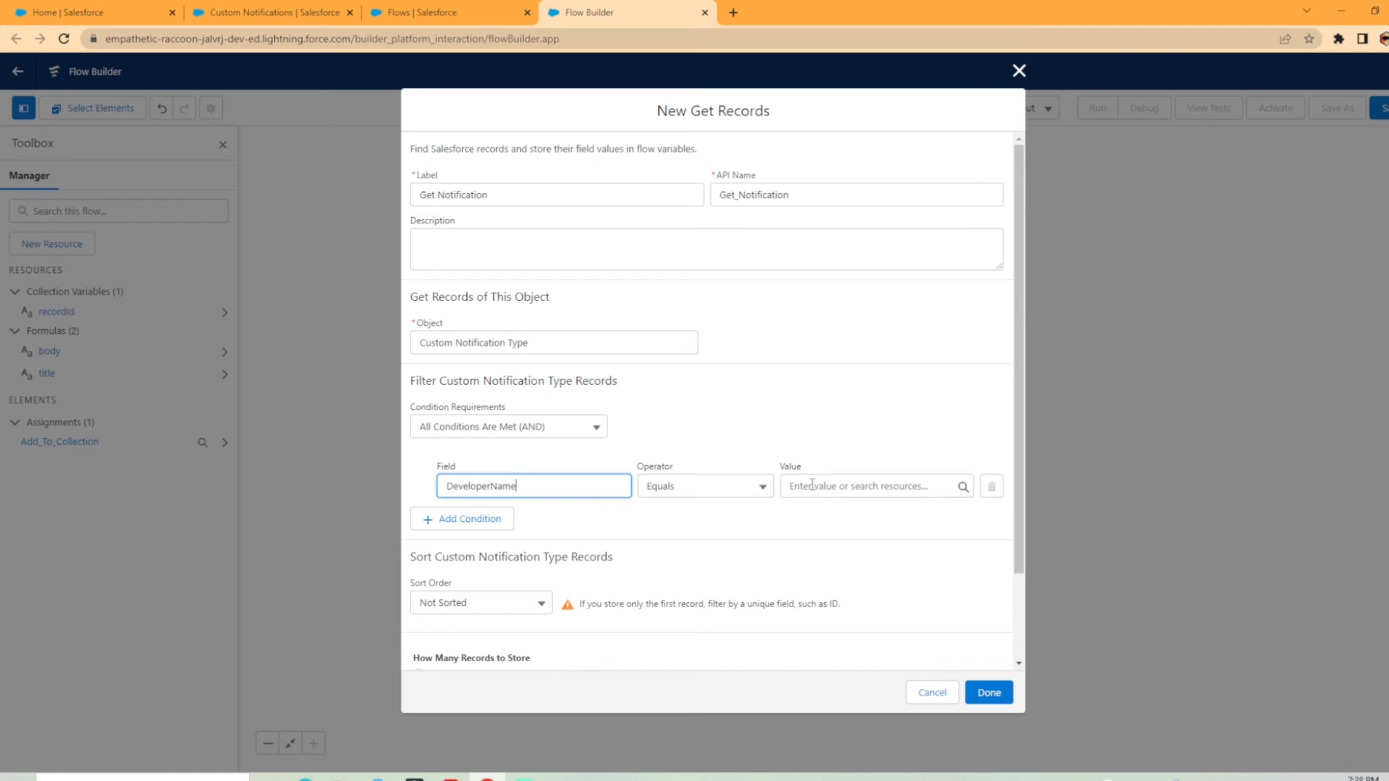
{"action": "type", "text": "Account_Notification"}
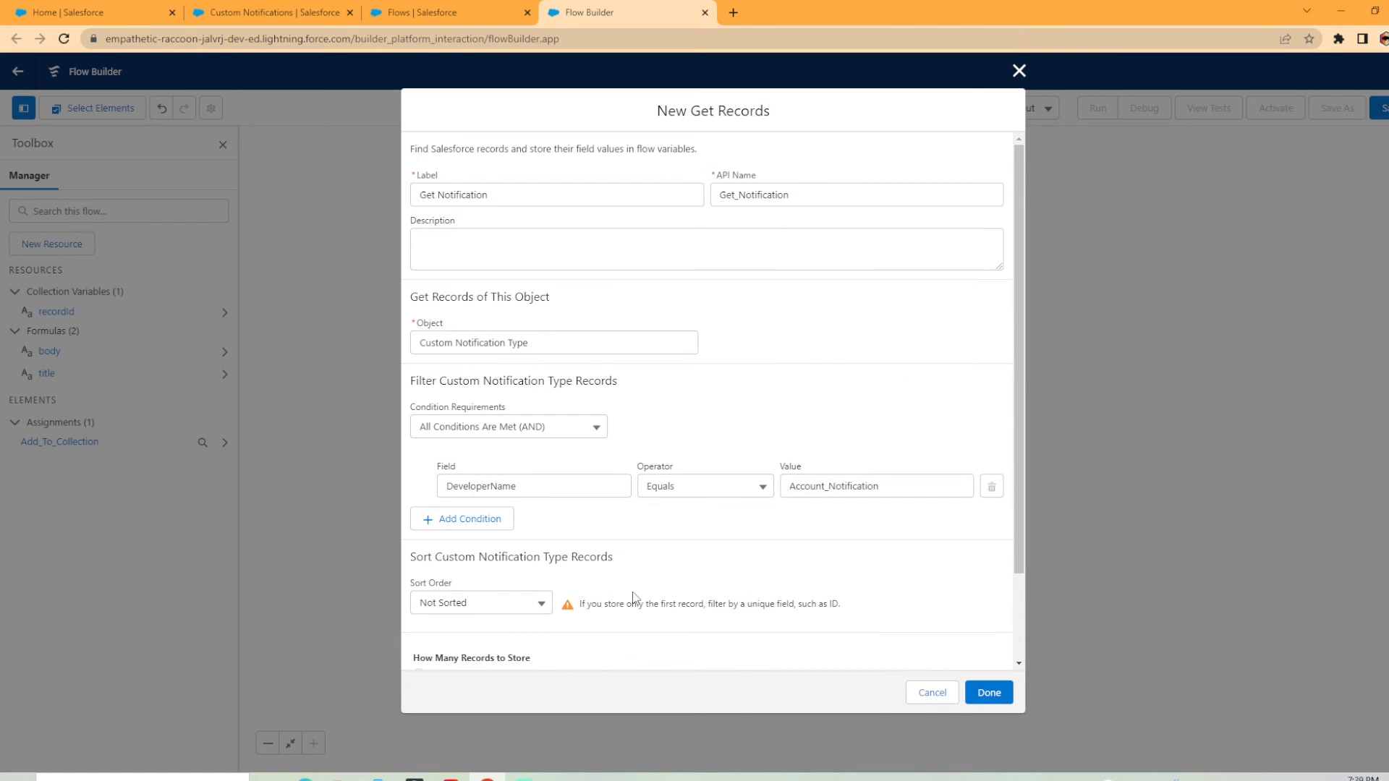
{"action": "scroll", "scroll_direction": "down", "scroll_amount": 3}
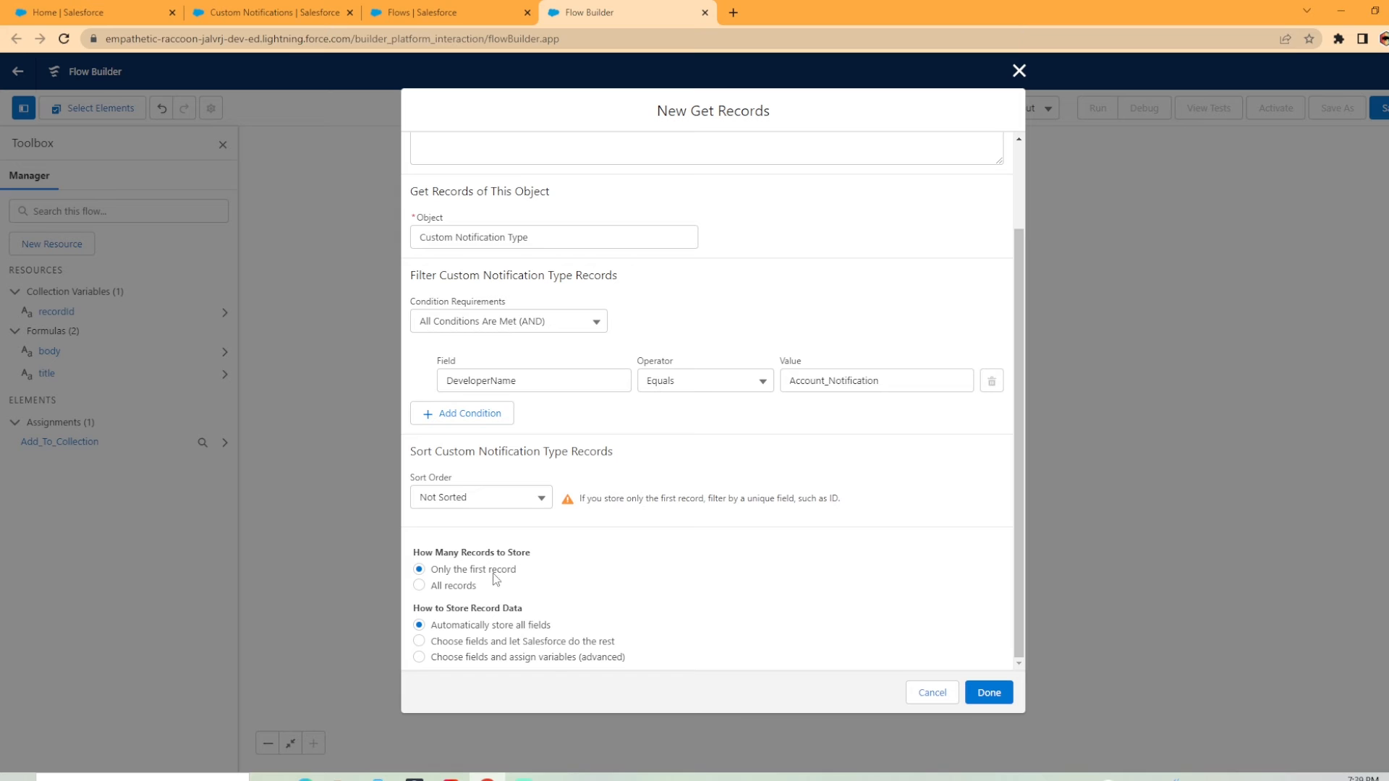
{"action": "mouse_move", "coordinate": [944, 652]}
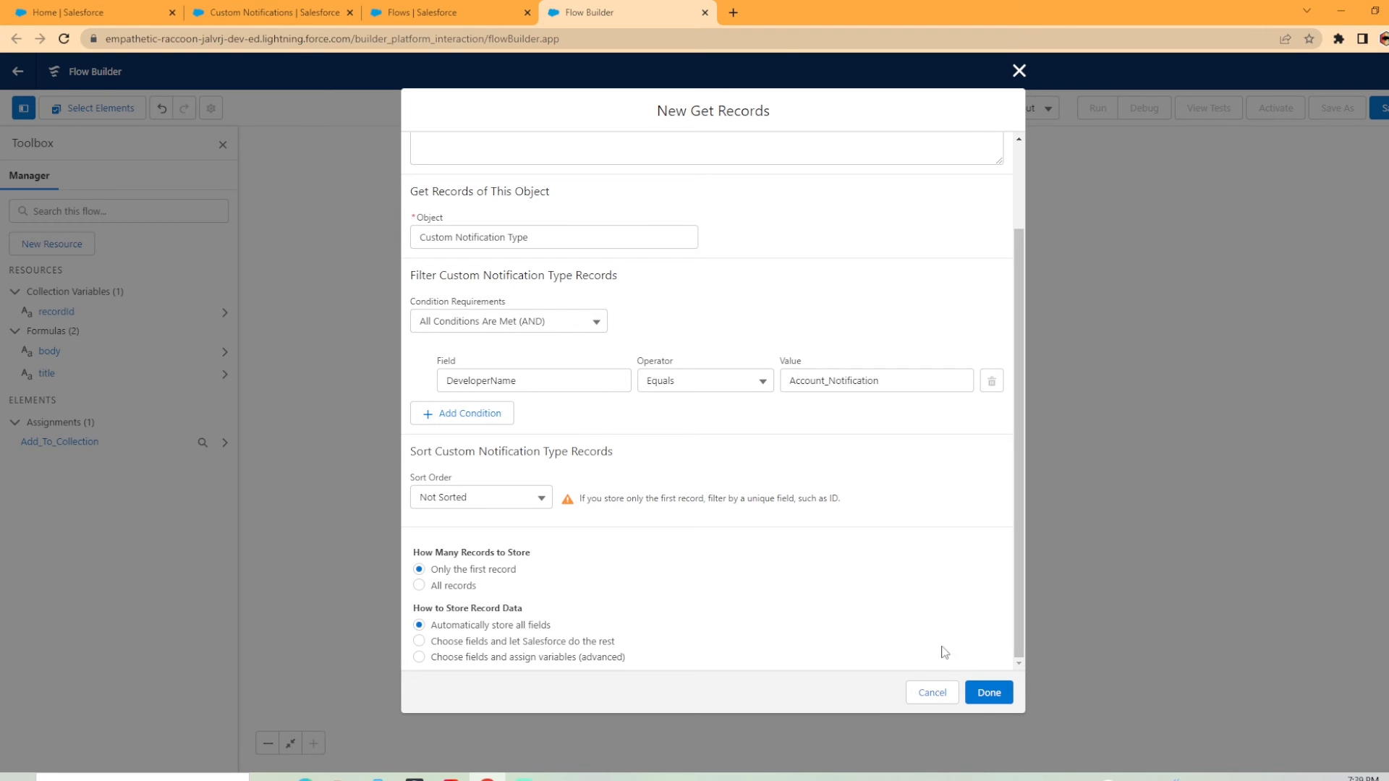
{"action": "left_click", "coordinate": [986, 691]}
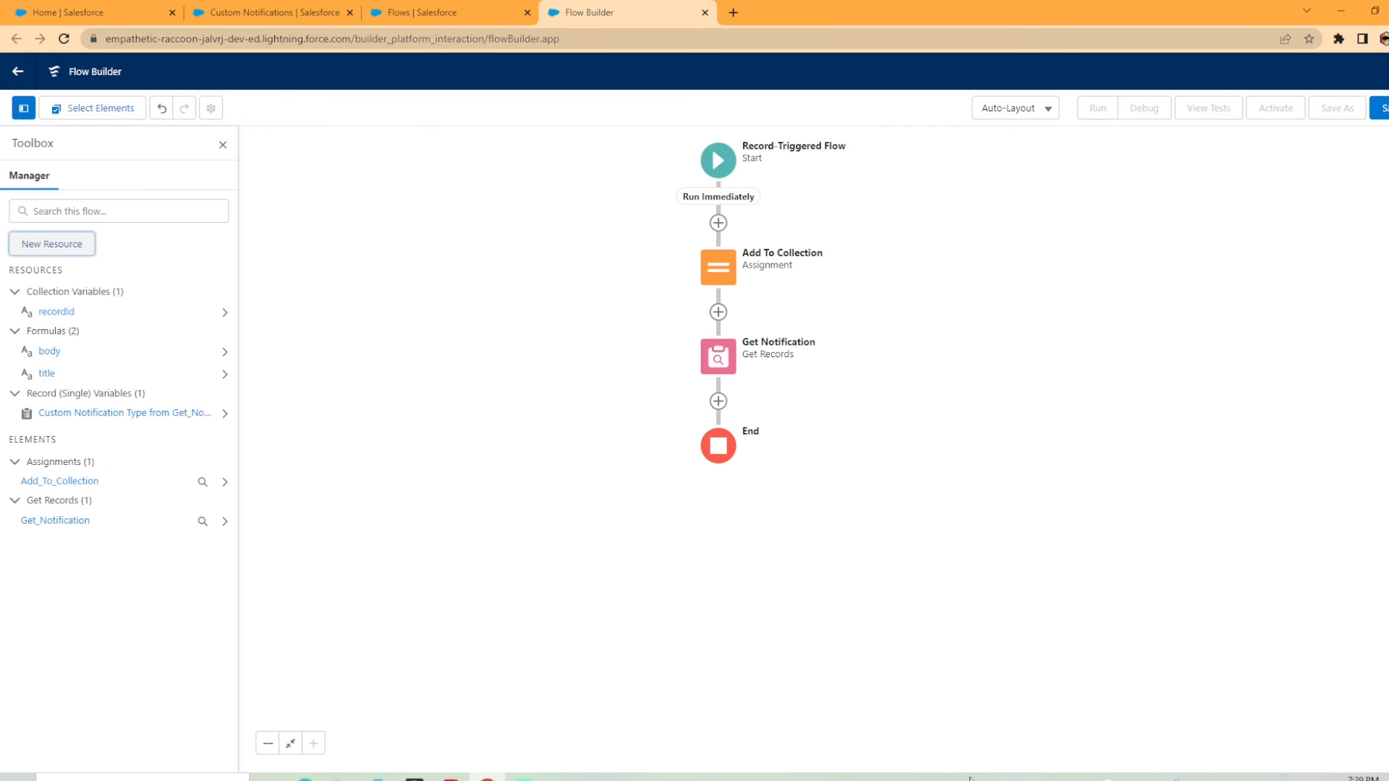
{"action": "mouse_move", "coordinate": [718, 402]}
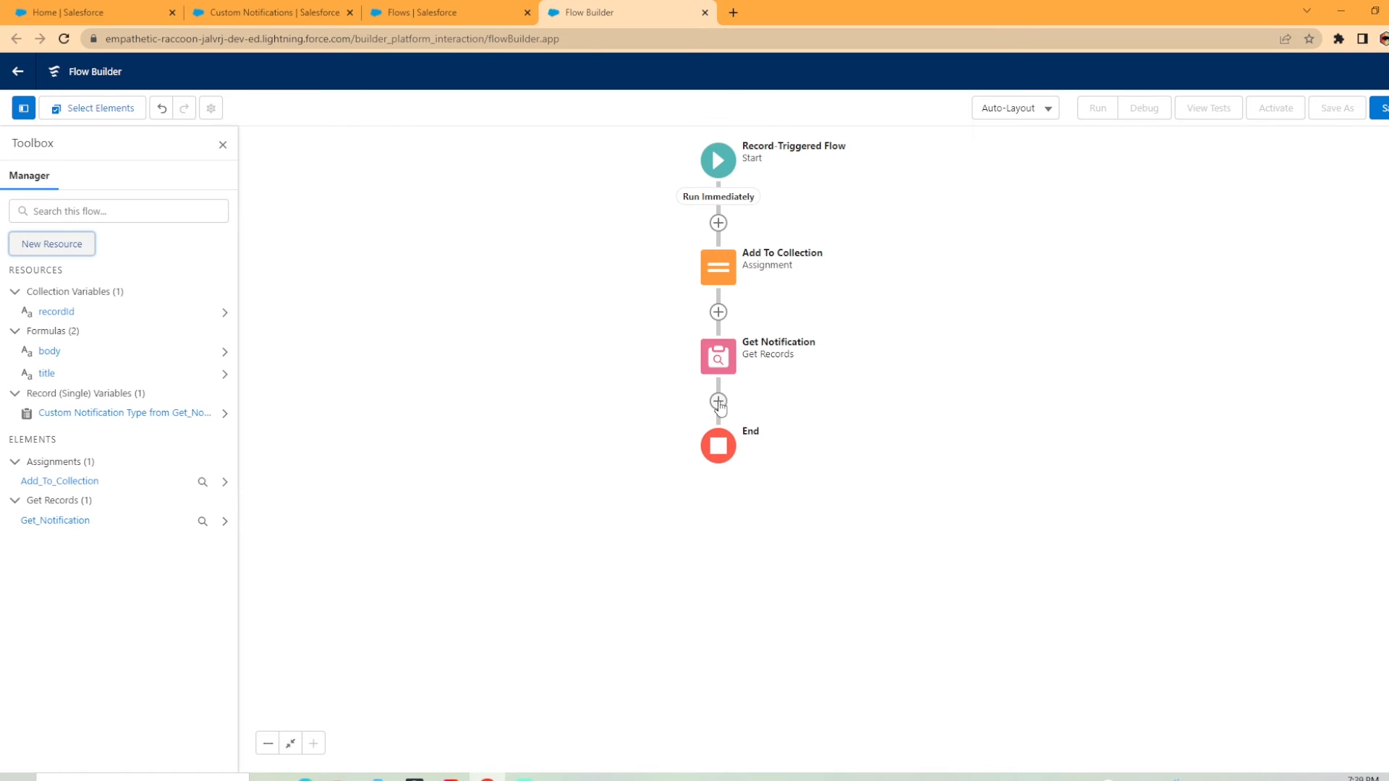
Add a Send Custom Notification action 'Send Desktop Notification' with type ID {!Get_Notification.Id}.
{"action": "left_click", "coordinate": [718, 402]}
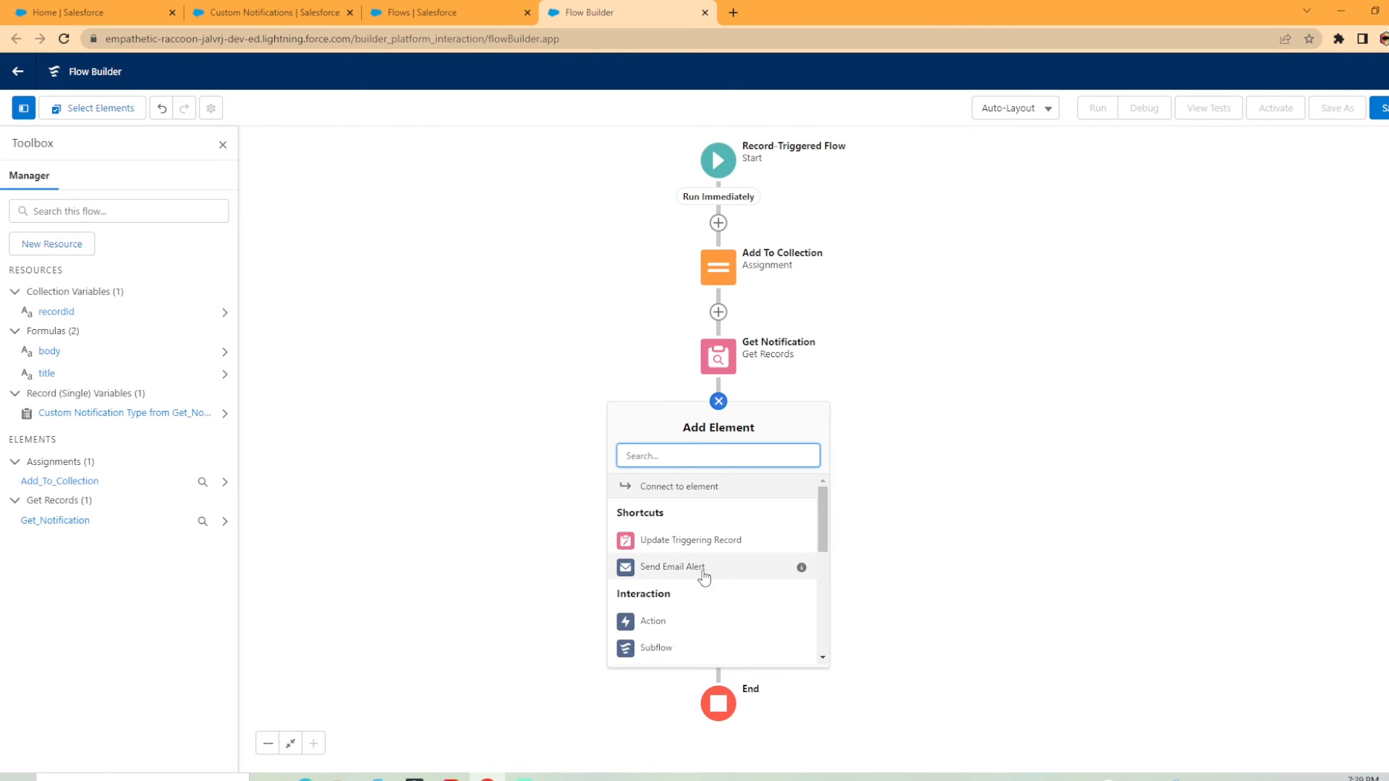
{"action": "left_click", "coordinate": [652, 620]}
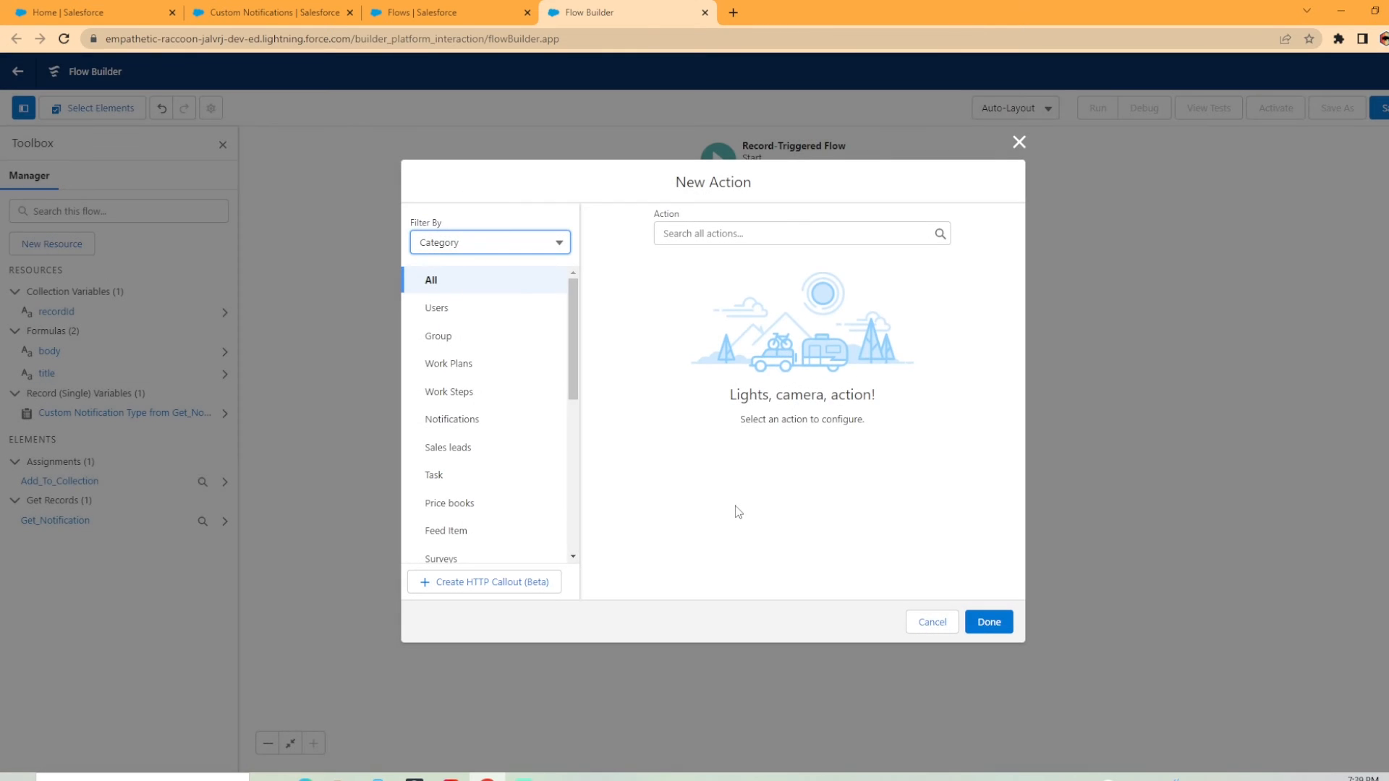
{"action": "type", "text": "send"}
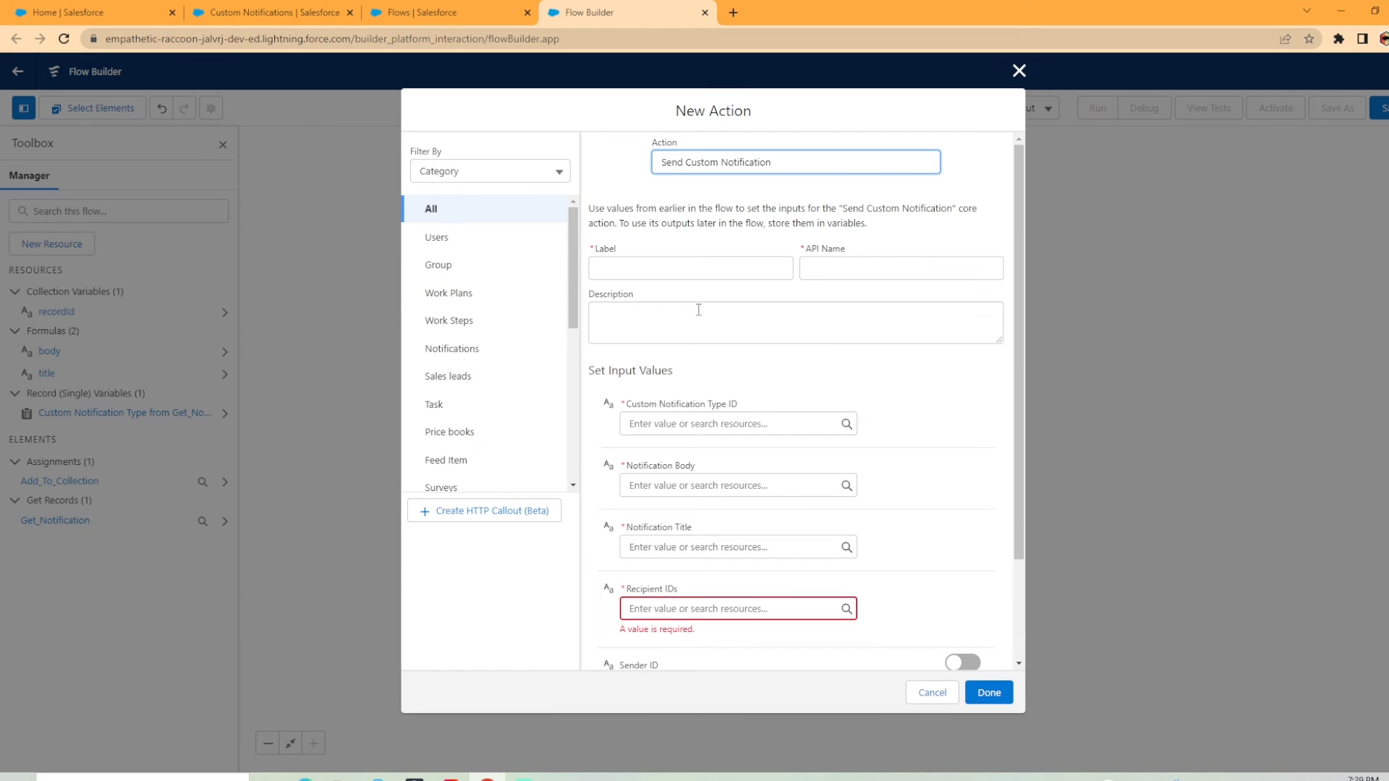
{"action": "type", "text": "Send Desktop Notification"}
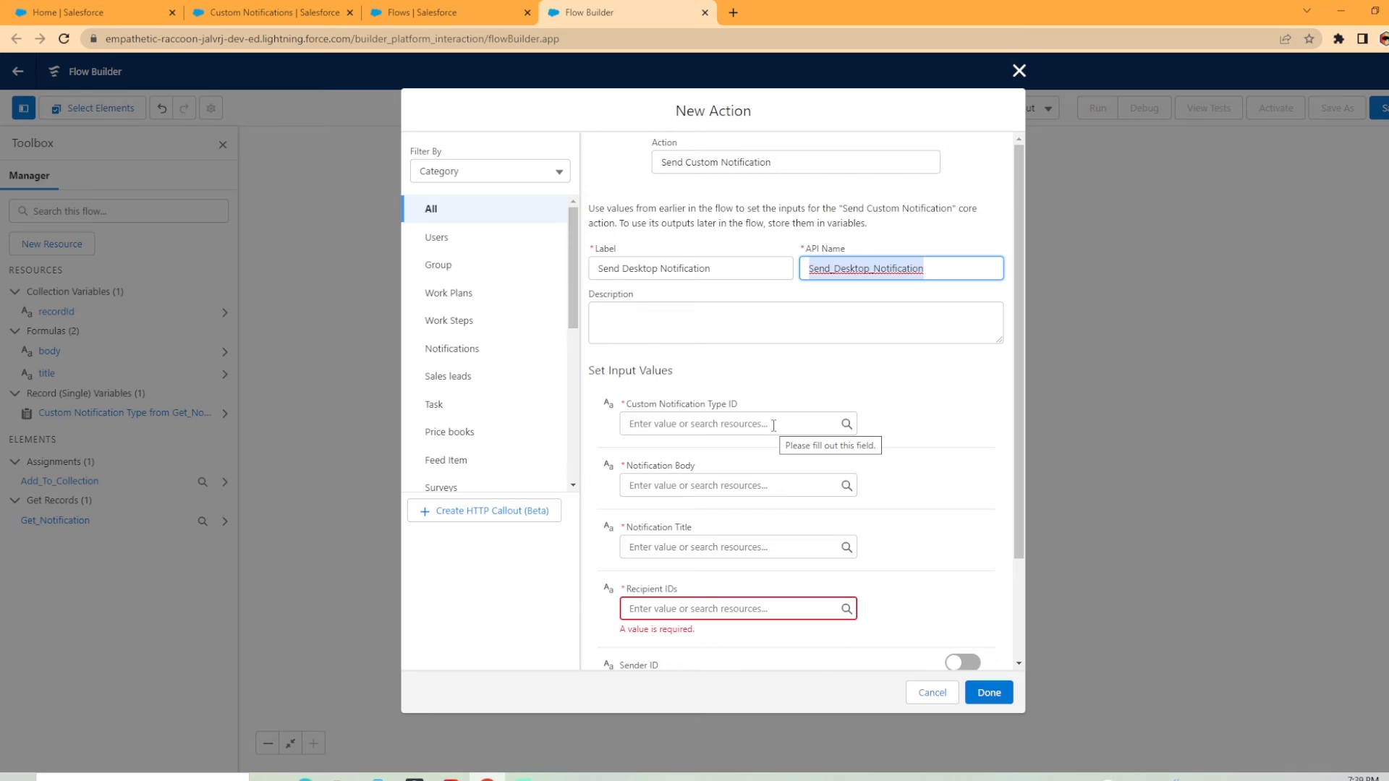
{"action": "left_click", "coordinate": [730, 423]}
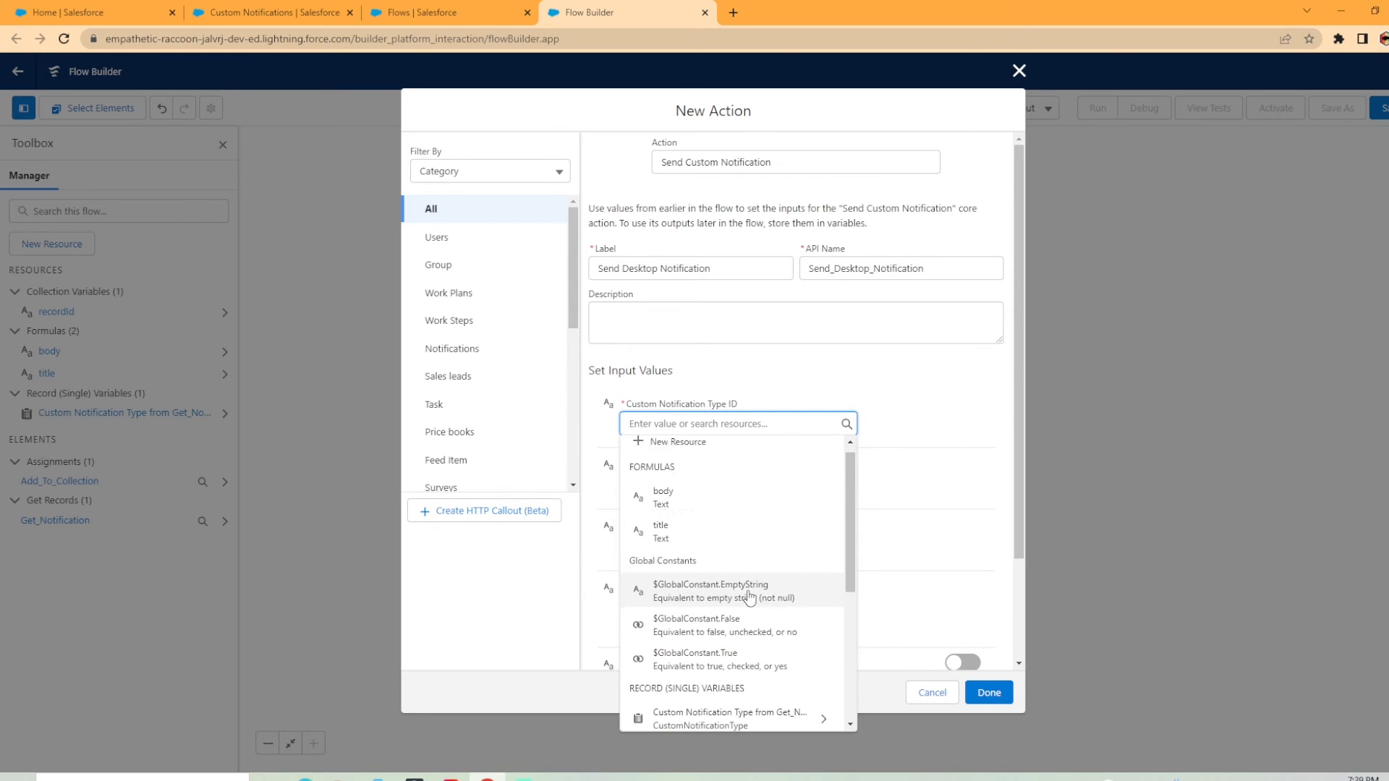
{"action": "scroll", "scroll_direction": "down", "scroll_amount": 3}
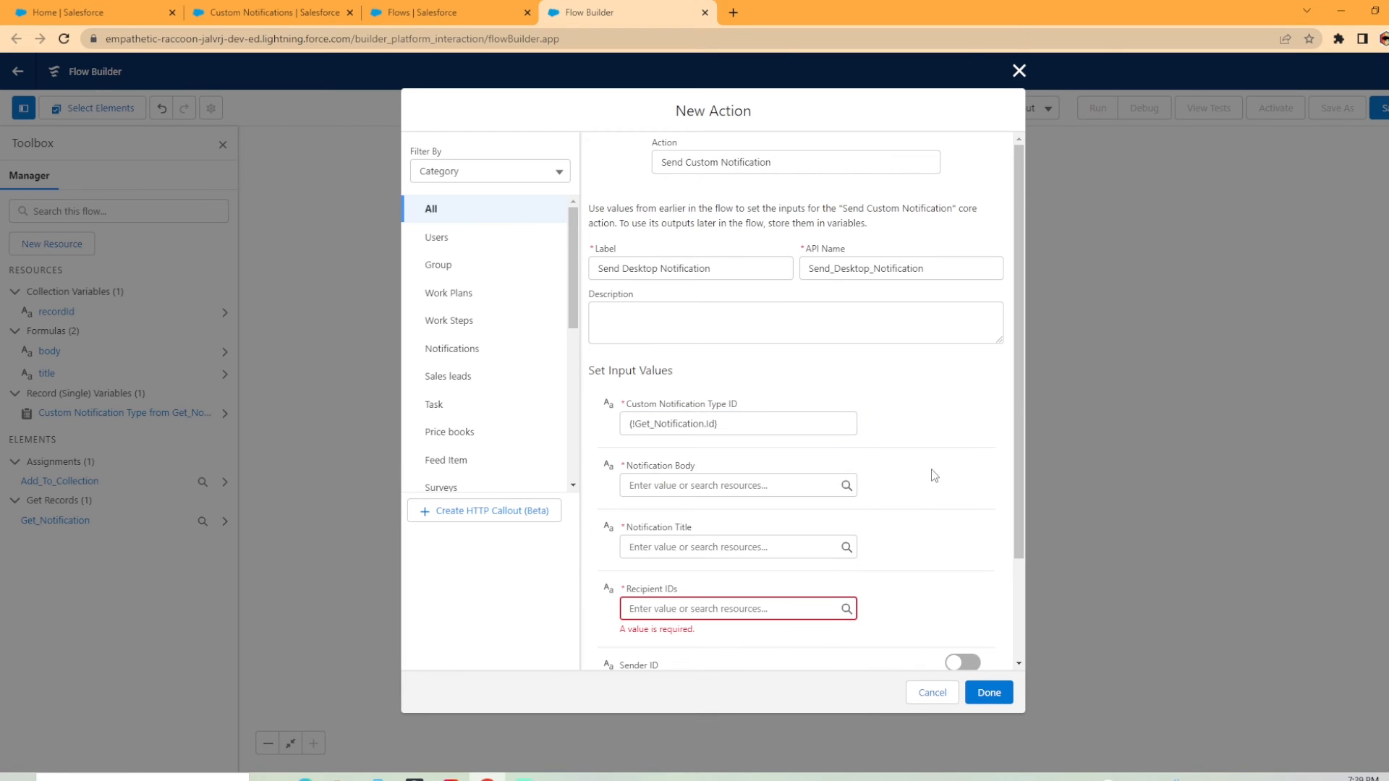
Set Recipient IDs to {!recordId} and Target ID to $Record > Id.
{"action": "left_click", "coordinate": [731, 485]}
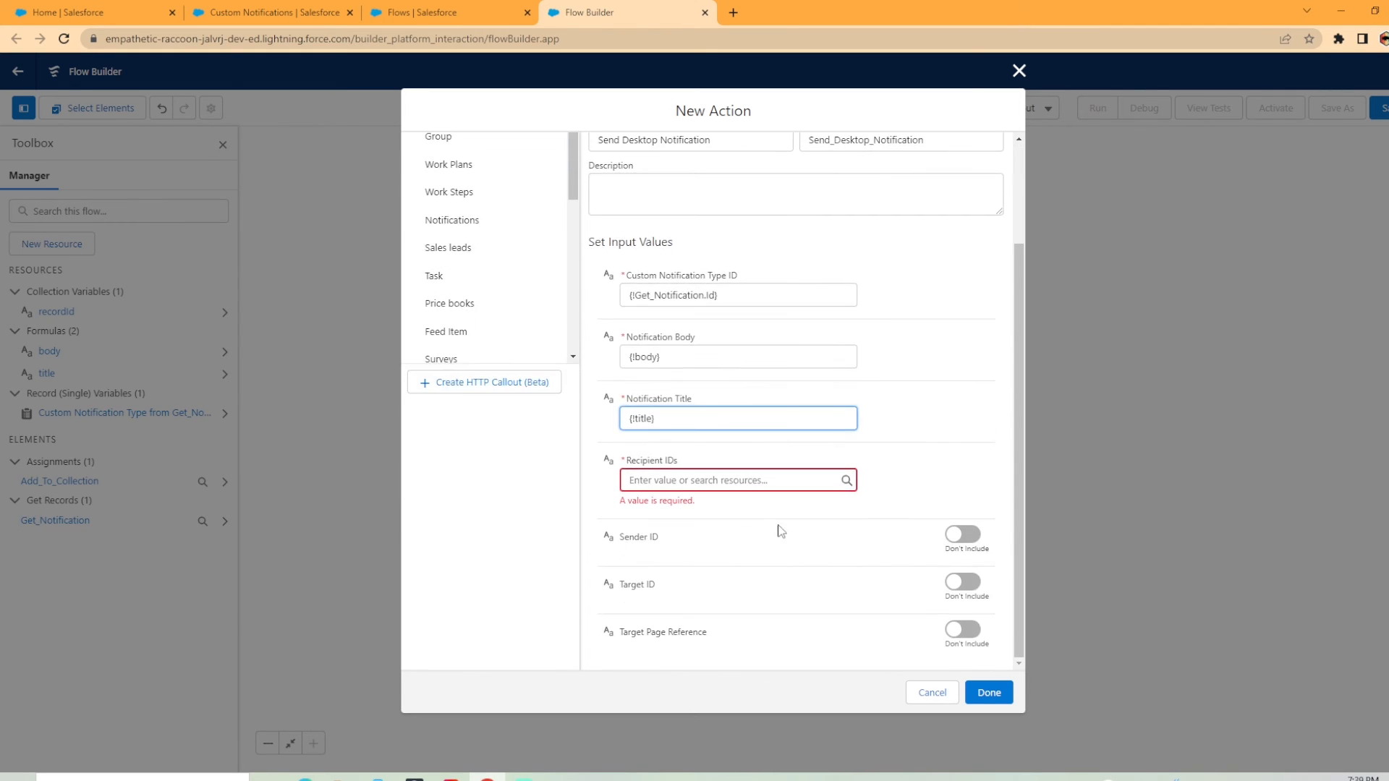
{"action": "left_click", "coordinate": [731, 480]}
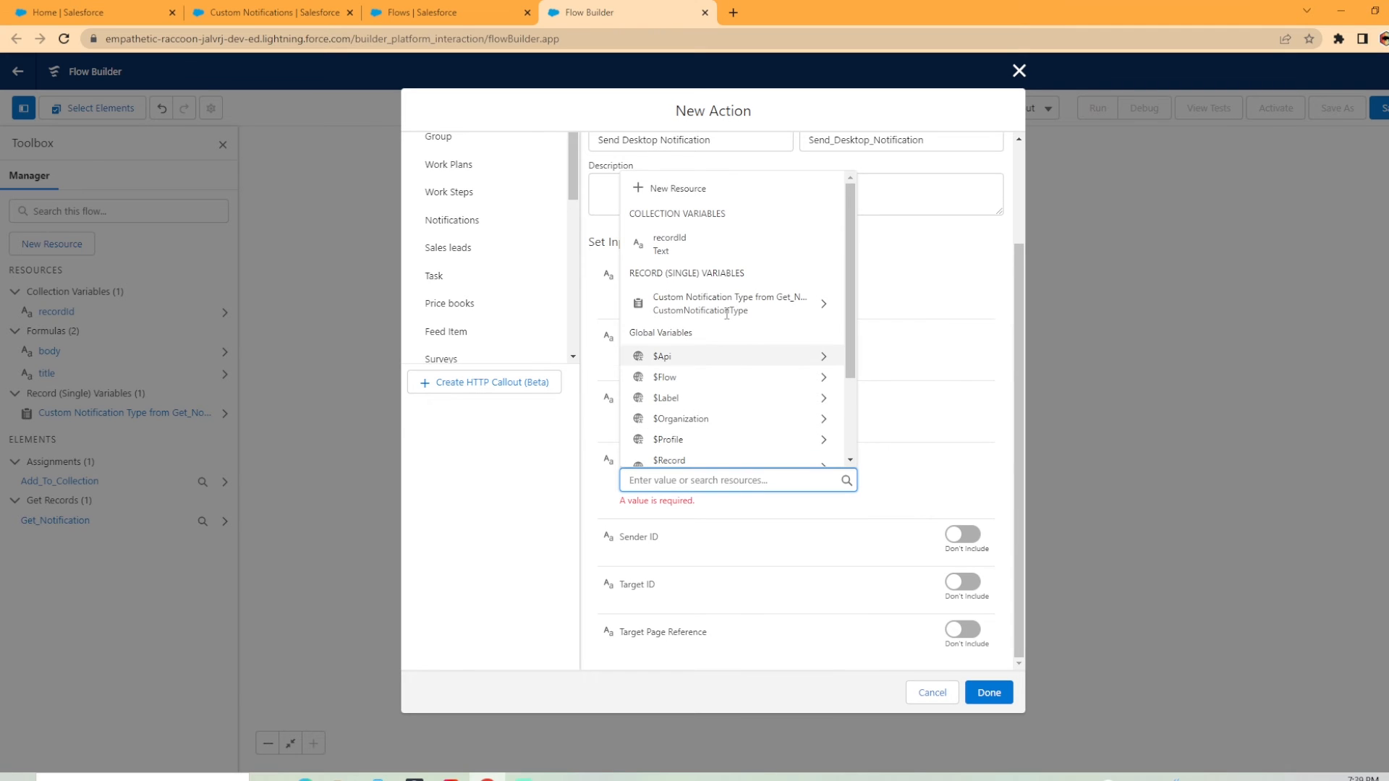
{"action": "mouse_move", "coordinate": [642, 246]}
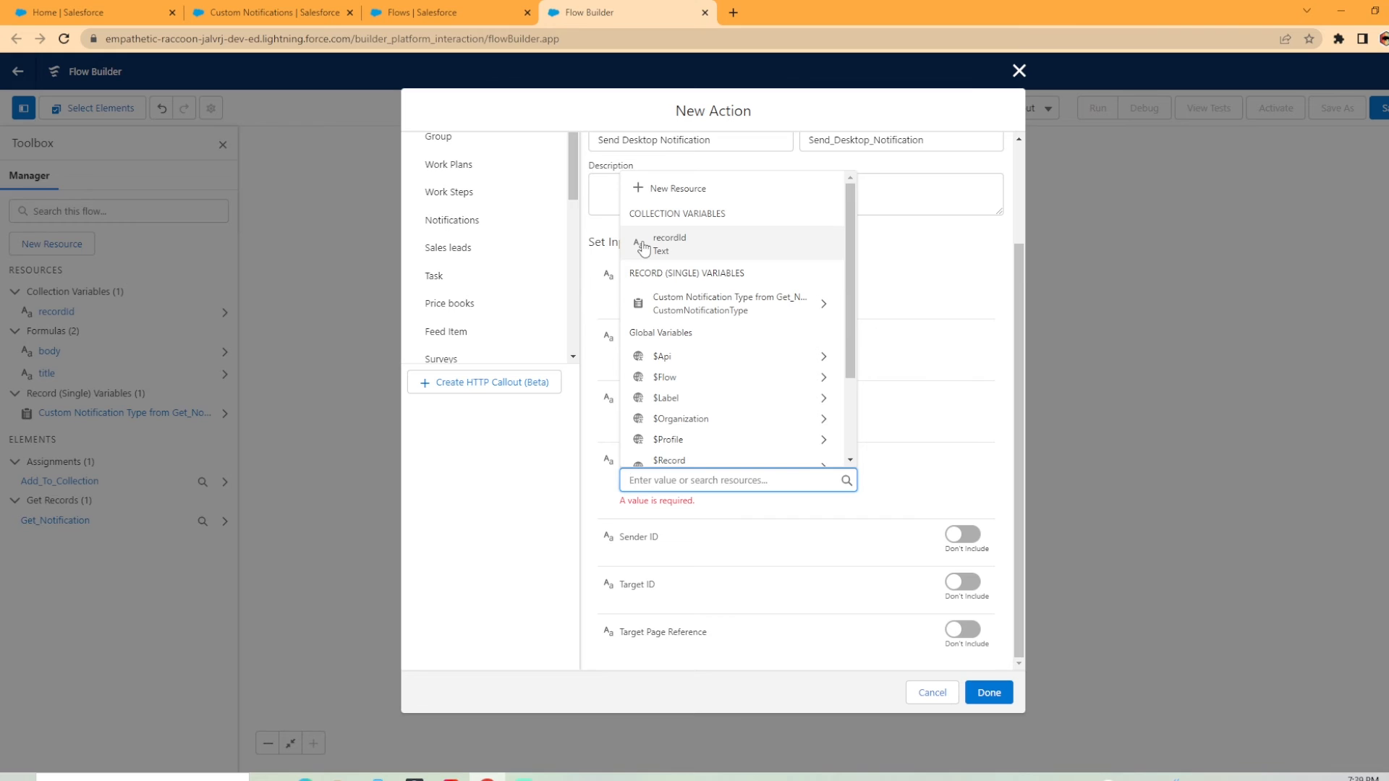
{"action": "left_click", "coordinate": [668, 243]}
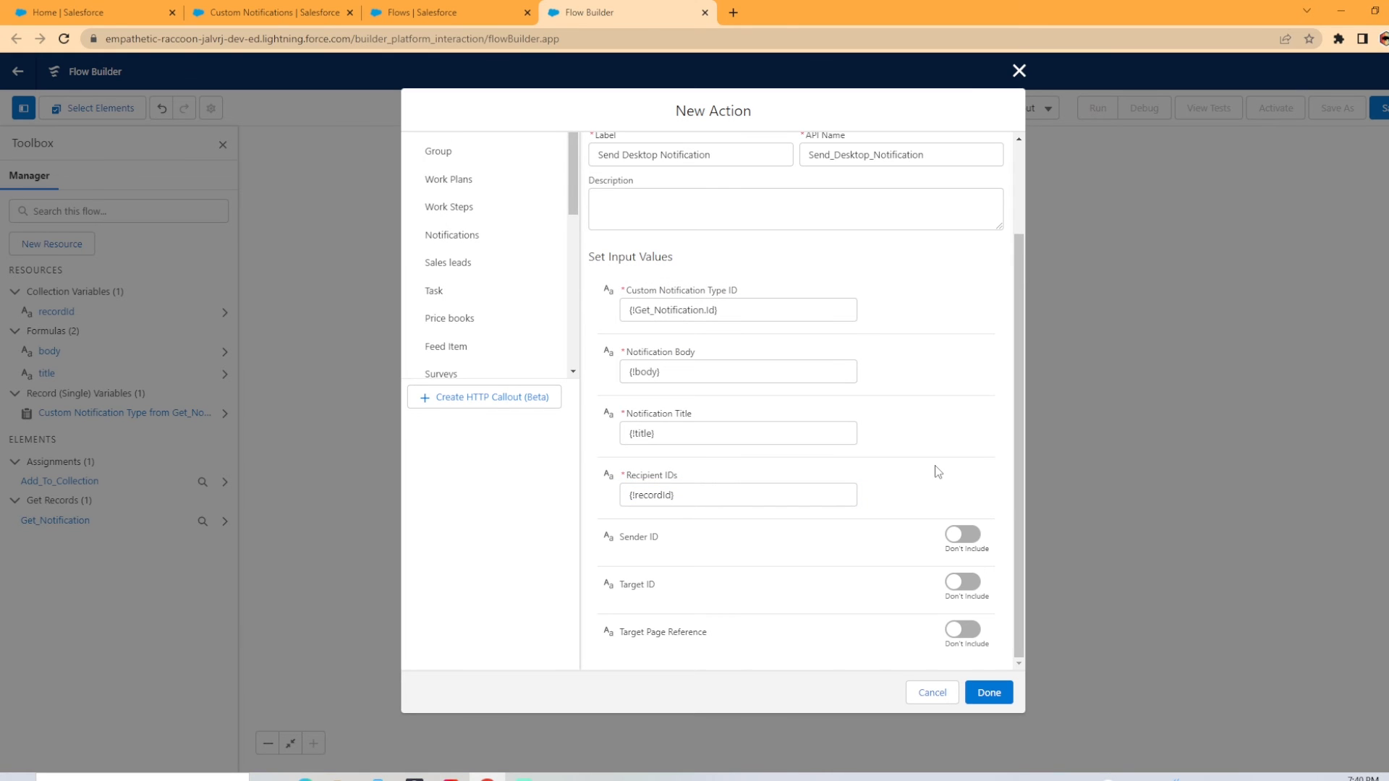
{"action": "left_click", "coordinate": [962, 581]}
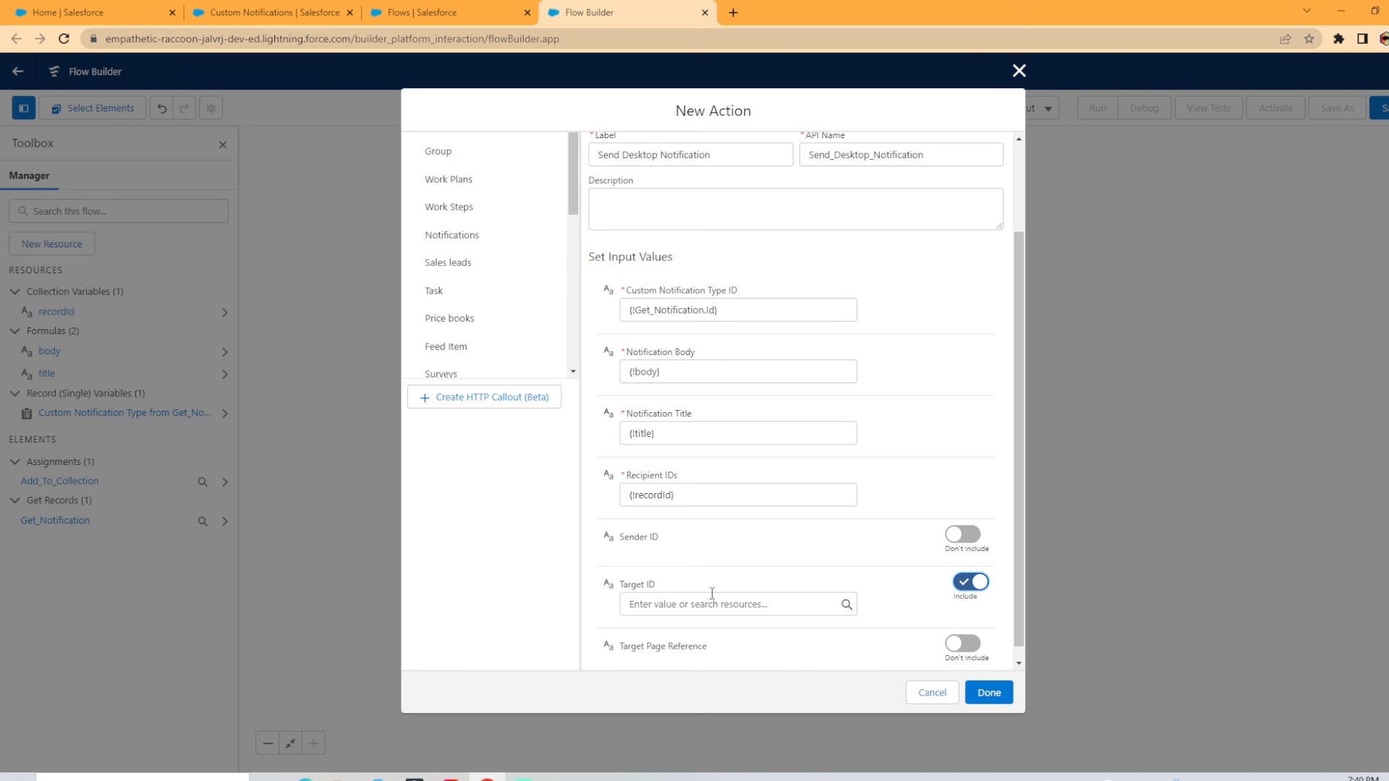
{"action": "left_click", "coordinate": [736, 603]}
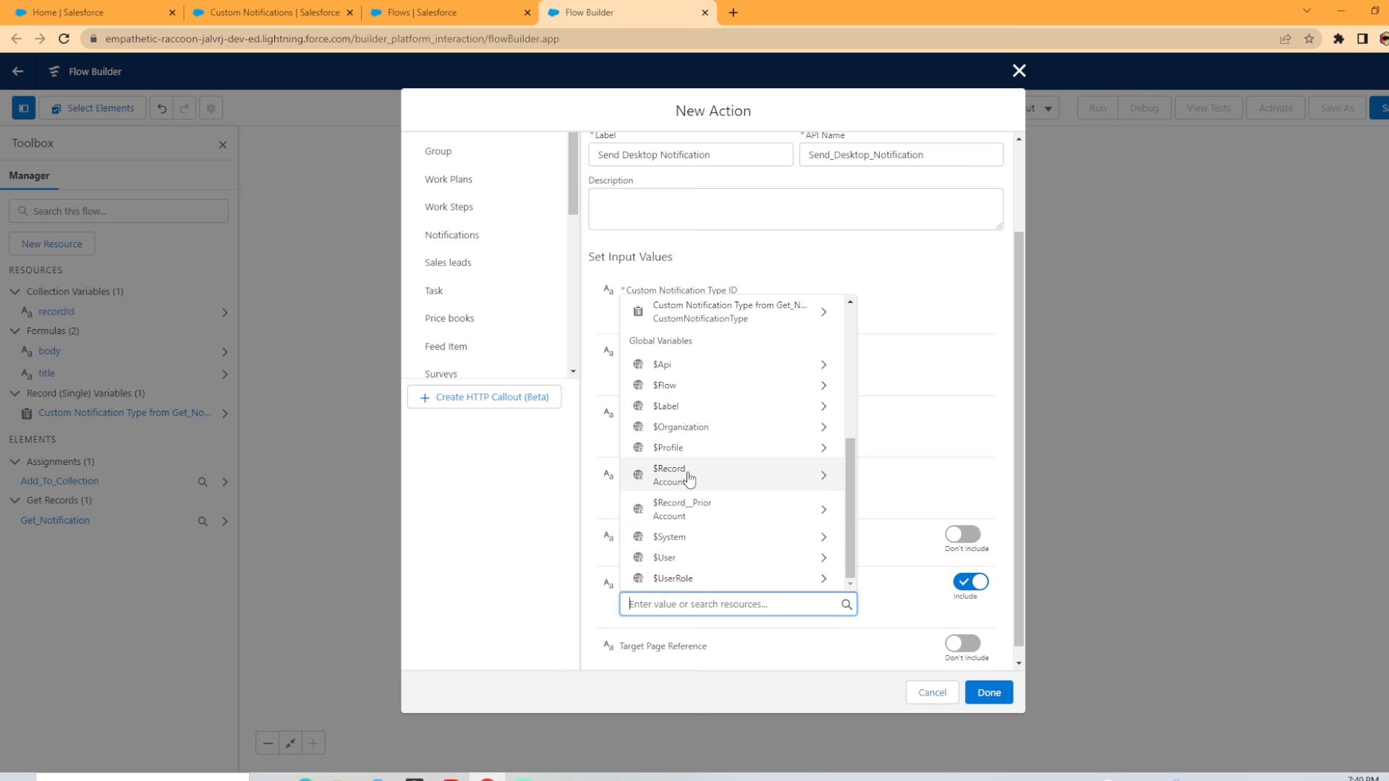
{"action": "left_click", "coordinate": [670, 473]}
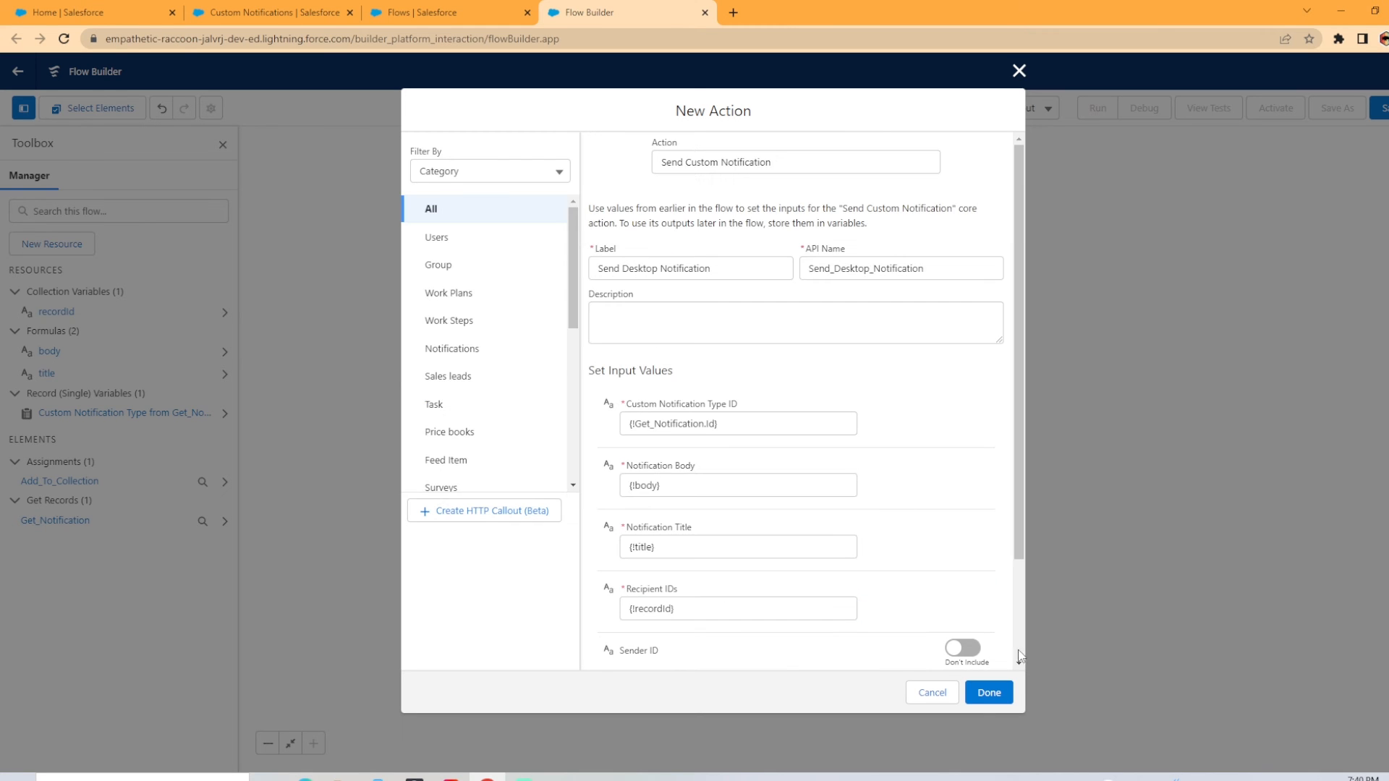
Finish the action and save the flow as 'Account Notification'.
{"action": "left_click", "coordinate": [987, 691]}
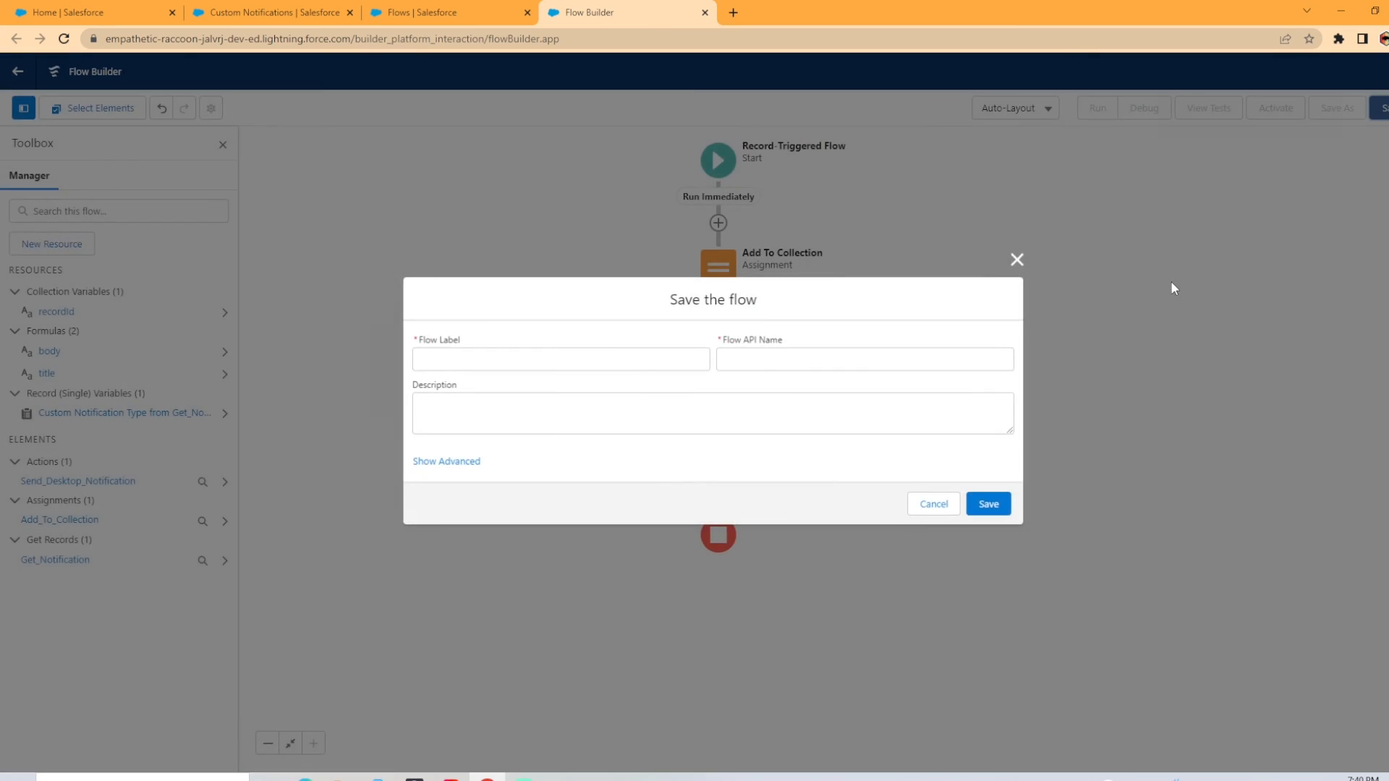
{"action": "type", "text": "Account Notification"}
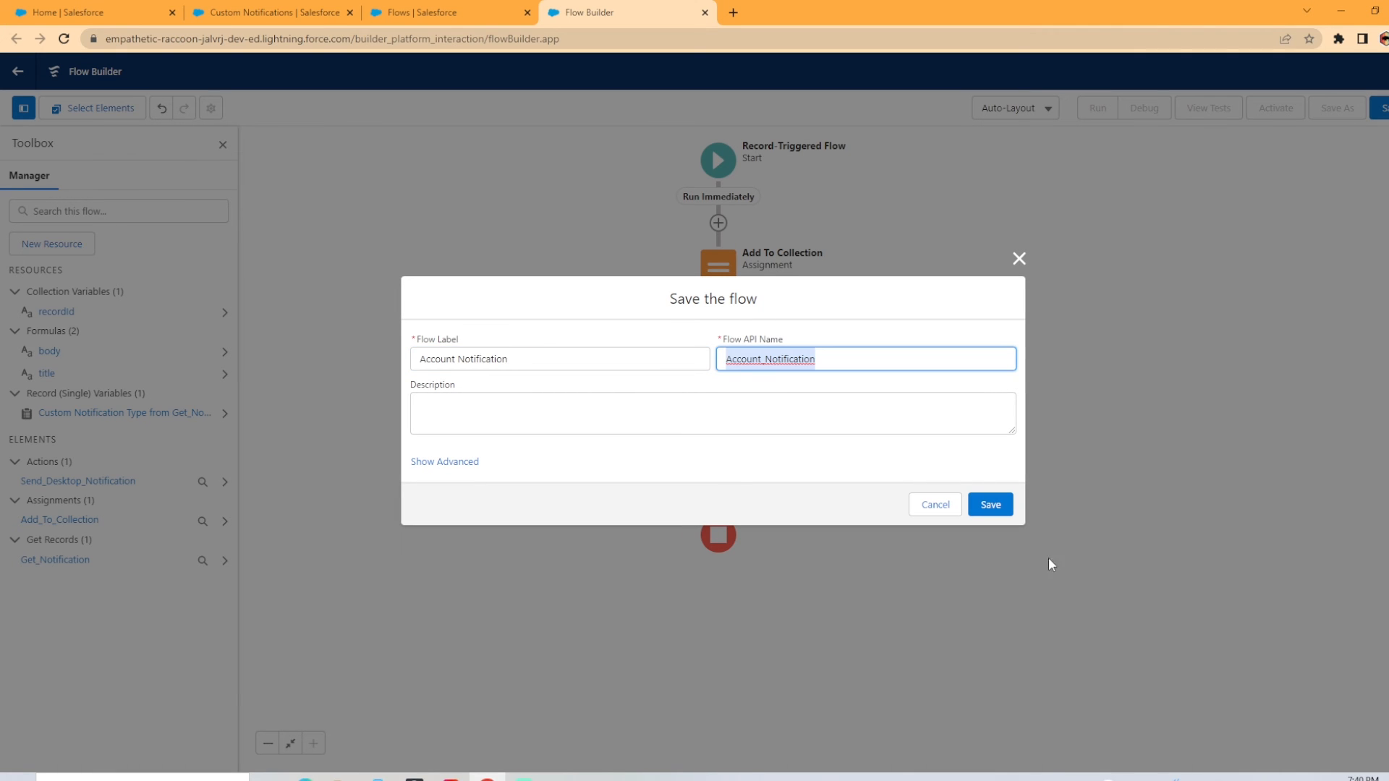
{"action": "left_click", "coordinate": [990, 504]}
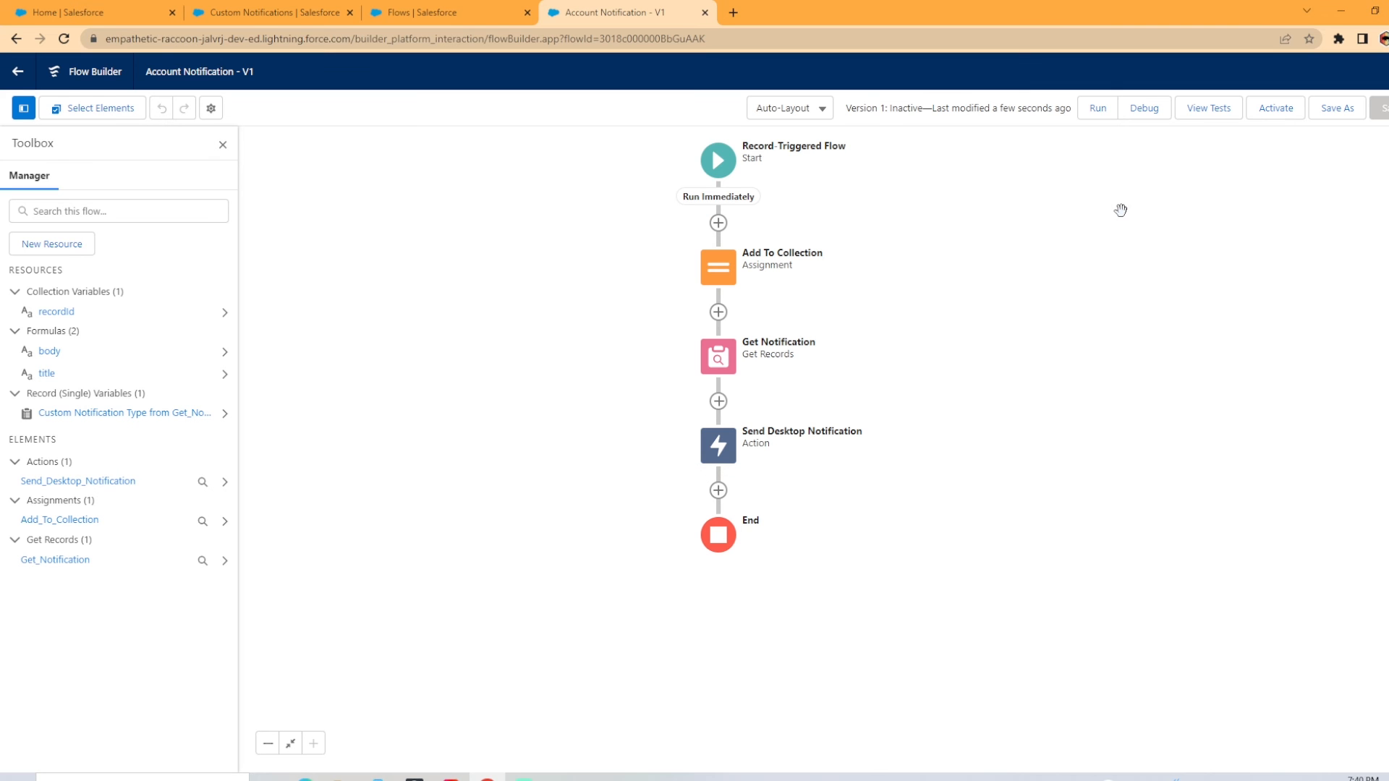
Debug-run the flow on Express Logistics and Transport, skipping start condition requirements.
{"action": "left_click", "coordinate": [1143, 107]}
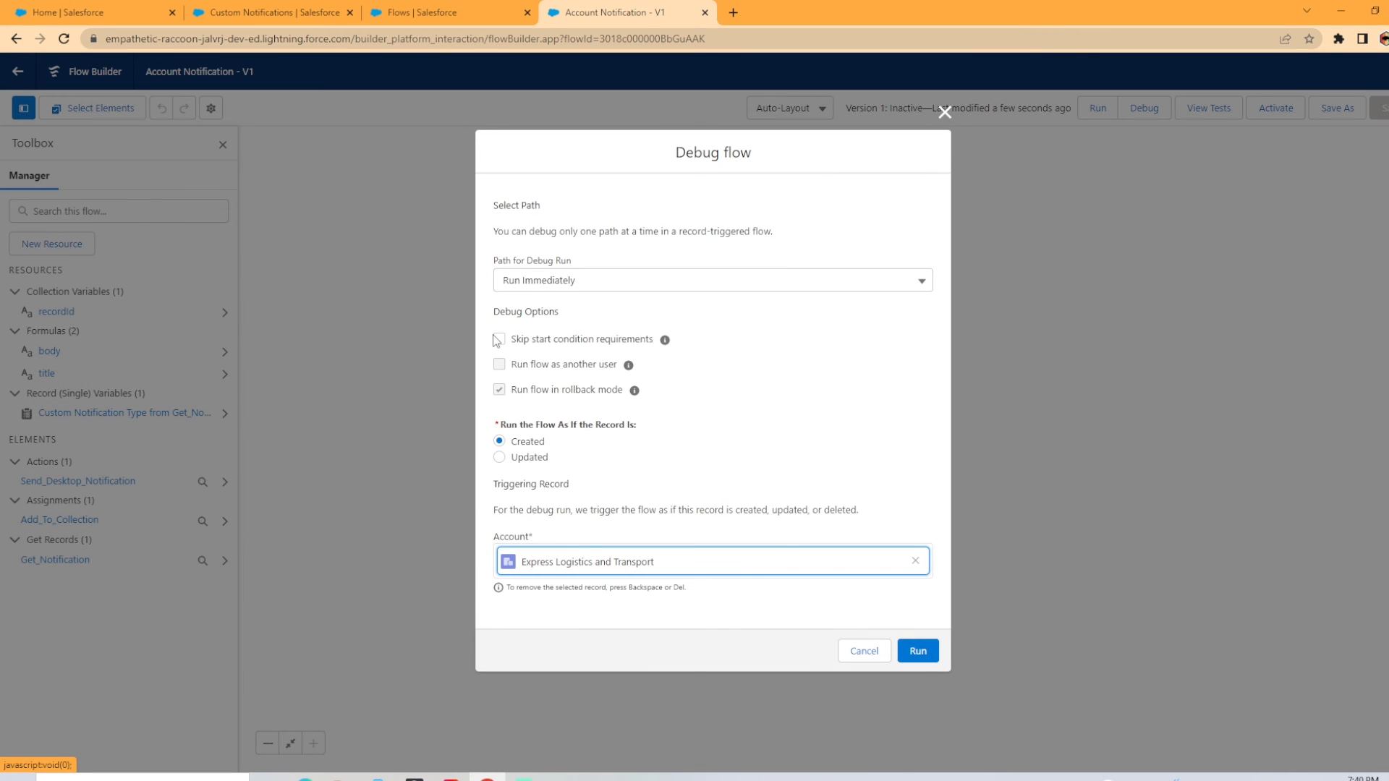
{"action": "left_click", "coordinate": [499, 339]}
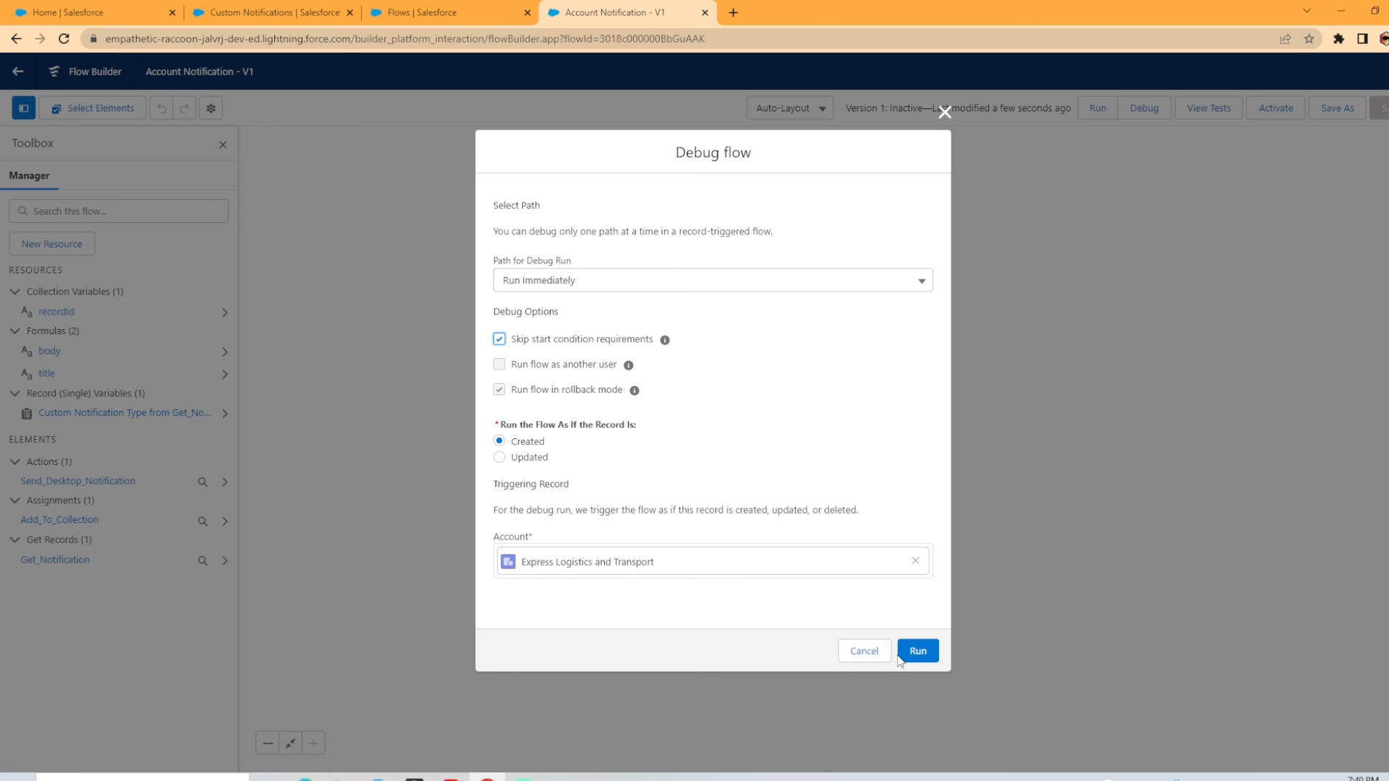
{"action": "left_click", "coordinate": [918, 650]}
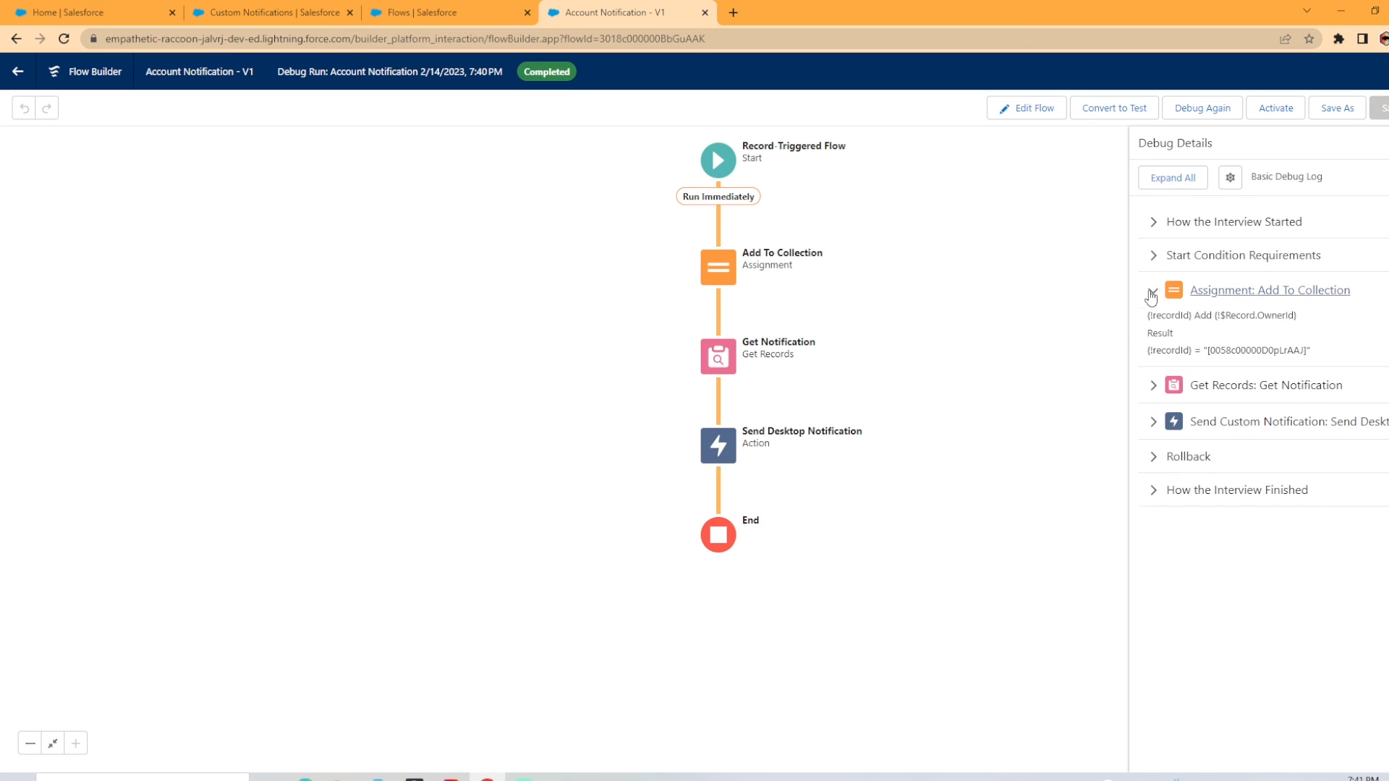
Expand the Add To Collection, Get Notification and Send Custom Notification debug entries.
{"action": "left_click", "coordinate": [1152, 290]}
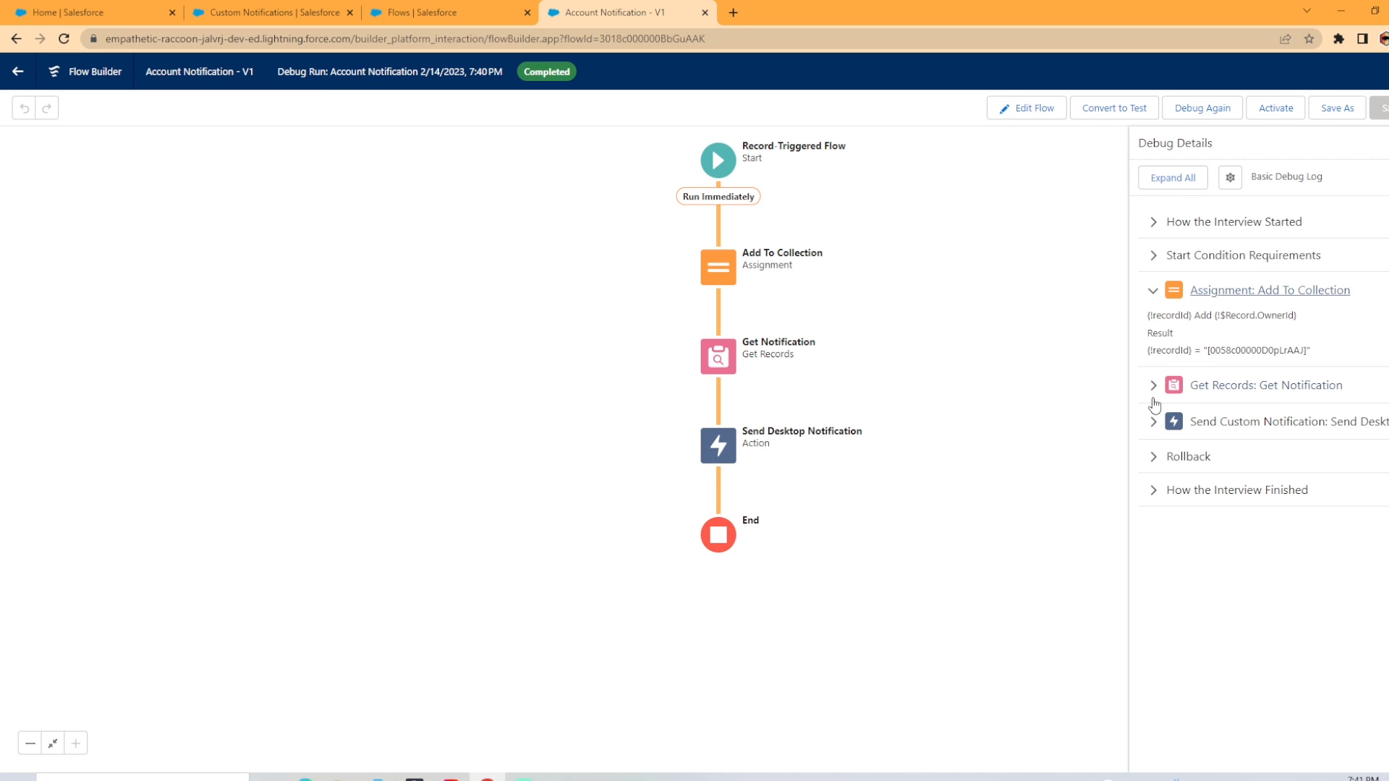
{"action": "left_click", "coordinate": [1263, 384]}
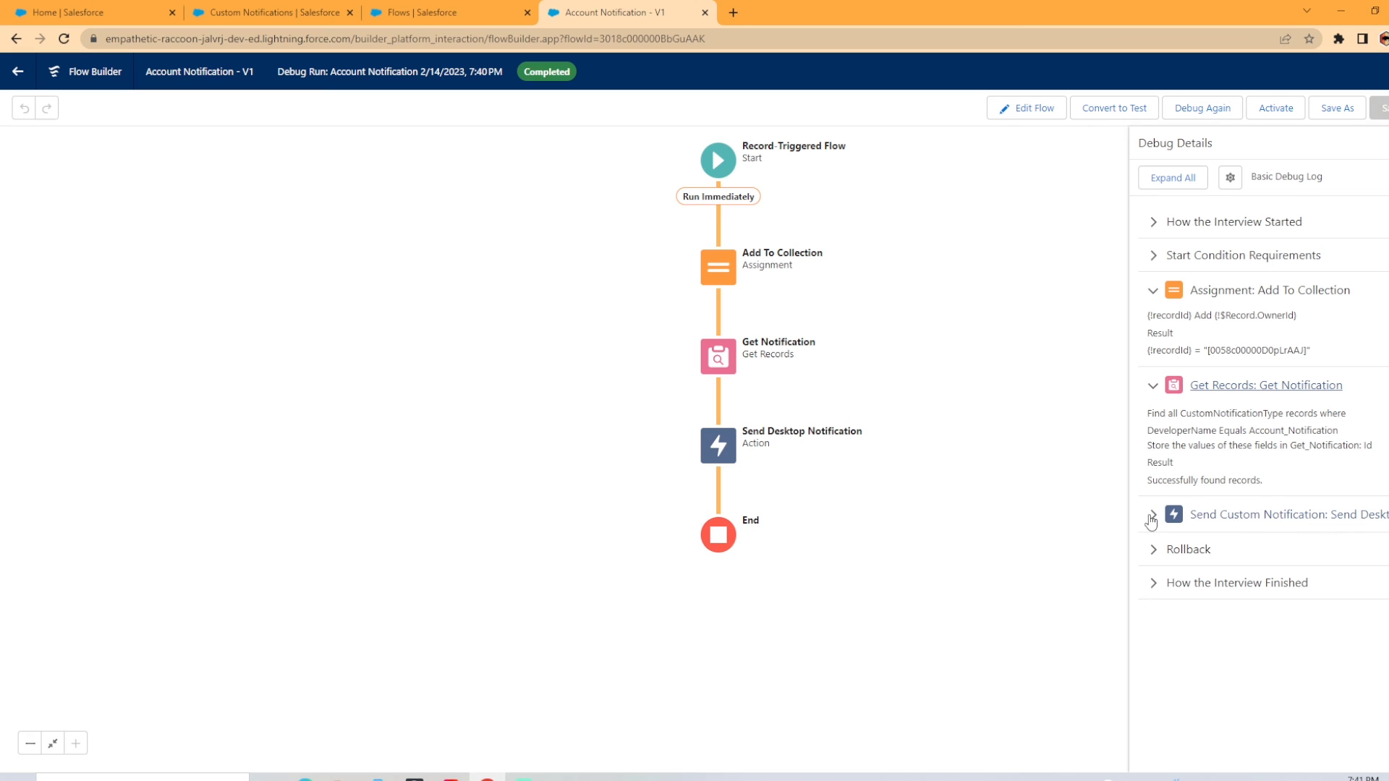
{"action": "left_click", "coordinate": [1152, 520]}
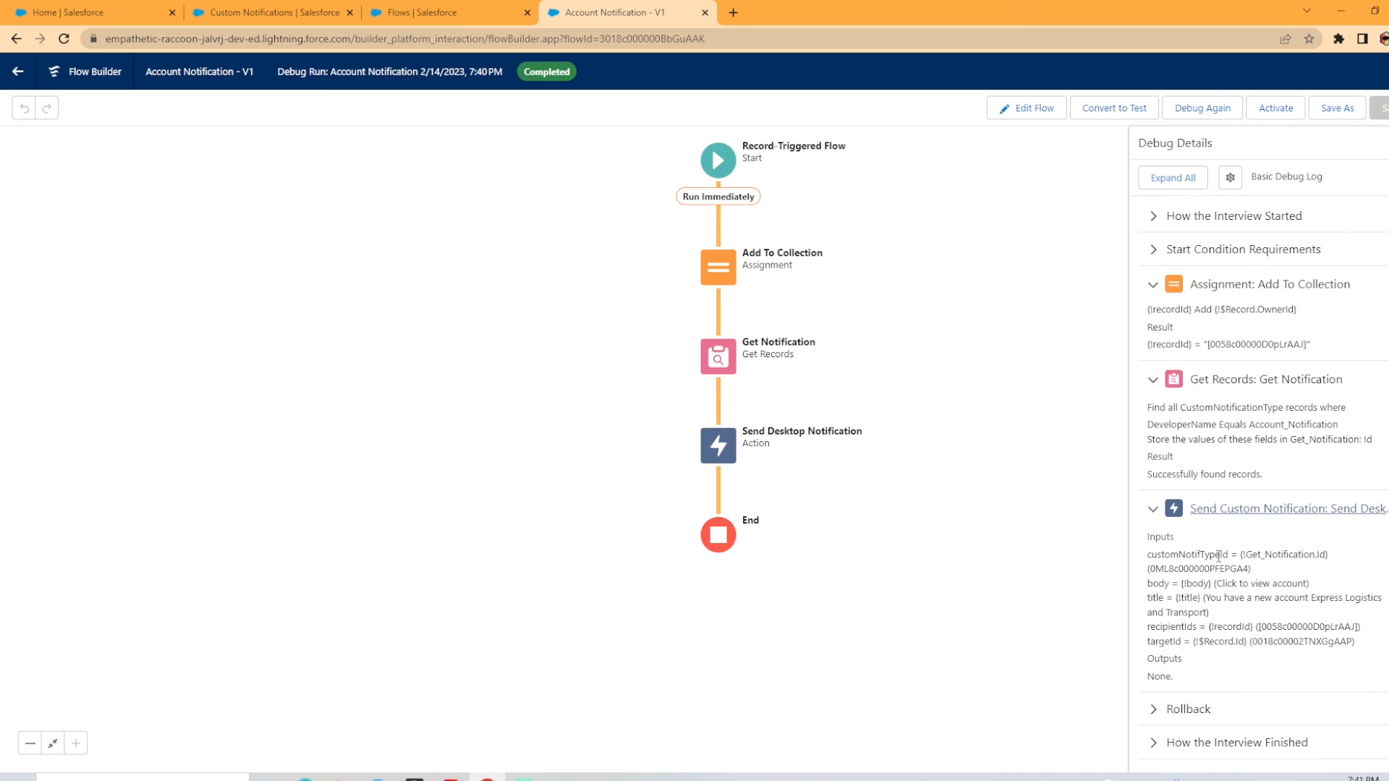
{"action": "mouse_move", "coordinate": [1260, 574]}
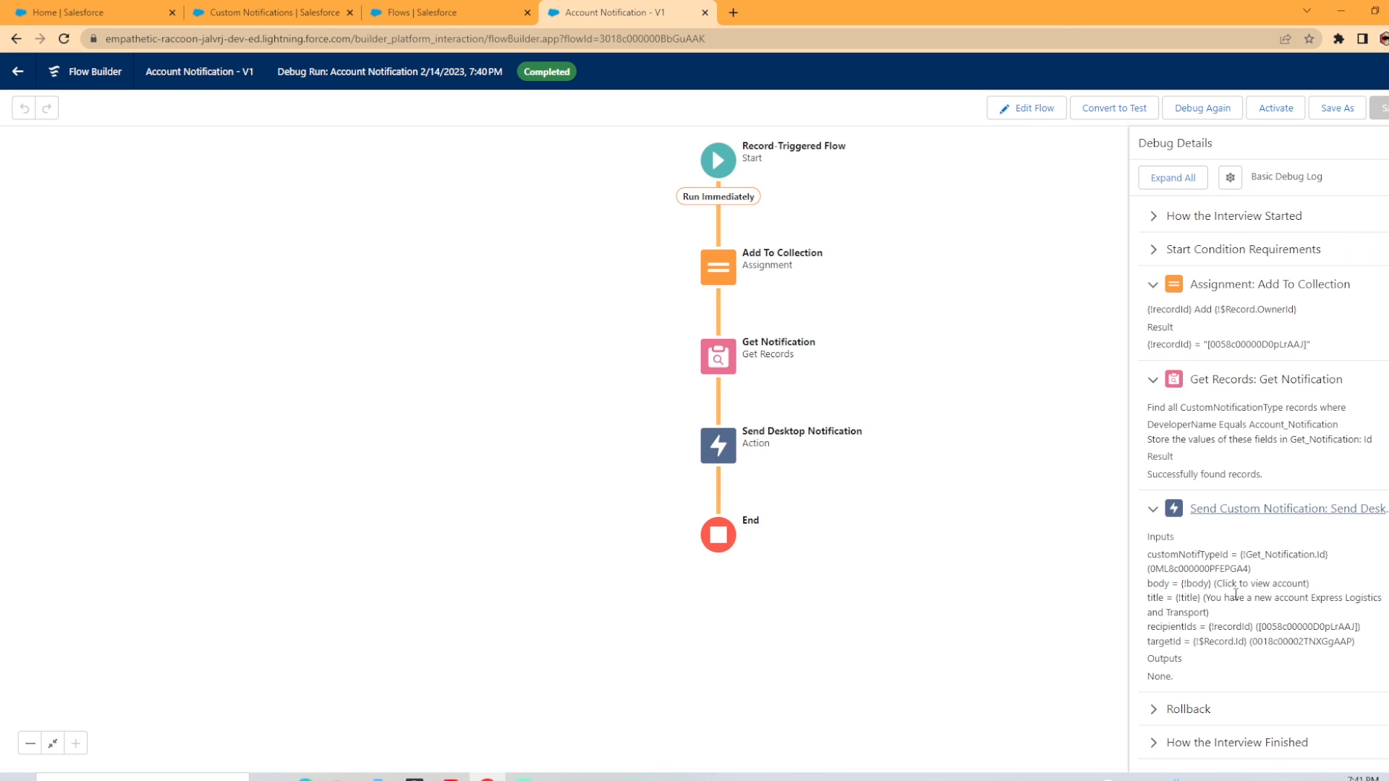
{"action": "mouse_move", "coordinate": [1195, 611]}
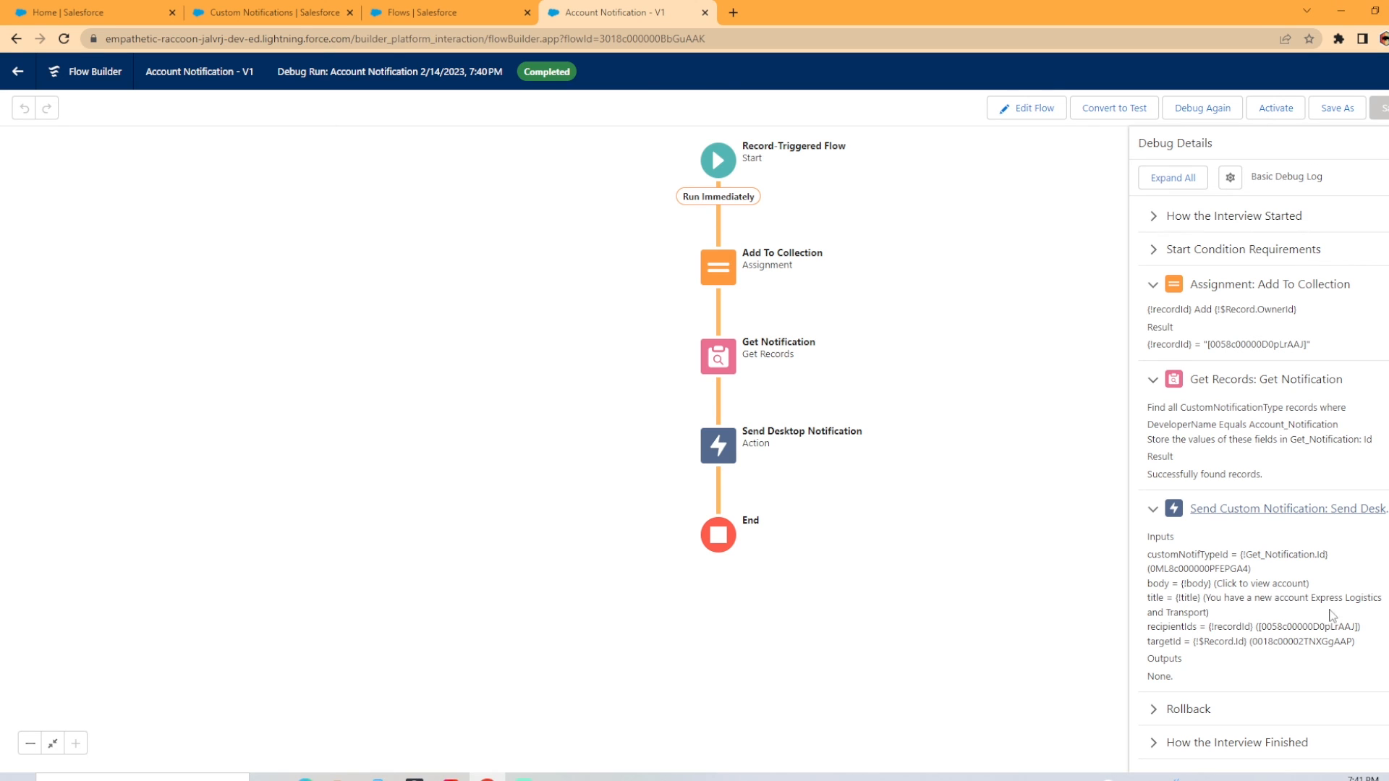
{"action": "mouse_move", "coordinate": [1223, 635]}
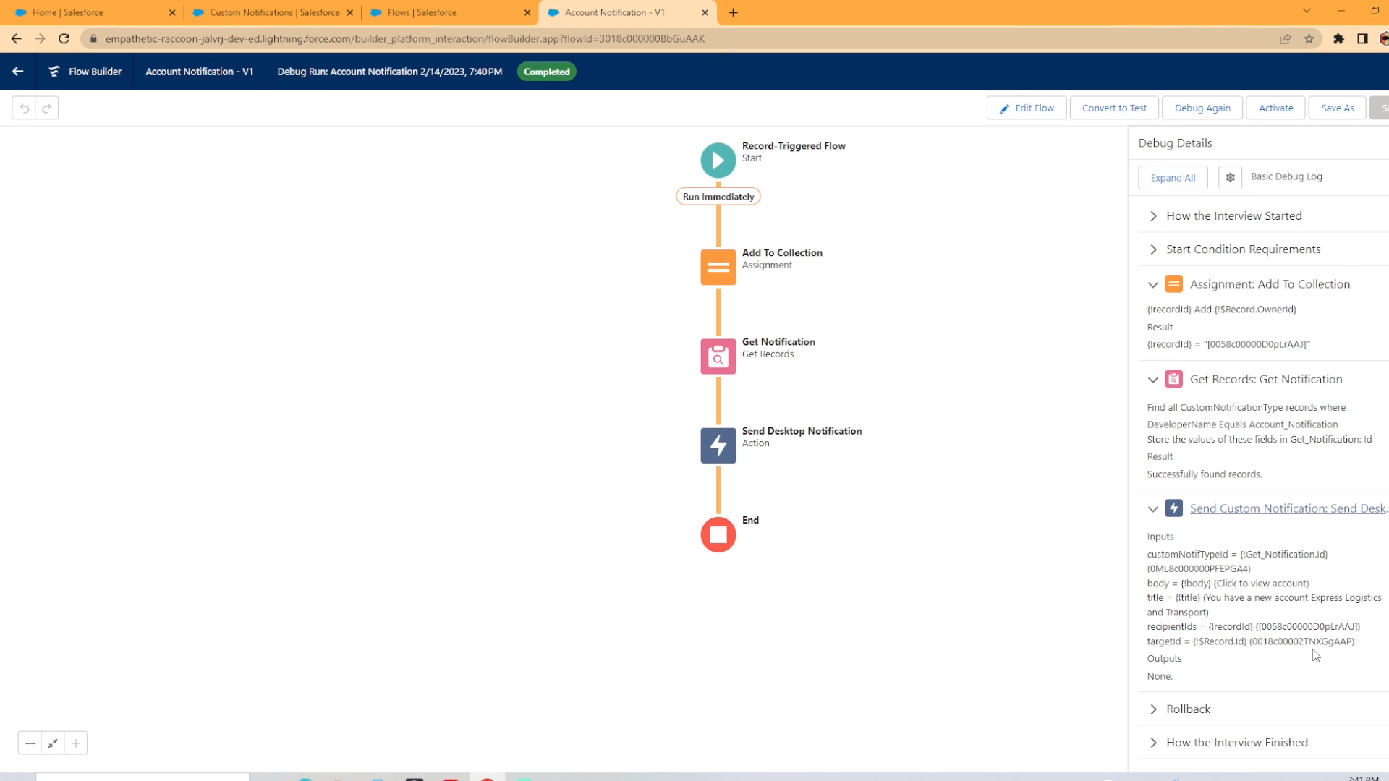
{"action": "mouse_move", "coordinate": [786, 208]}
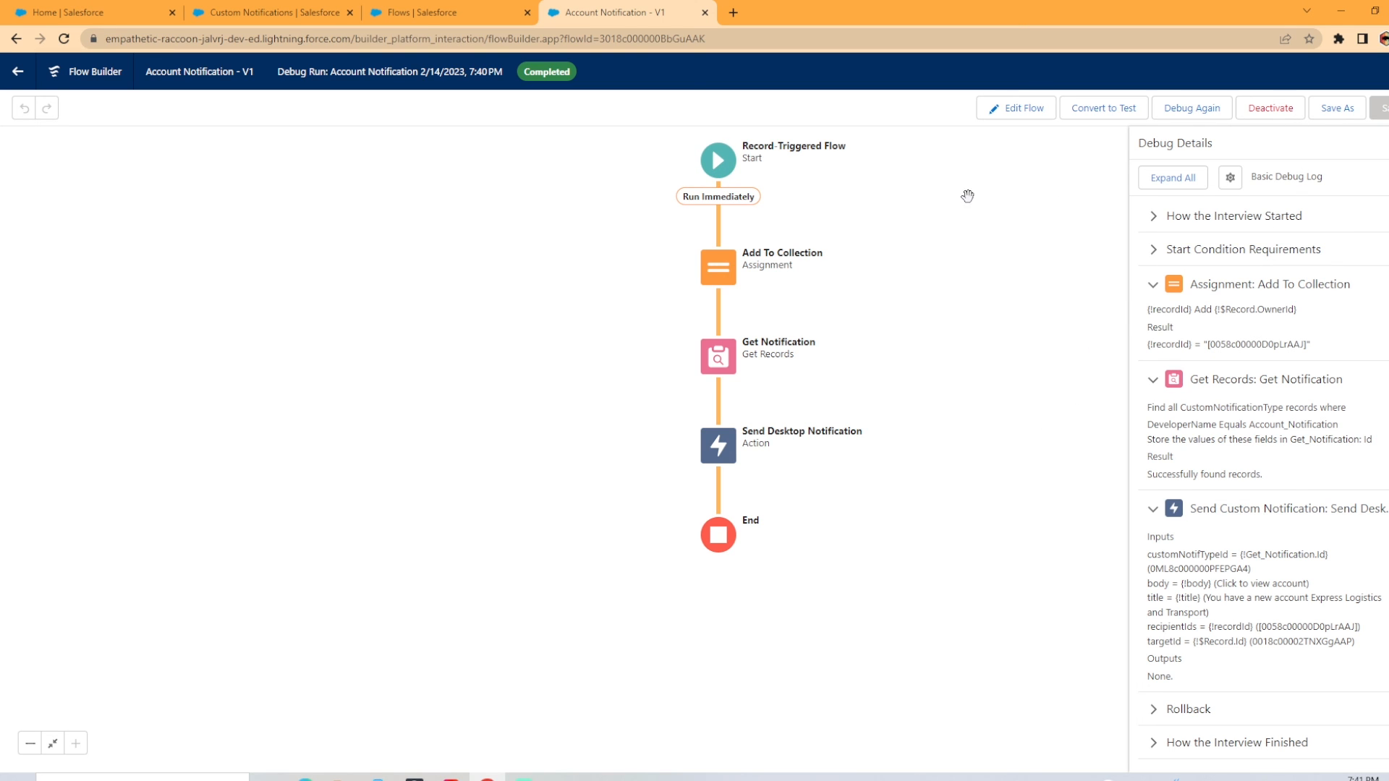
Change Burlington Textiles Corp of America's owner to Salesforce Ethan, transferring its cases too.
{"action": "left_click", "coordinate": [88, 12]}
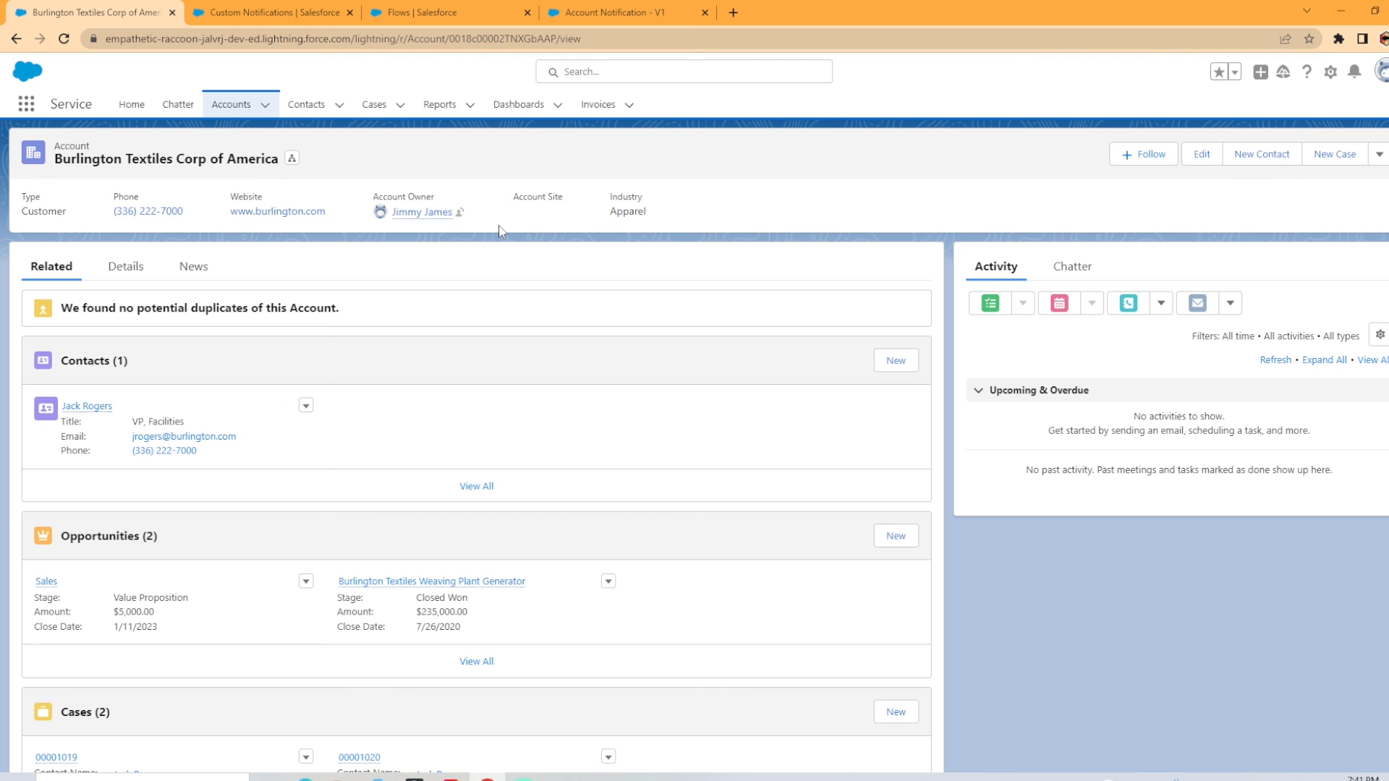
{"action": "mouse_move", "coordinate": [460, 212]}
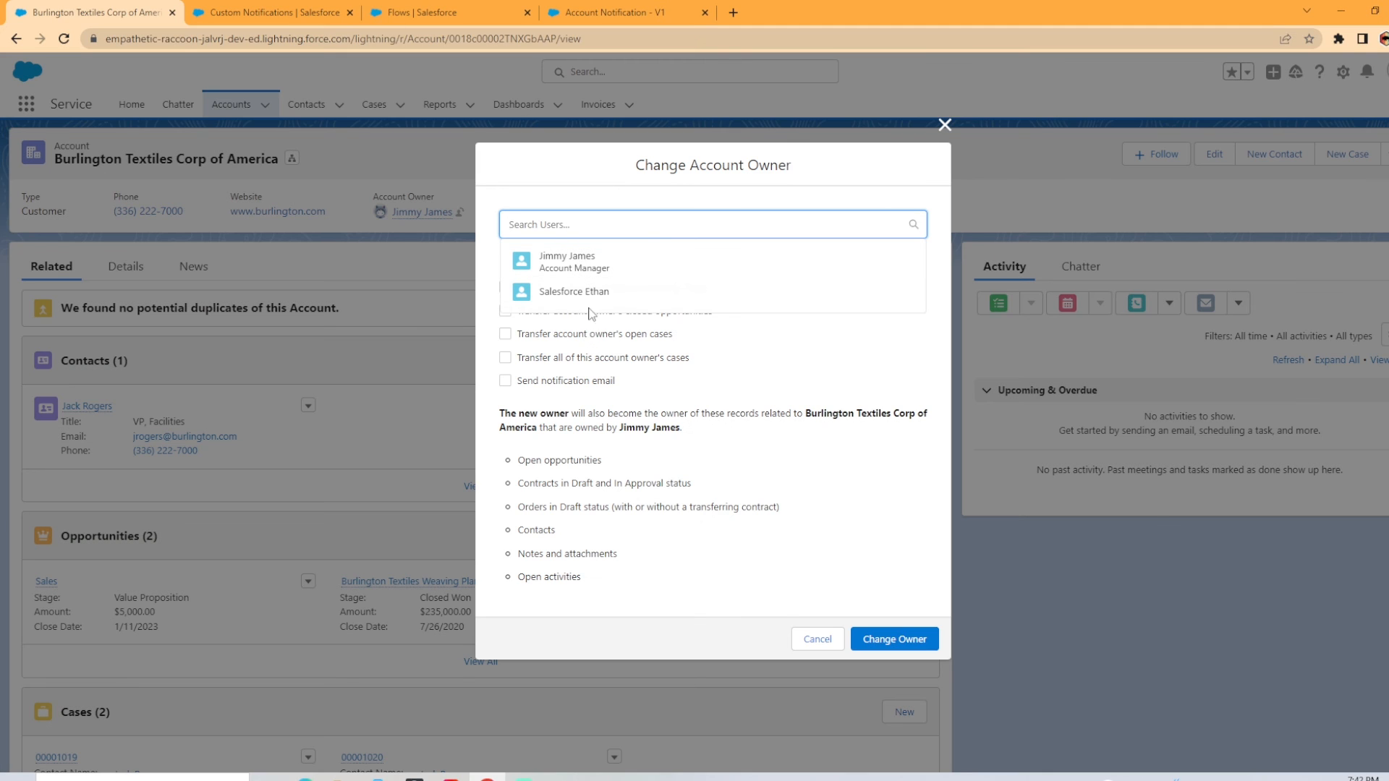
{"action": "left_click", "coordinate": [573, 291]}
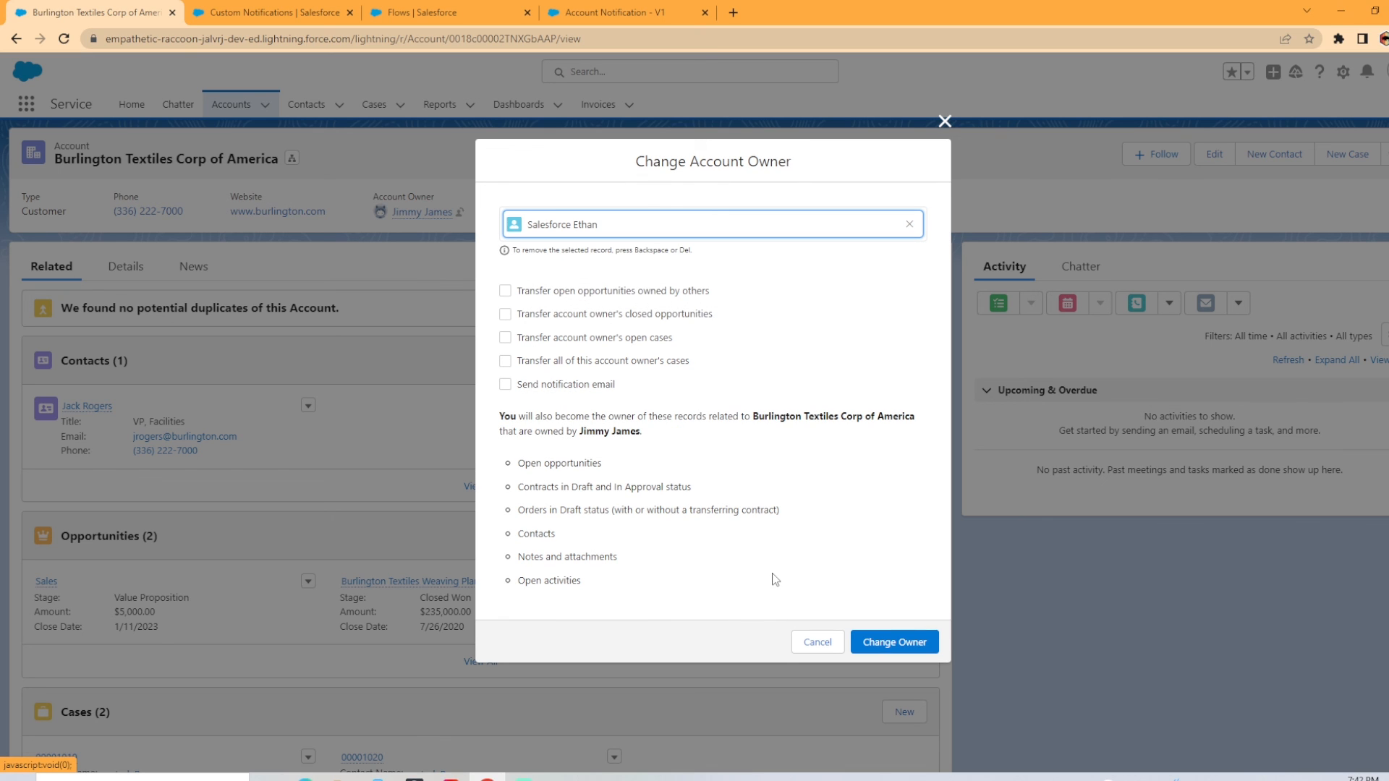
{"action": "mouse_move", "coordinate": [516, 300]}
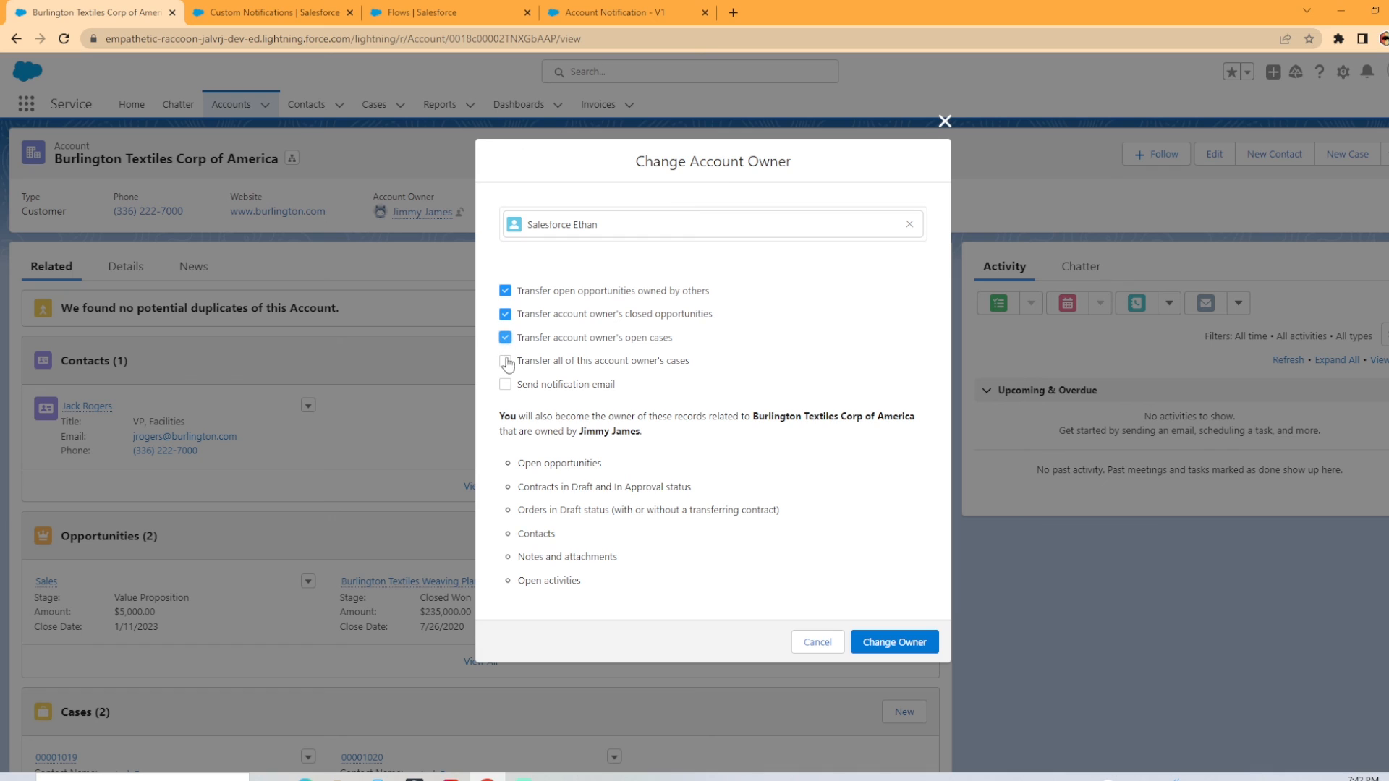
{"action": "left_click", "coordinate": [505, 360]}
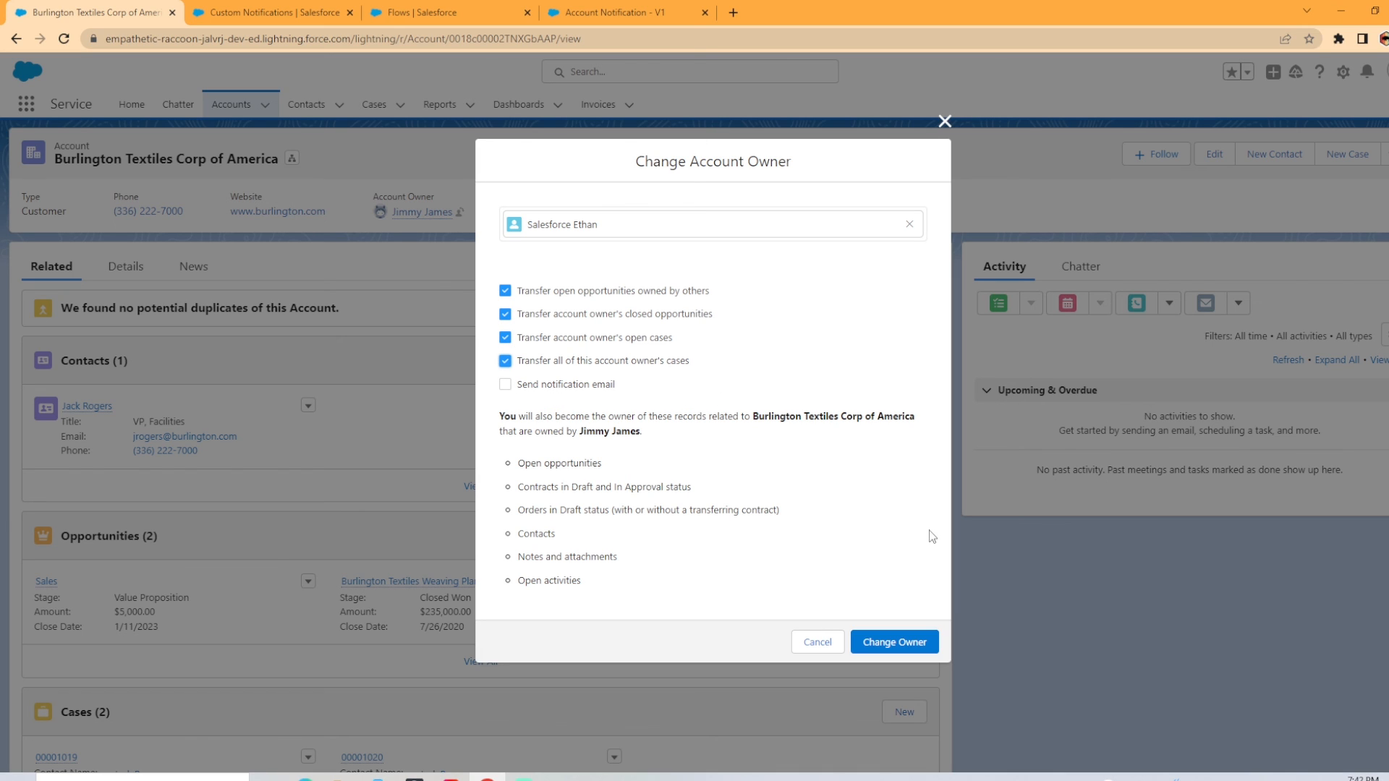
{"action": "left_click", "coordinate": [894, 642]}
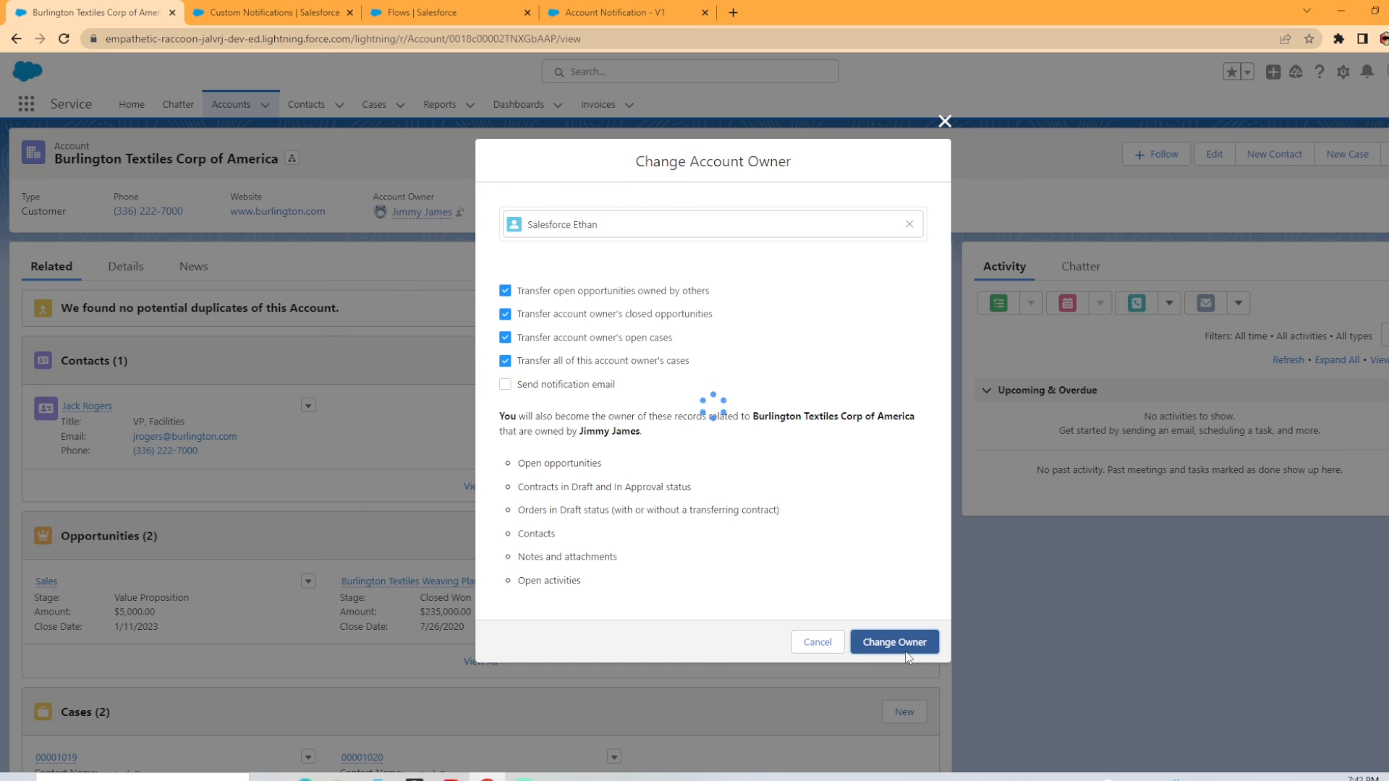
{"action": "left_click", "coordinate": [893, 641]}
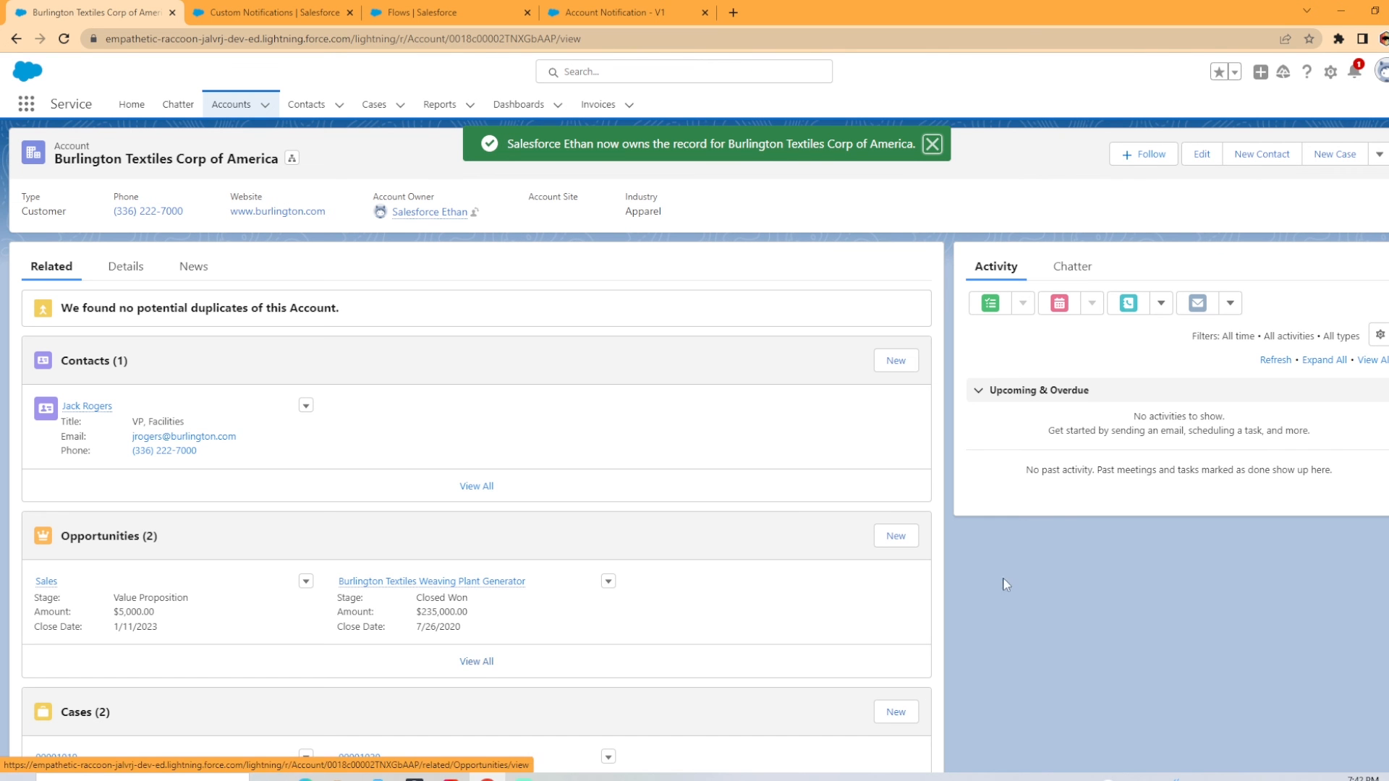
{"action": "mouse_move", "coordinate": [1353, 72]}
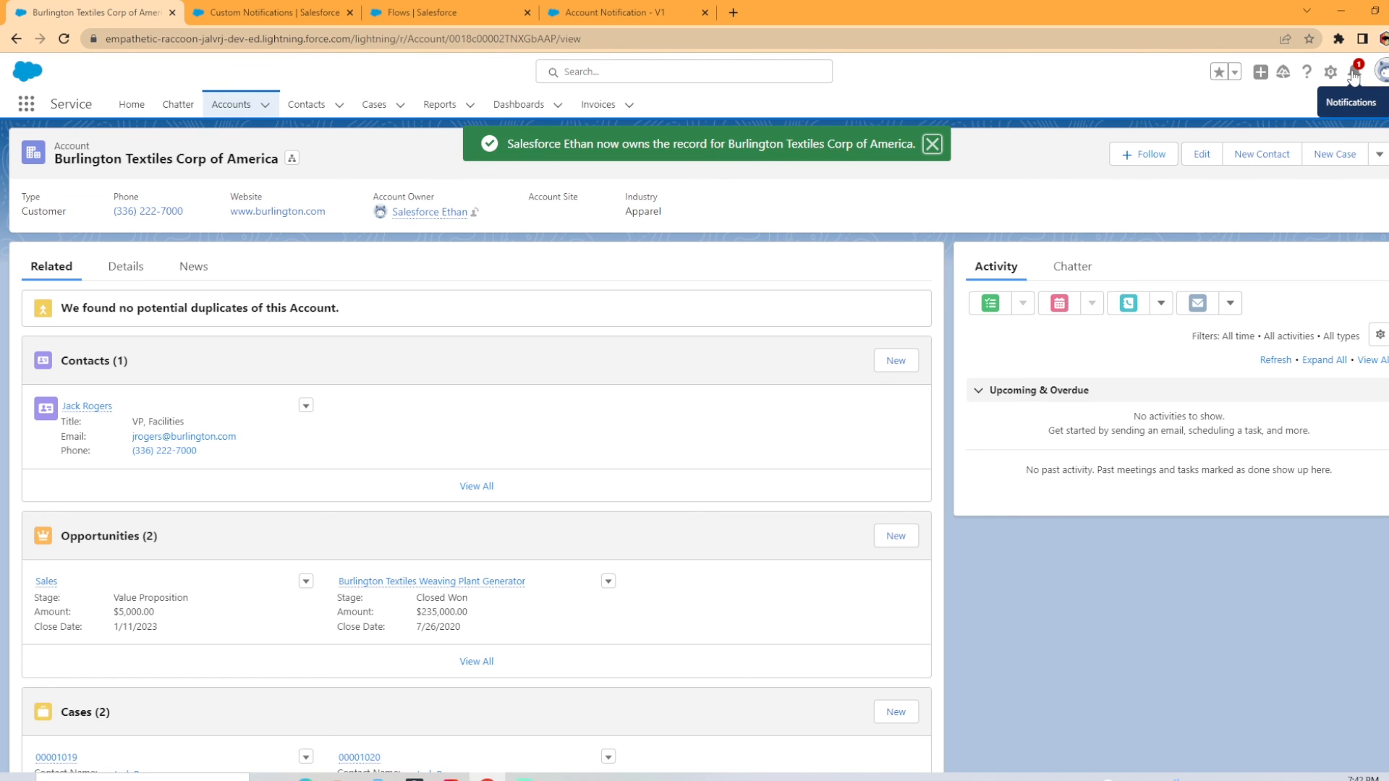
Check the notifications bell on the account and Home pages, then return to Flow Builder.
{"action": "left_click", "coordinate": [1351, 71]}
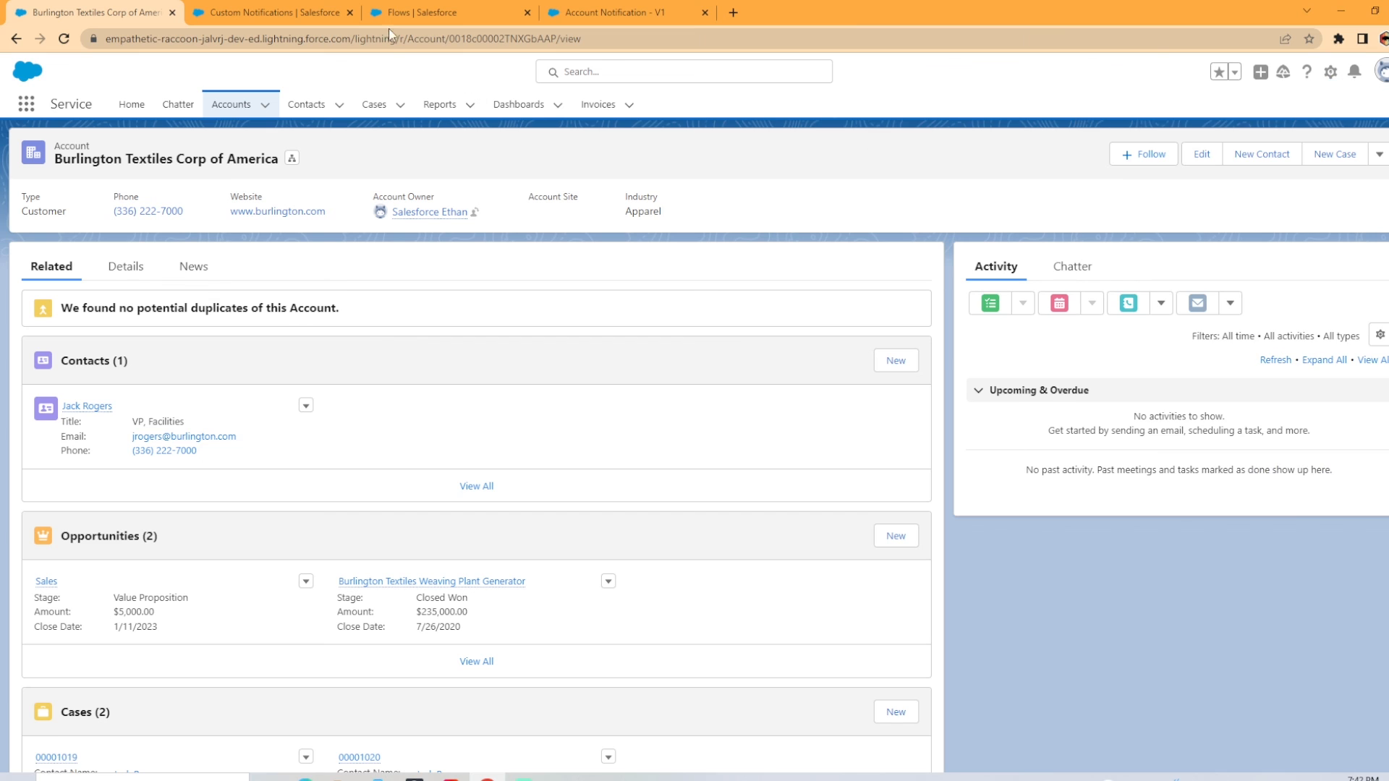
{"action": "left_click", "coordinate": [130, 103]}
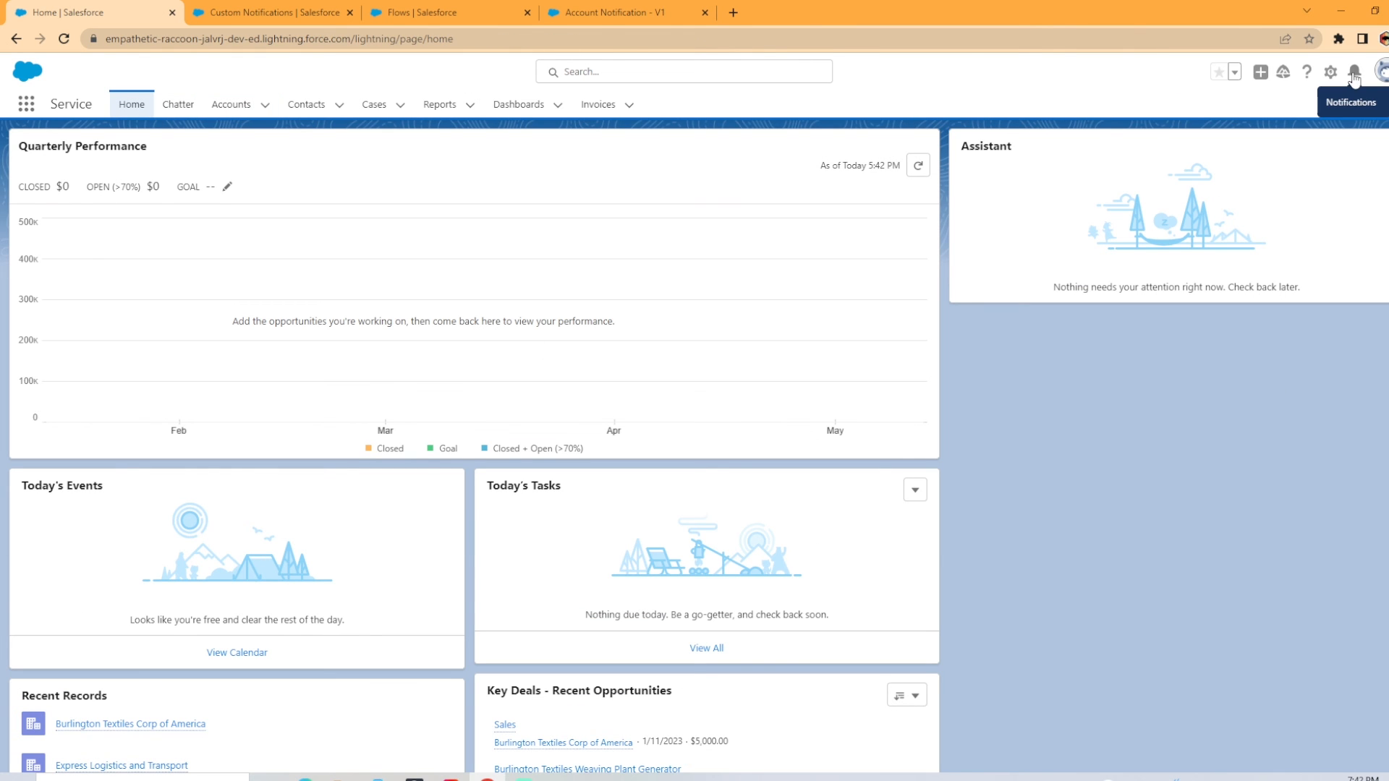
{"action": "left_click", "coordinate": [130, 723]}
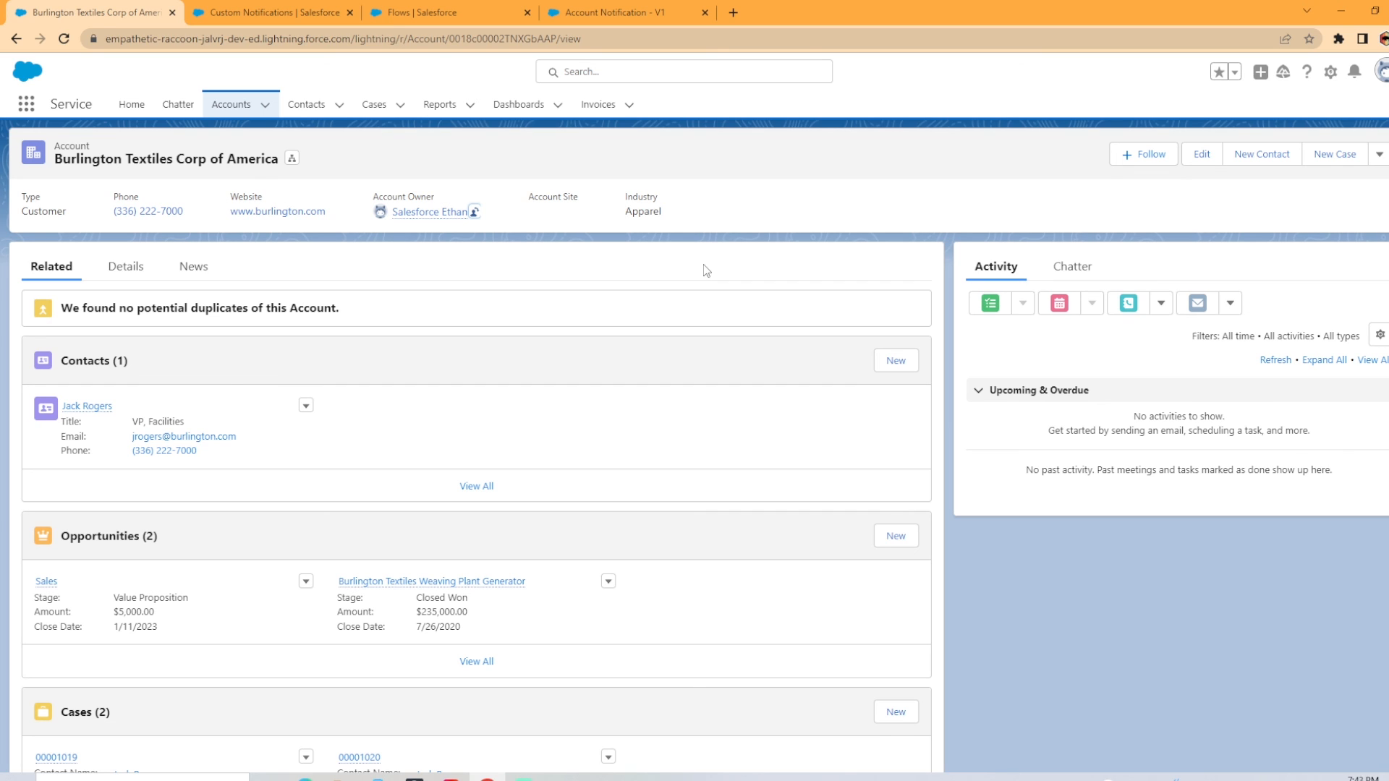
{"action": "left_click", "coordinate": [611, 12]}
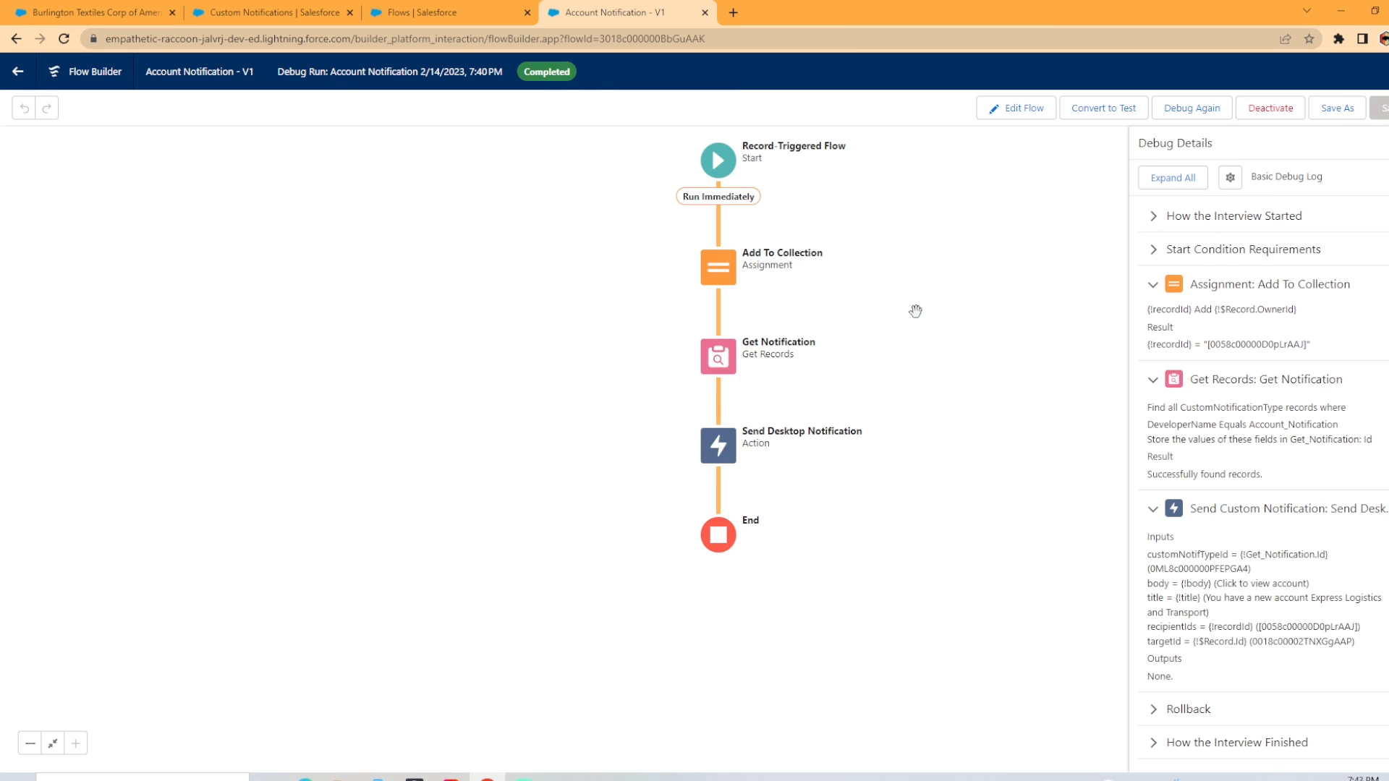